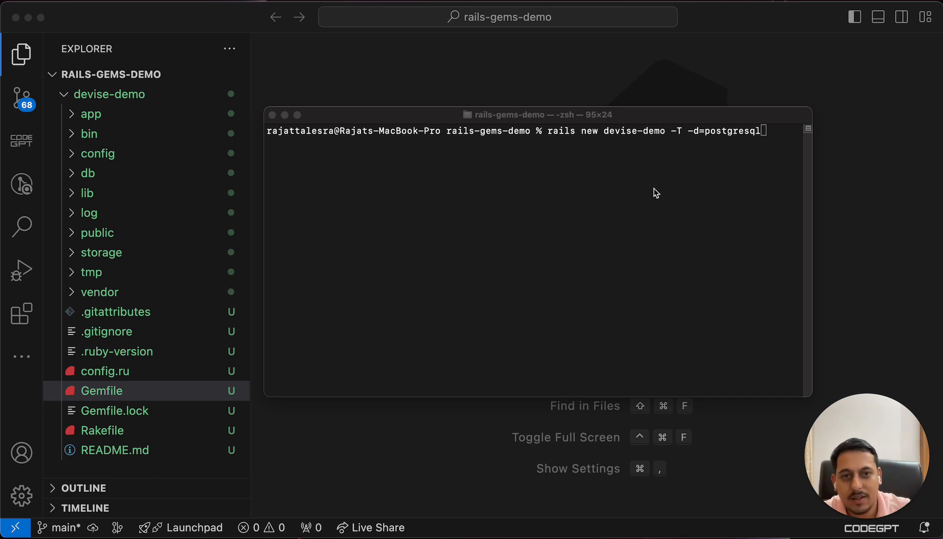
mouse_move(556, 137)
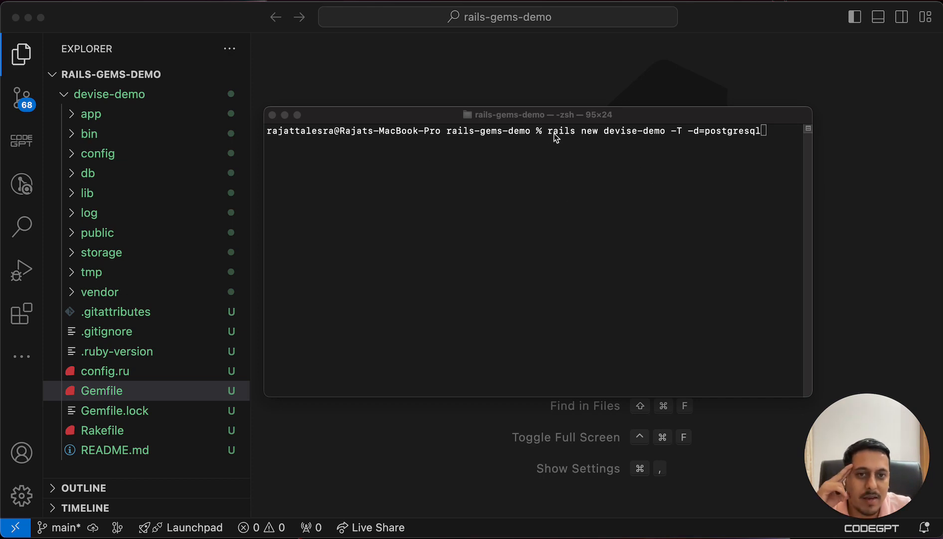
mouse_move(606, 141)
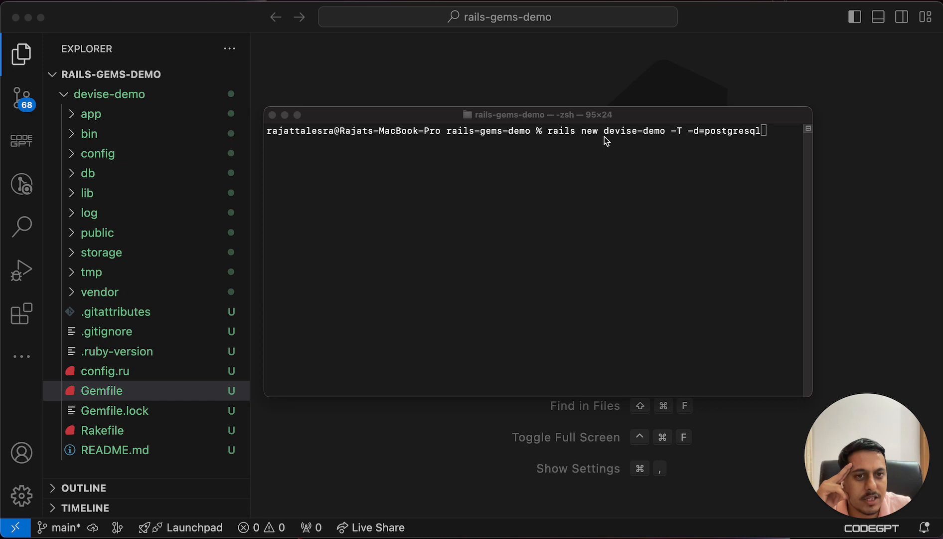
mouse_move(732, 154)
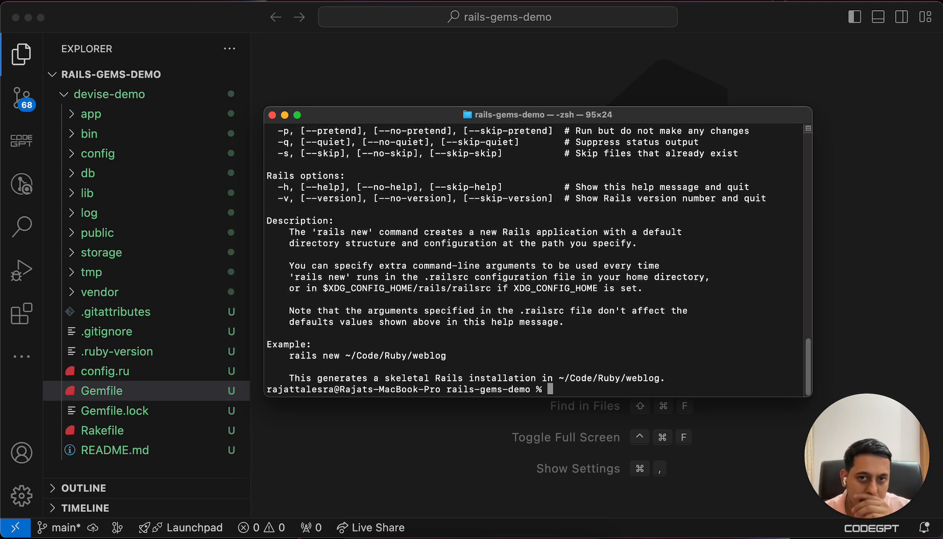
- Change into the devise-demo folder and create its database with rails db:create
type("cd")
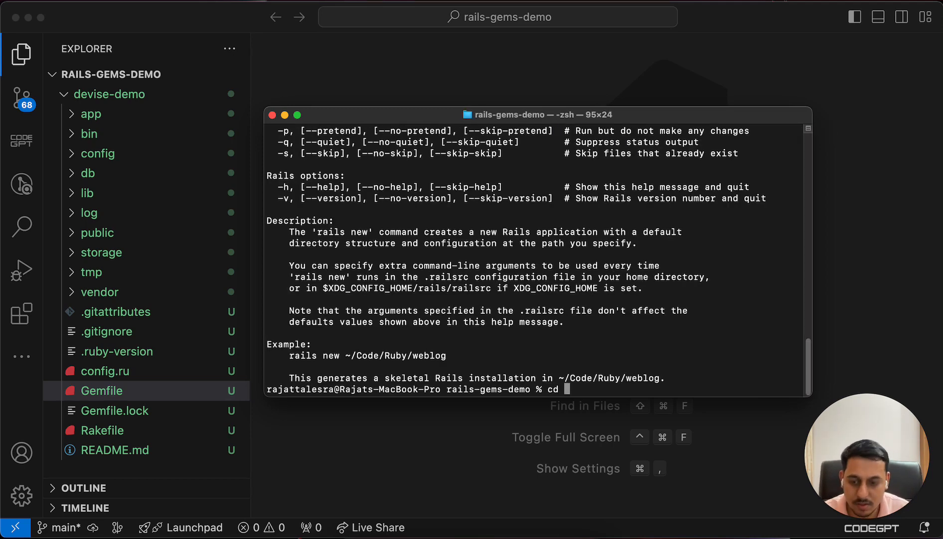
type("devise-demo")
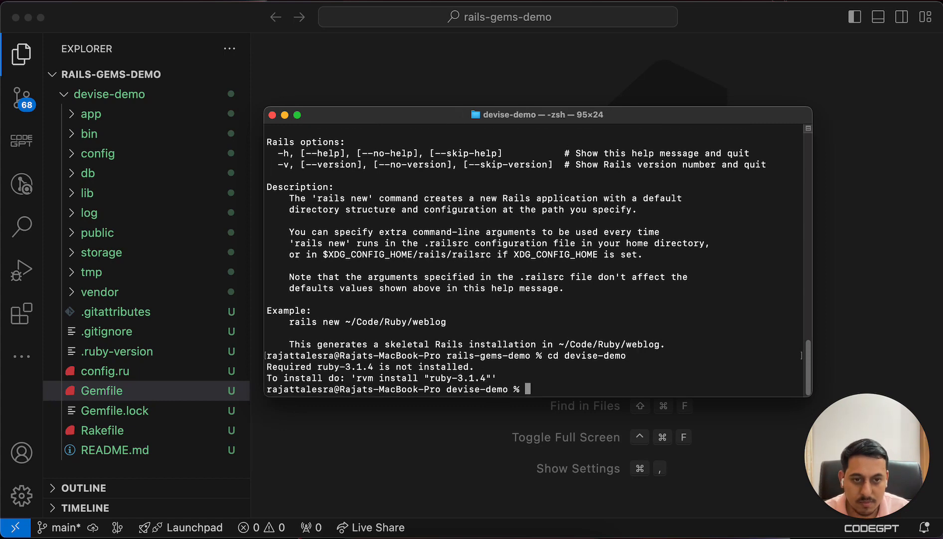
type("rails")
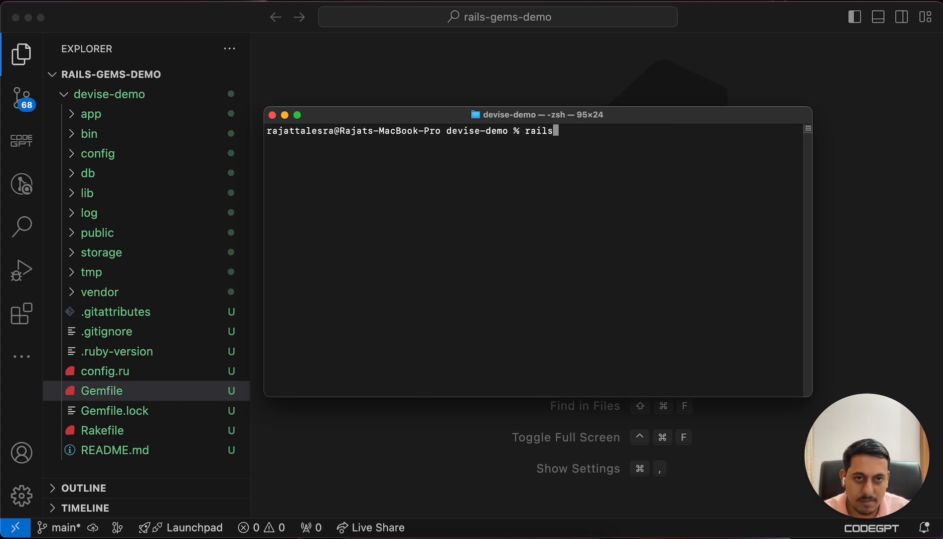
type("db:create")
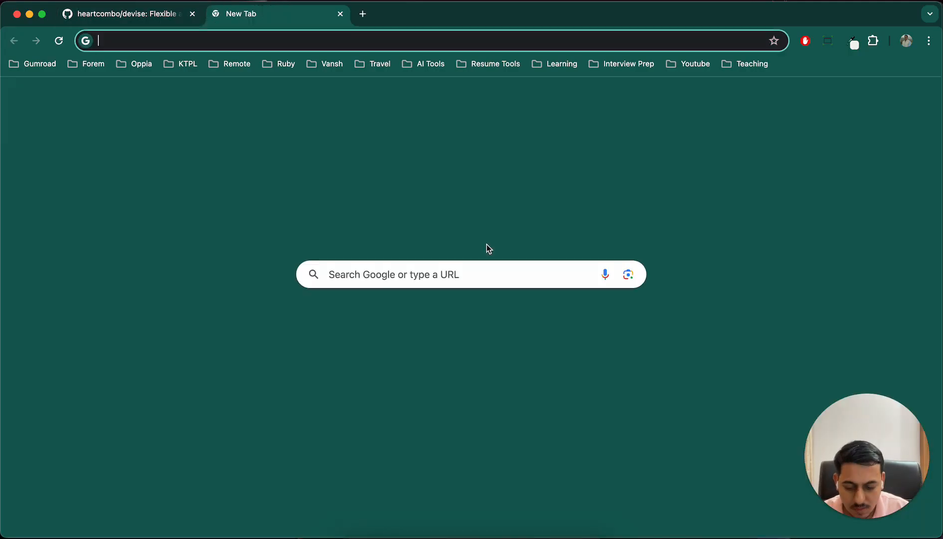
- Load localhost:3000, check the server log, then scroll the Devise README to Getting started
type("localhost:3000")
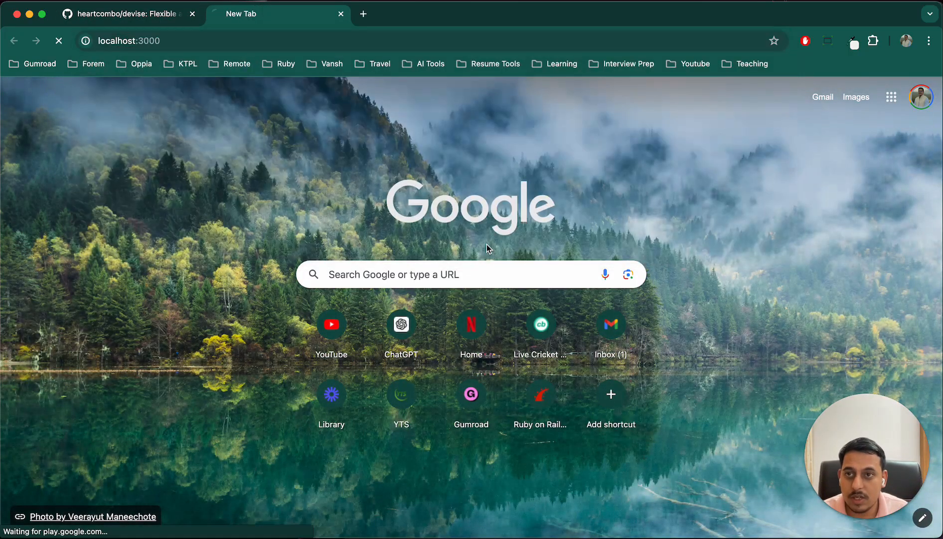
left_click(539, 394)
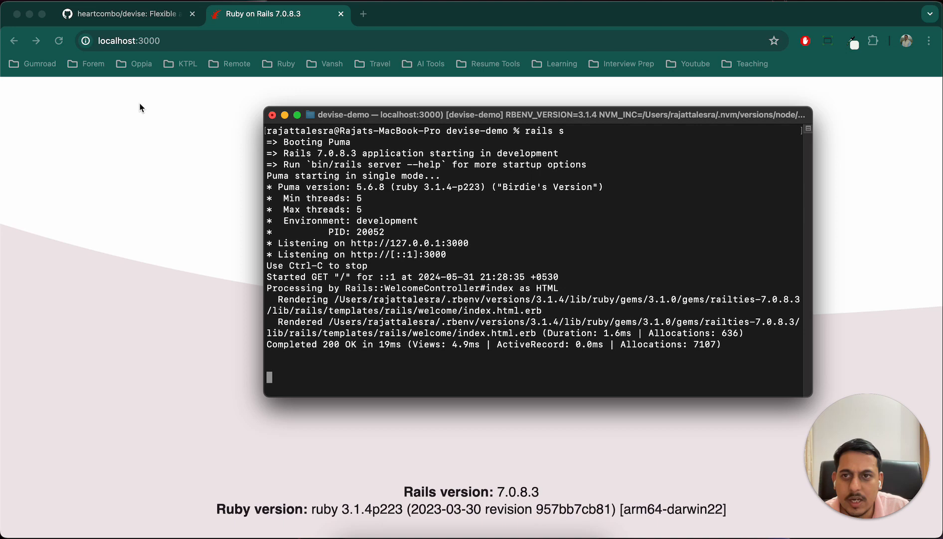
left_click(126, 14)
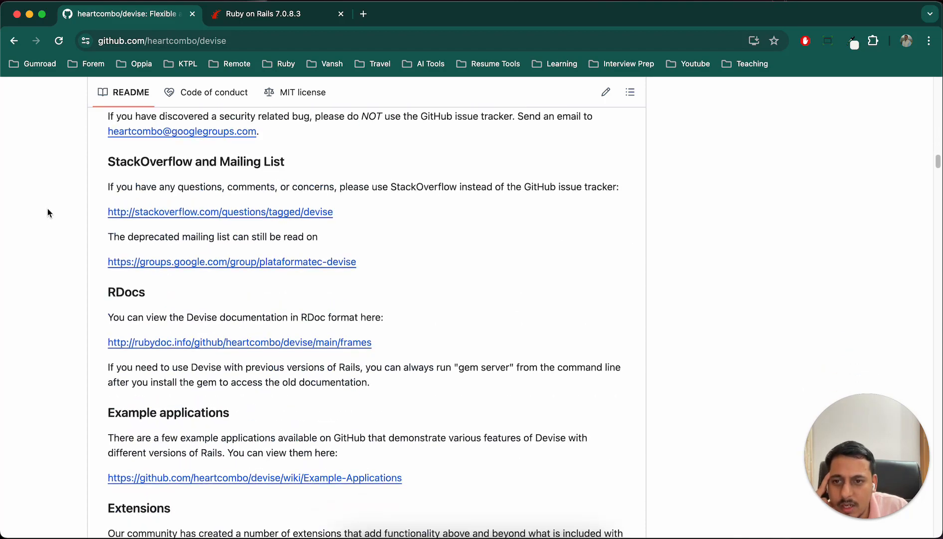
scroll("down", 3)
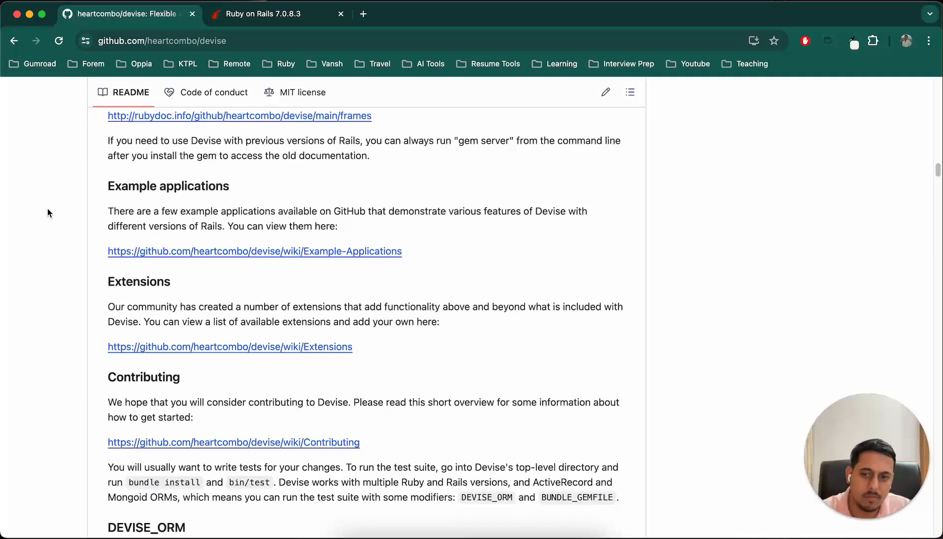
scroll("down", 3)
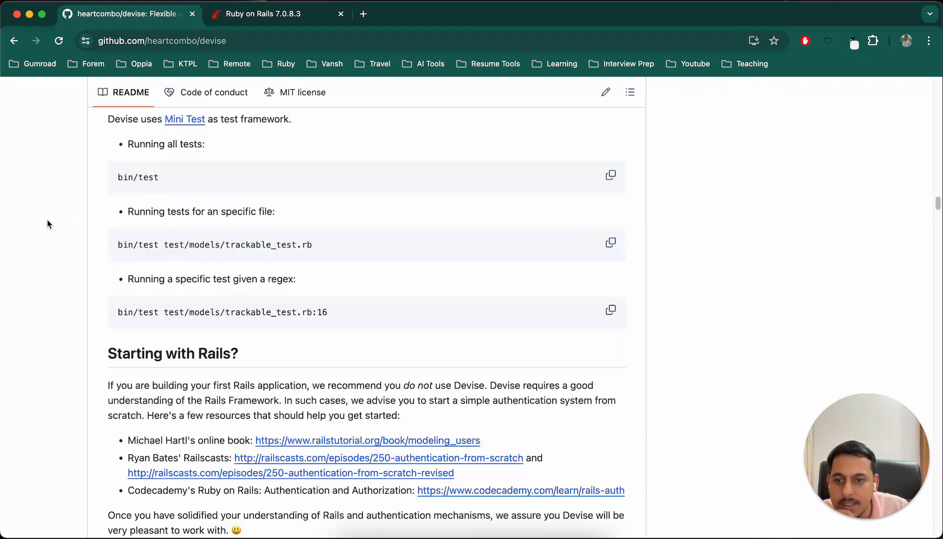
scroll("down", 3)
type("c")
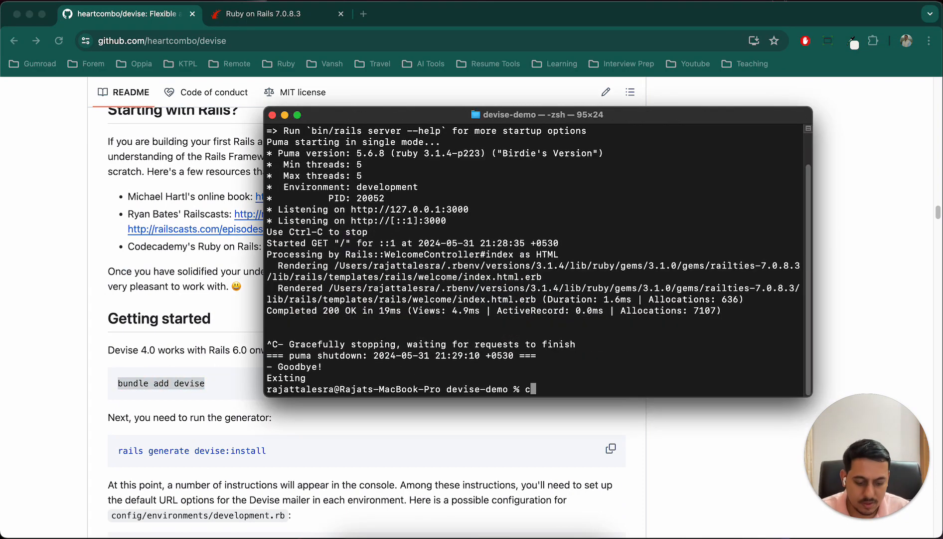
- Add the devise gem, run rails generate devise:install, and copy the default_url_options line
type("bundle add devise")
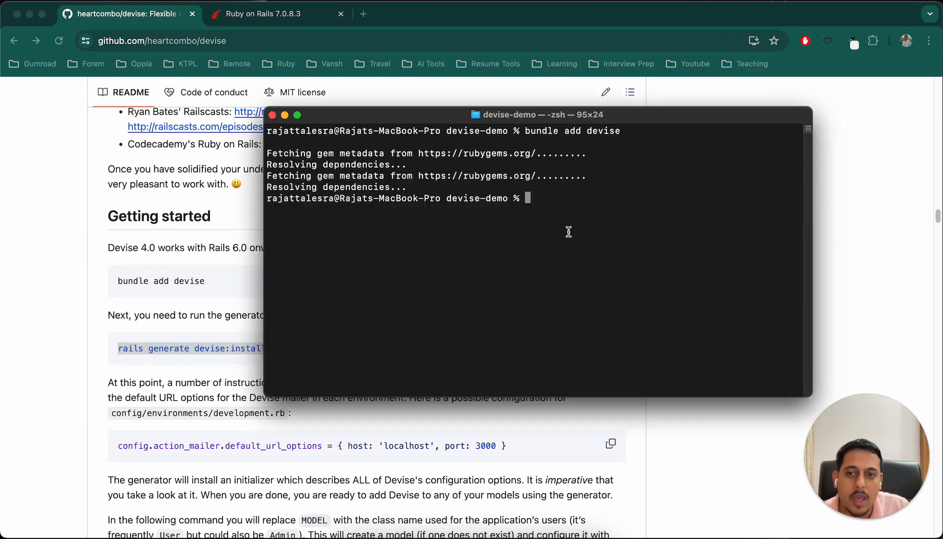
mouse_move(537, 318)
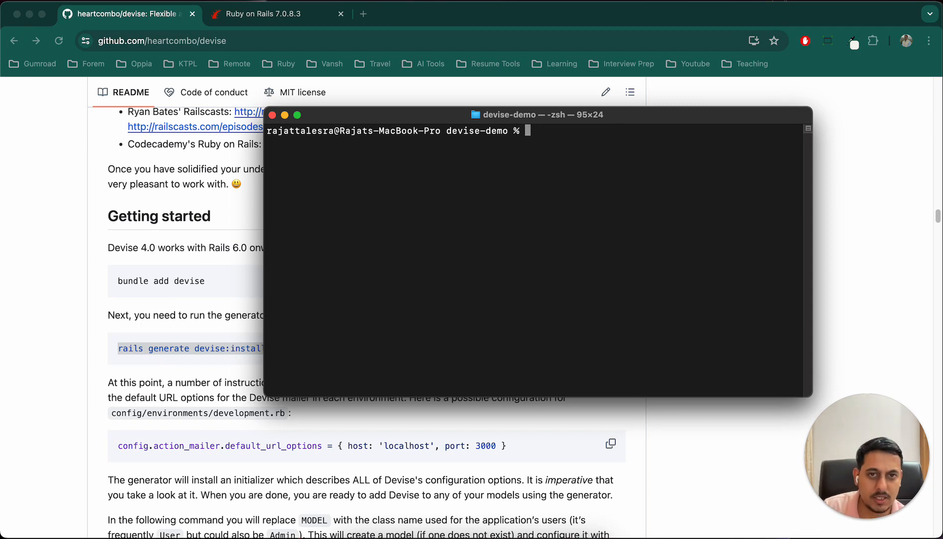
type("rails generate devise:install")
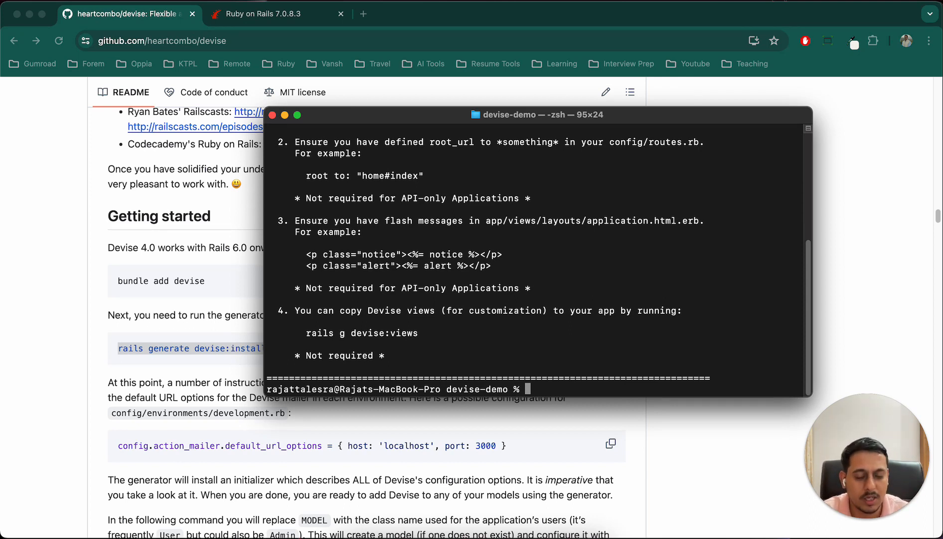
mouse_move(476, 242)
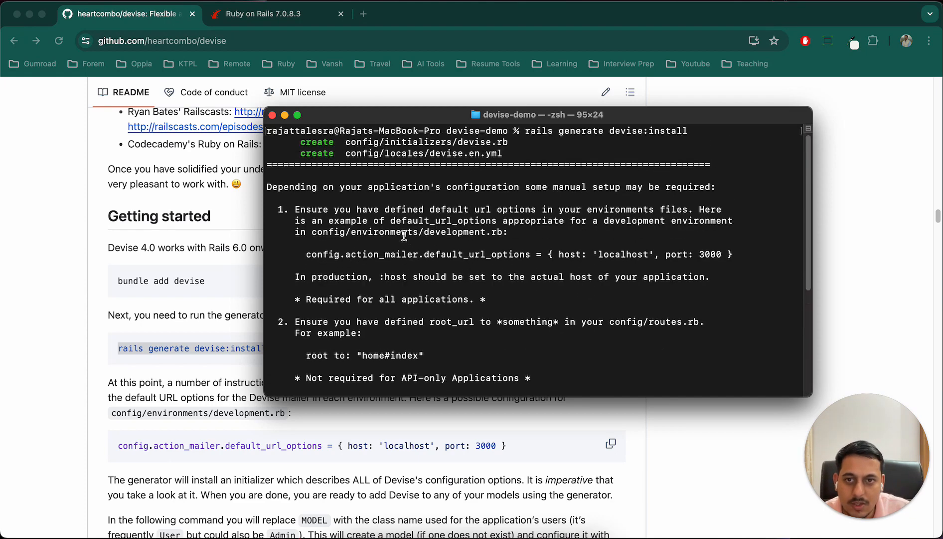
mouse_move(506, 212)
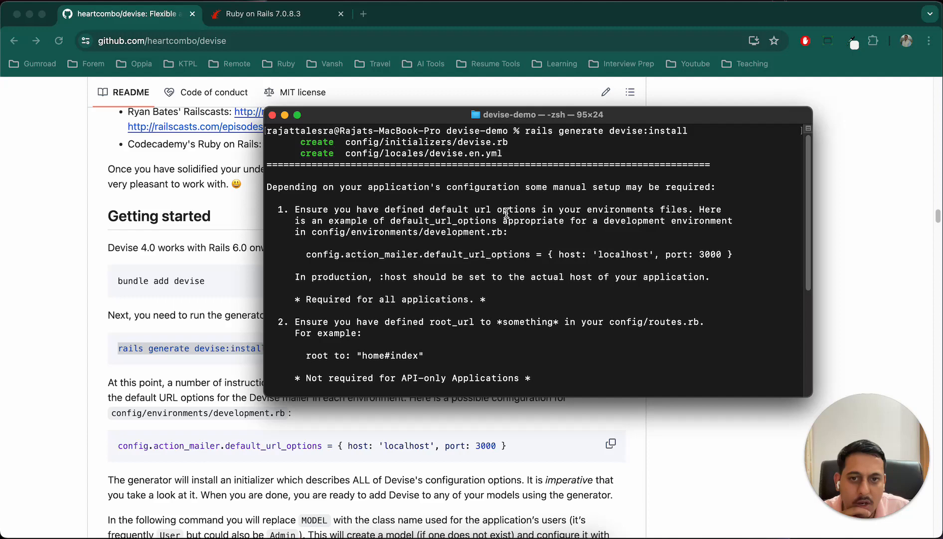
mouse_move(307, 245)
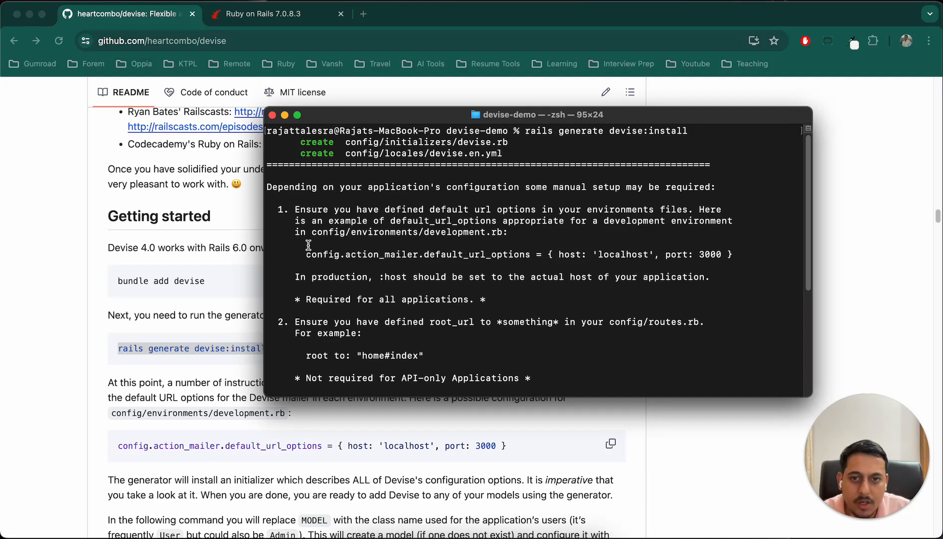
left_click_drag(307, 253, 722, 254)
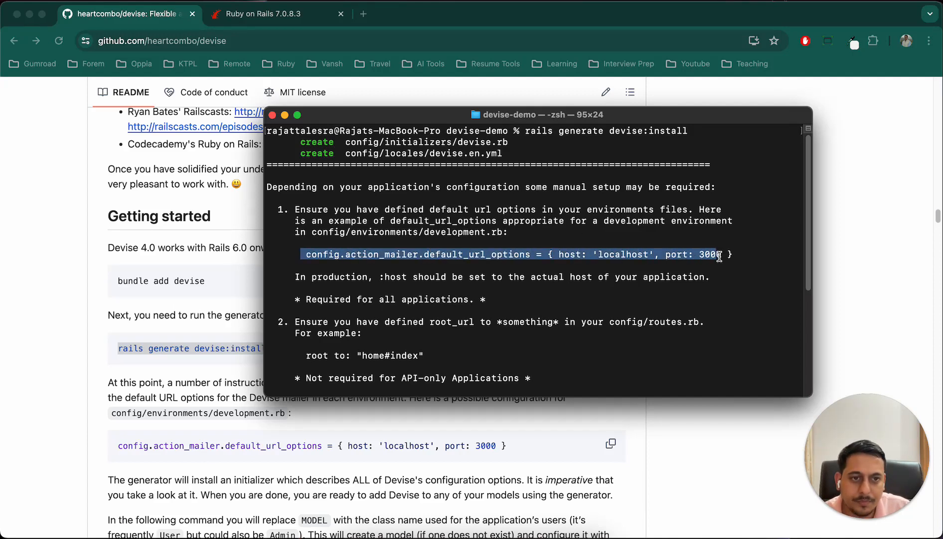
key("cmd+tab")
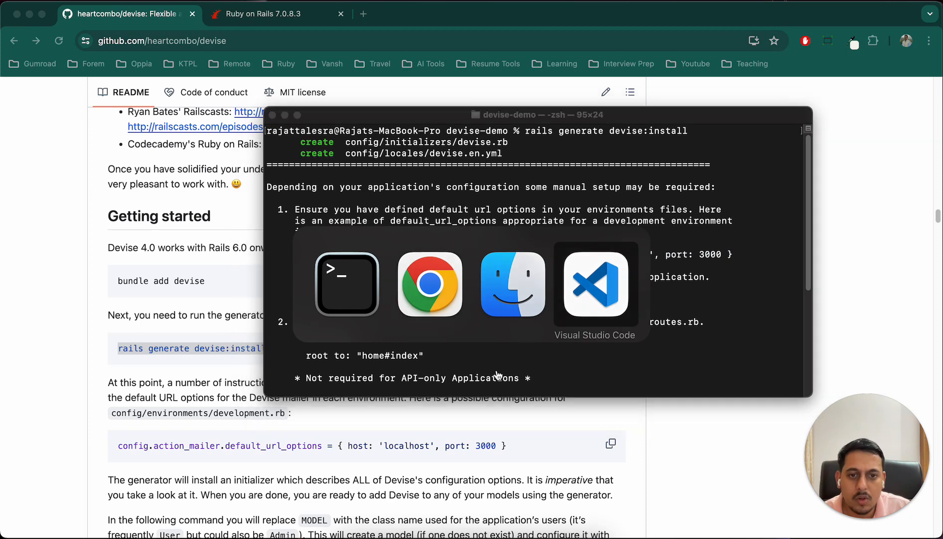
- Paste the localhost:3000 mailer default_url_options line into config/environments/development.rb
left_click(595, 284)
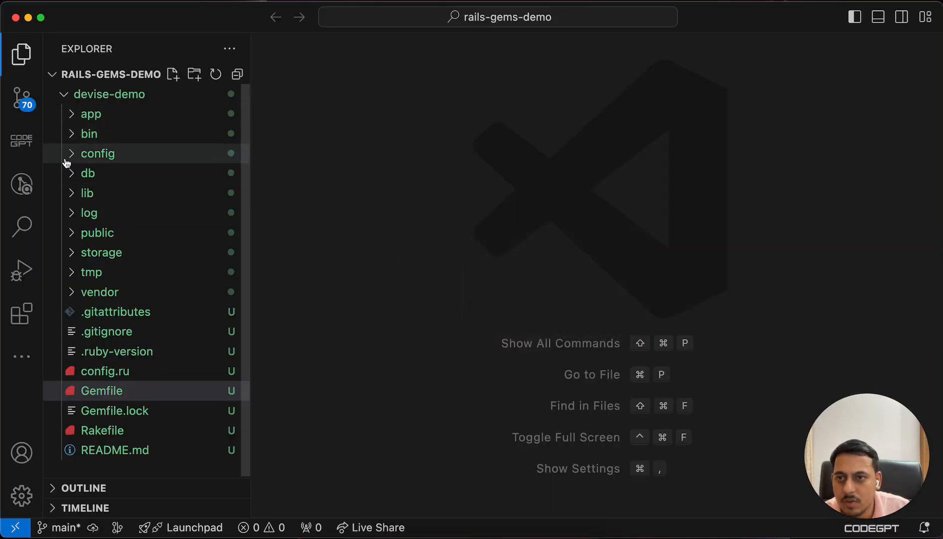
left_click(97, 153)
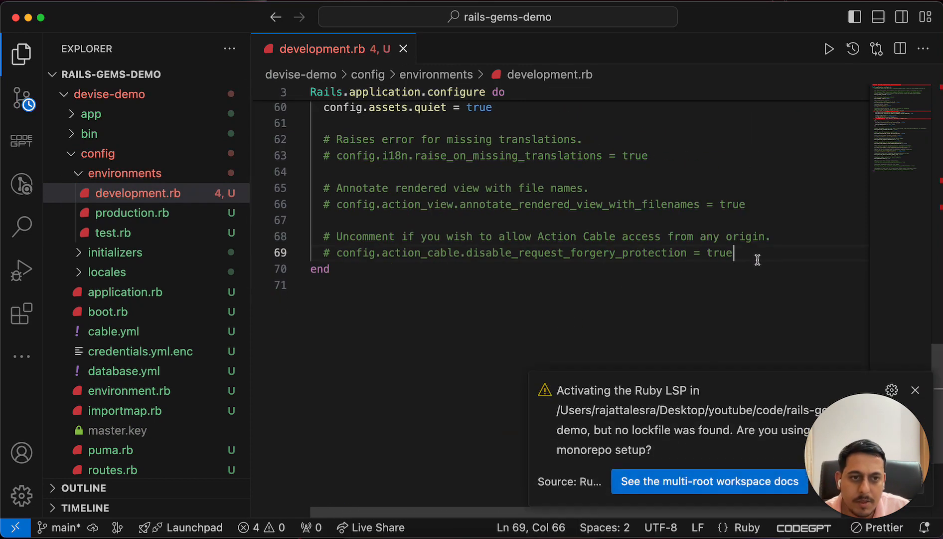
type("config.action_mailer.default_url_options = { host: 'localhost', port: 3000 }")
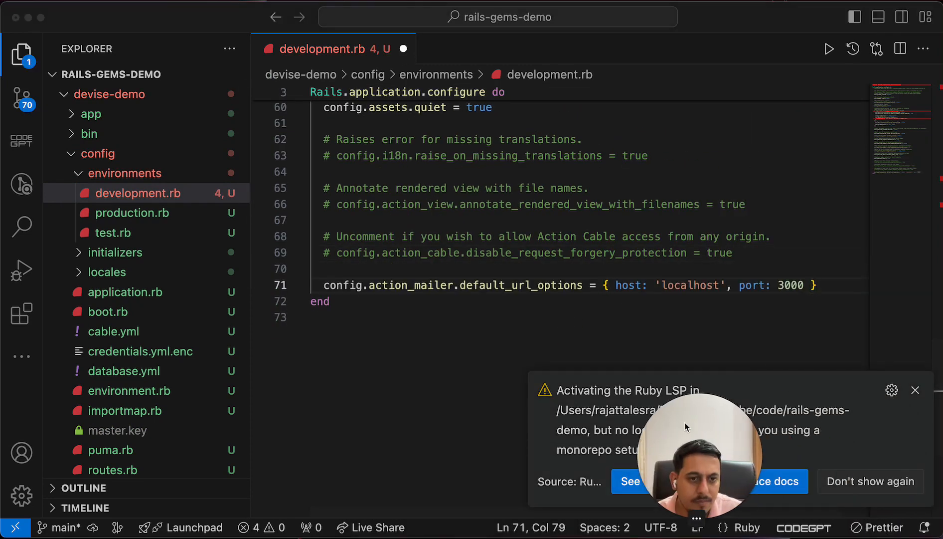
left_click(915, 390)
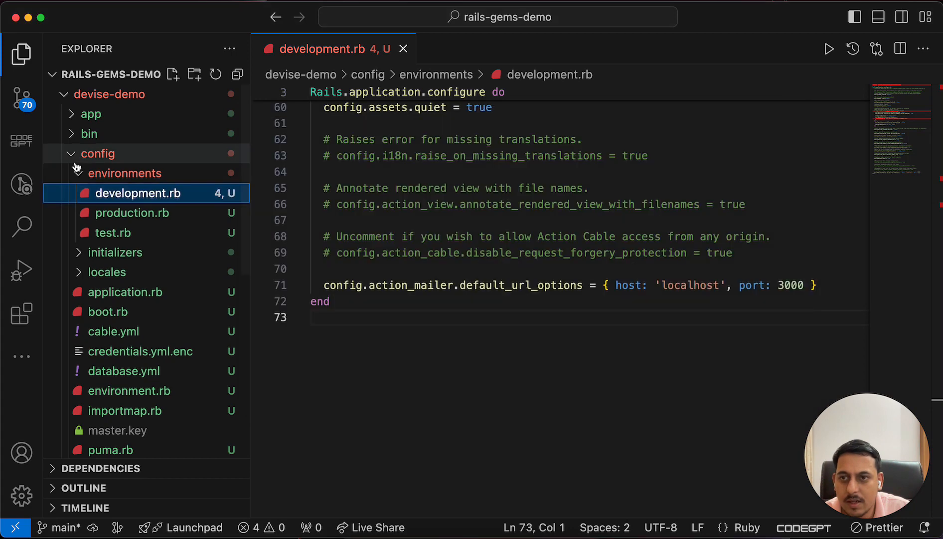
- Find and open config/routes.rb in the Explorer
left_click(90, 113)
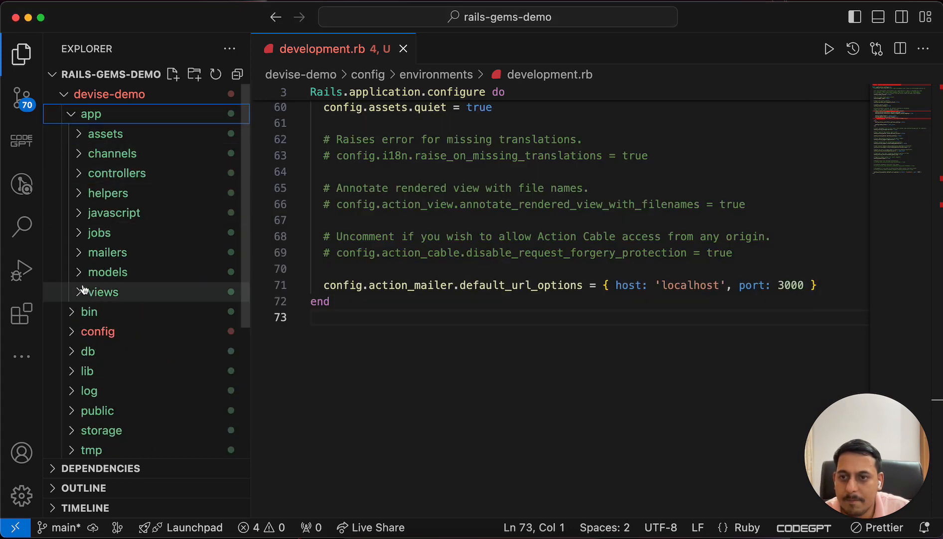
left_click(90, 114)
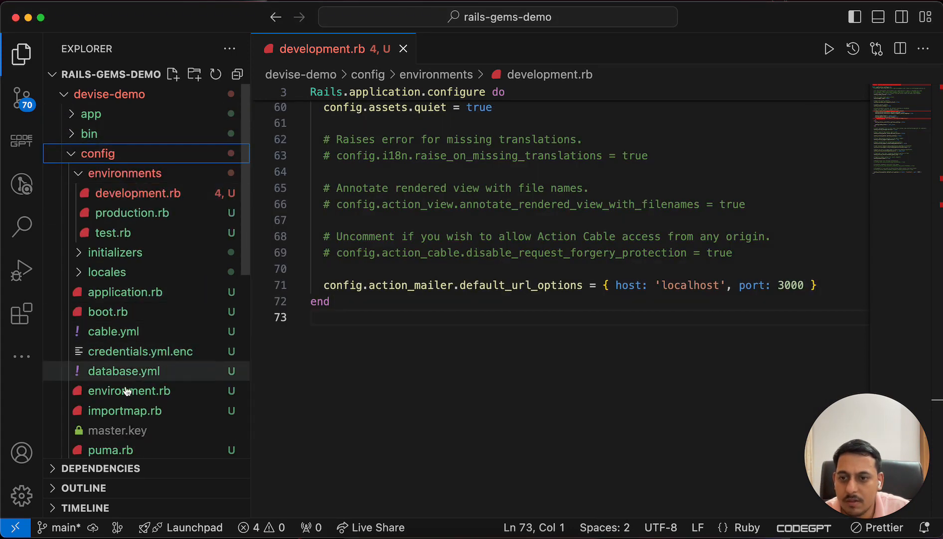
left_click(112, 312)
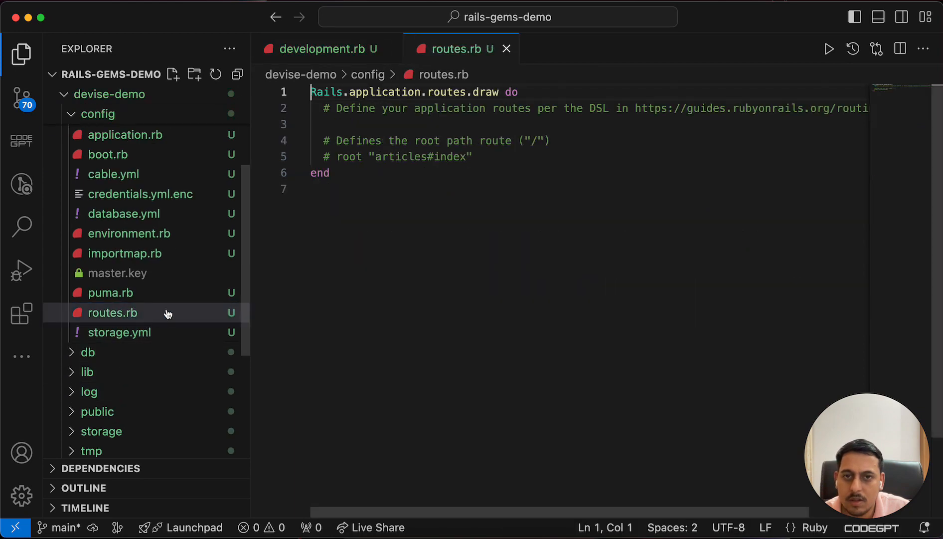
- Set the root route to home#index and add a home views folder
type("root to: \"home#index\"")
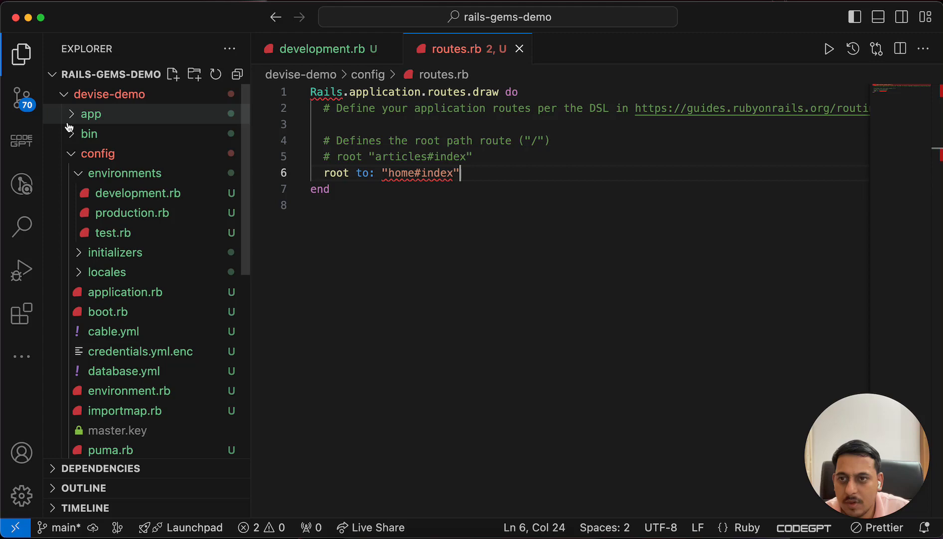
left_click(90, 114)
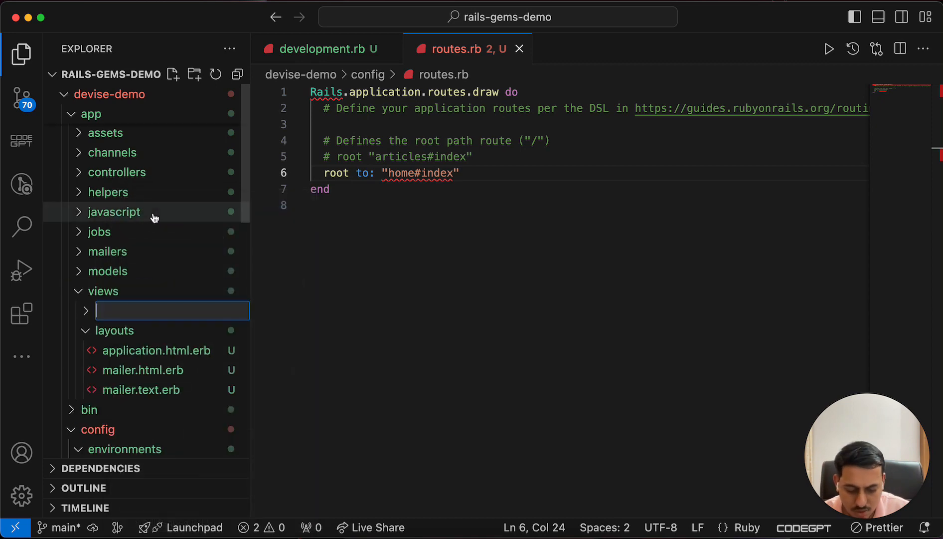
type("home")
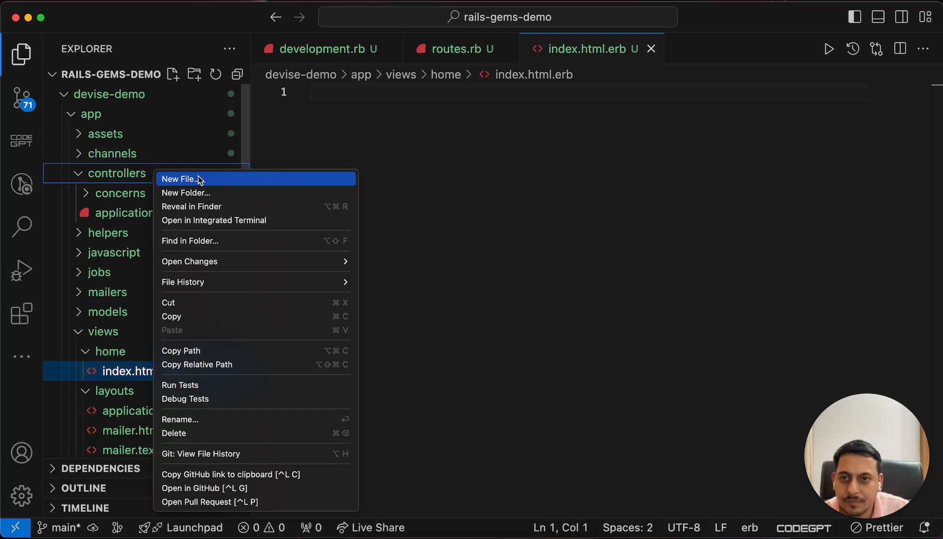
- Write and save HomeController < ApplicationController with an index action; type Hello world in index
left_click(181, 179)
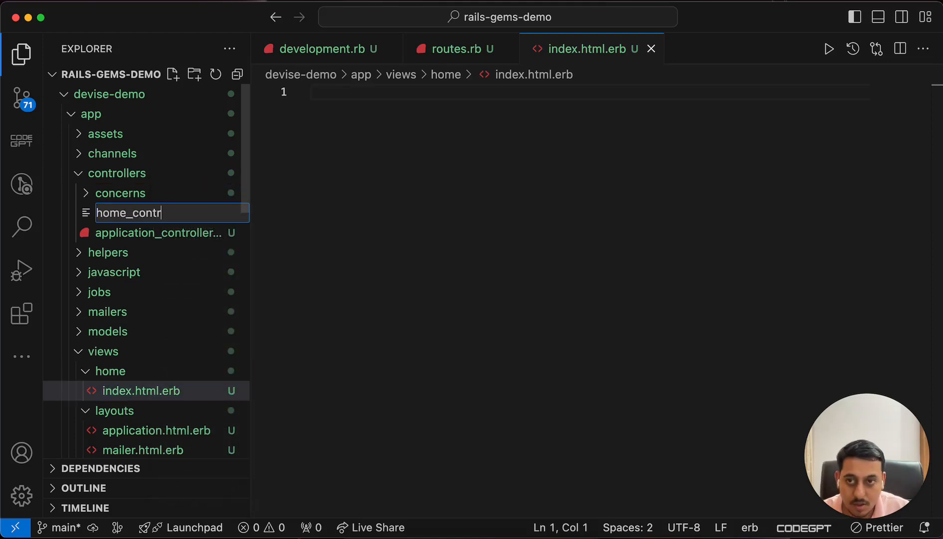
key("Enter")
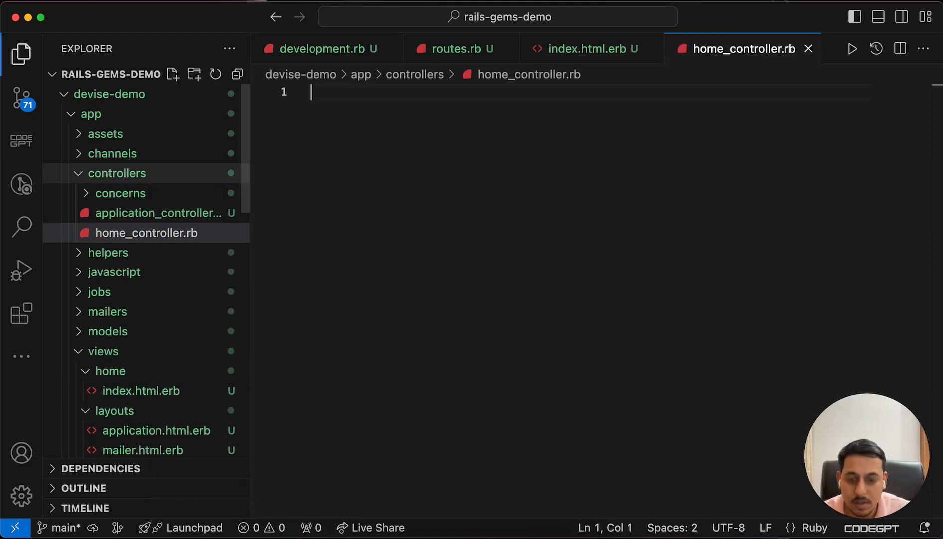
type("class")
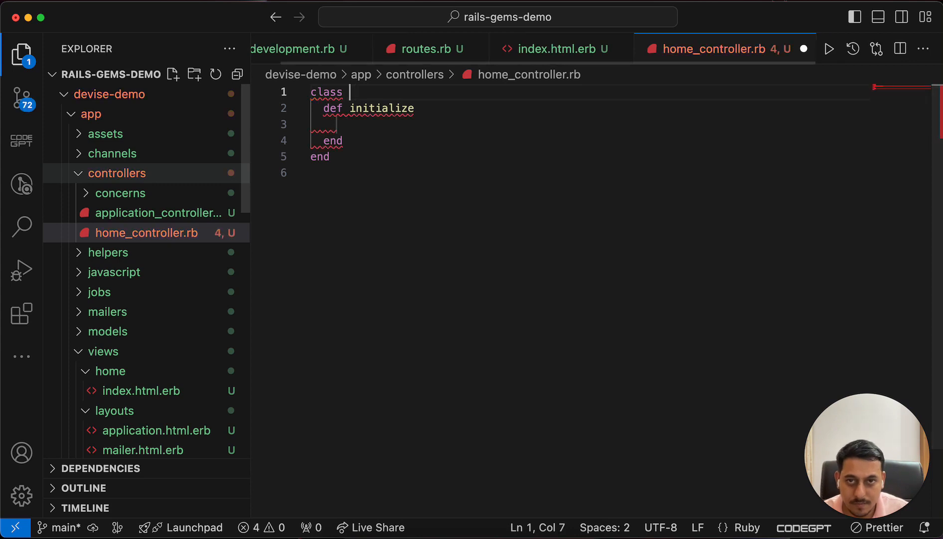
type("HomeContr")
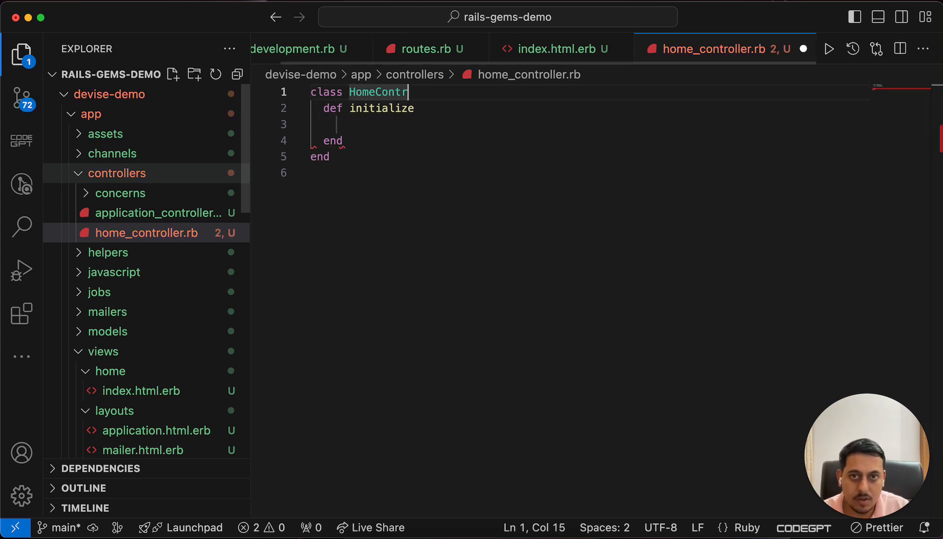
type("oller")
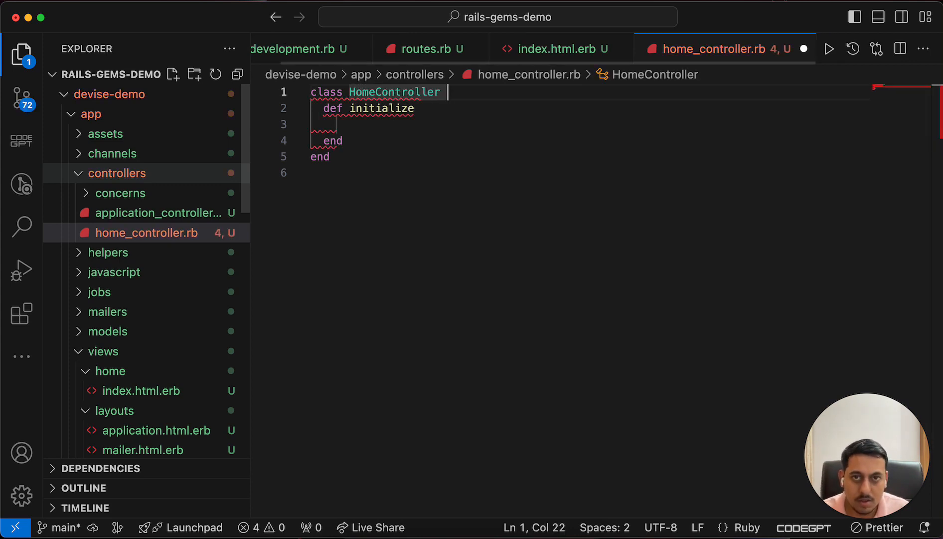
type("< AppliCon")
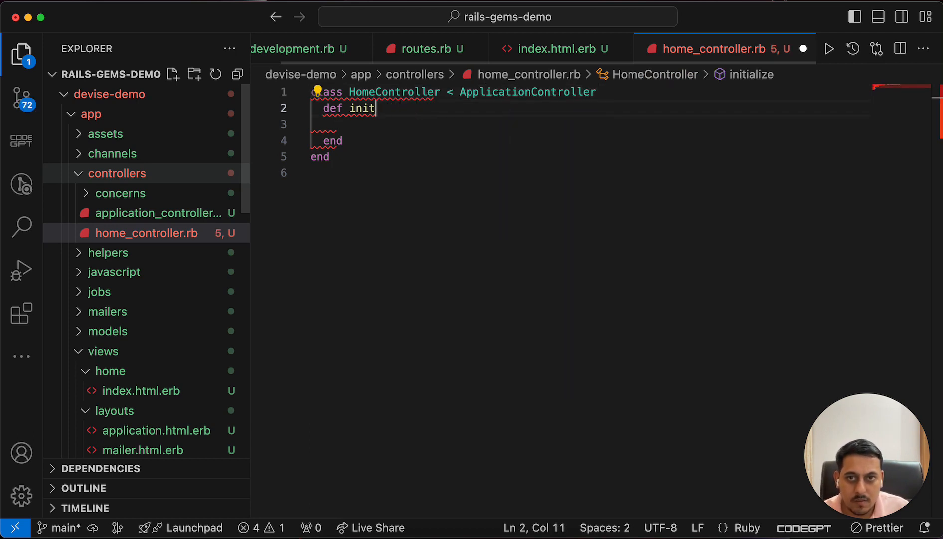
type("ex")
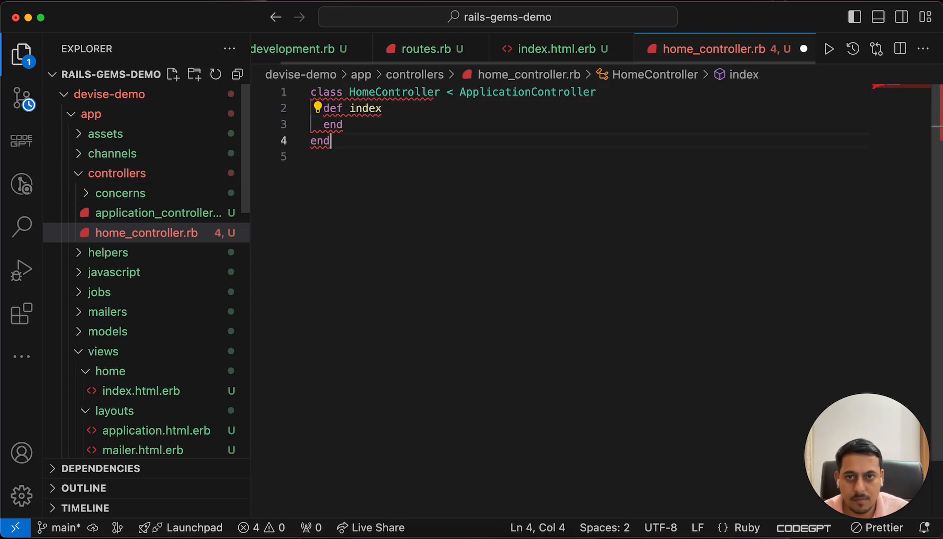
left_click(804, 49)
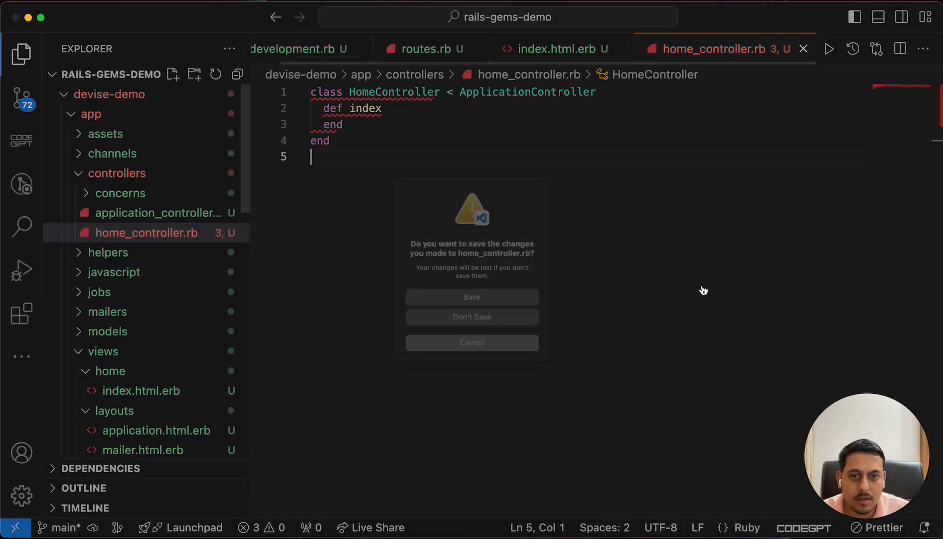
left_click(471, 317)
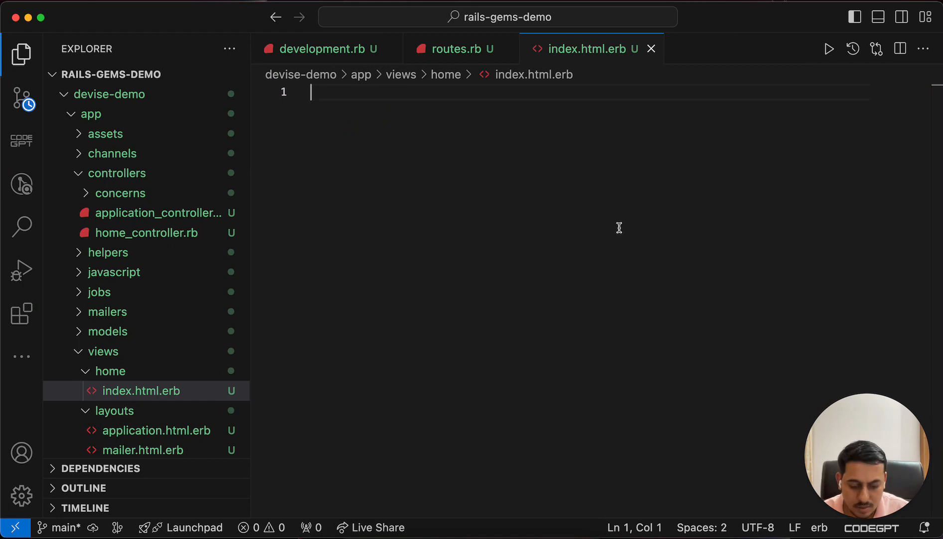
type("Hello world")
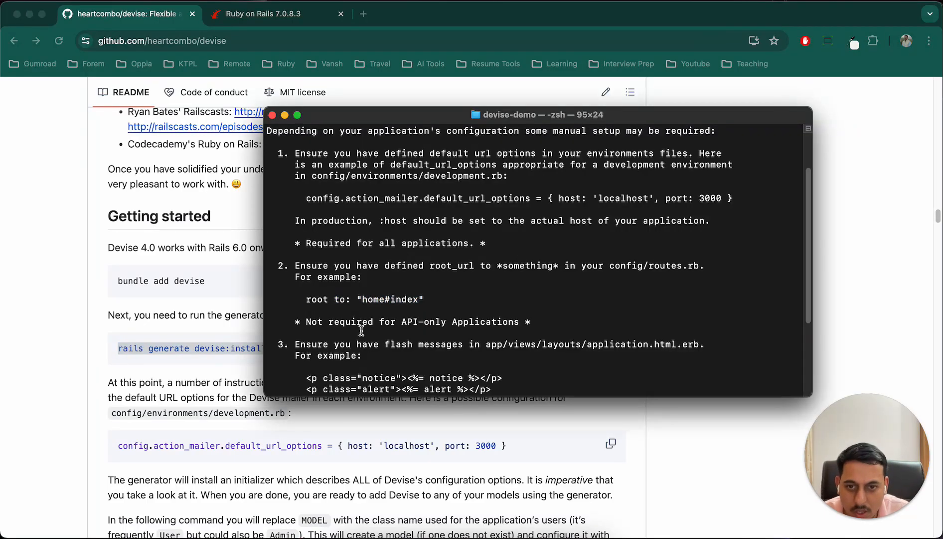
- Open application.html.erb in the editor and restart the Rails server with rails s
scroll("down", 3)
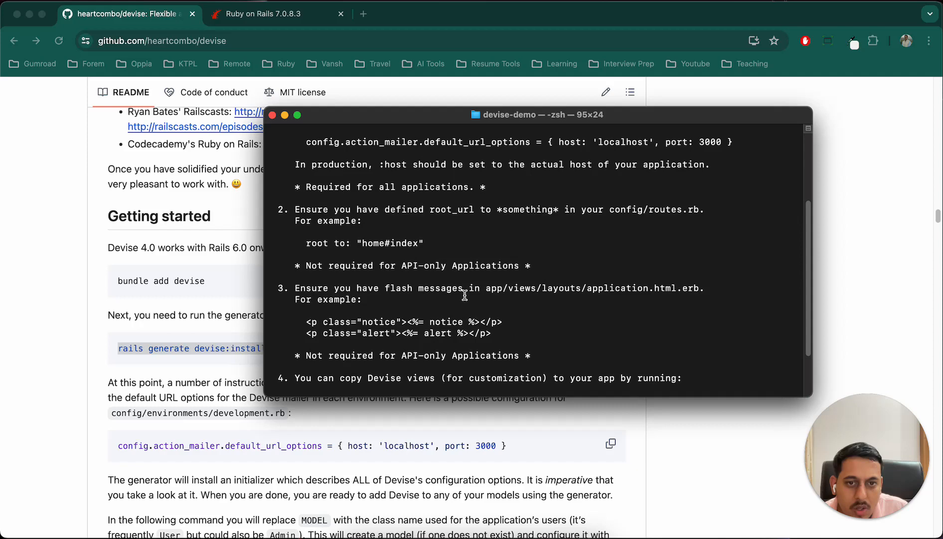
mouse_move(307, 321)
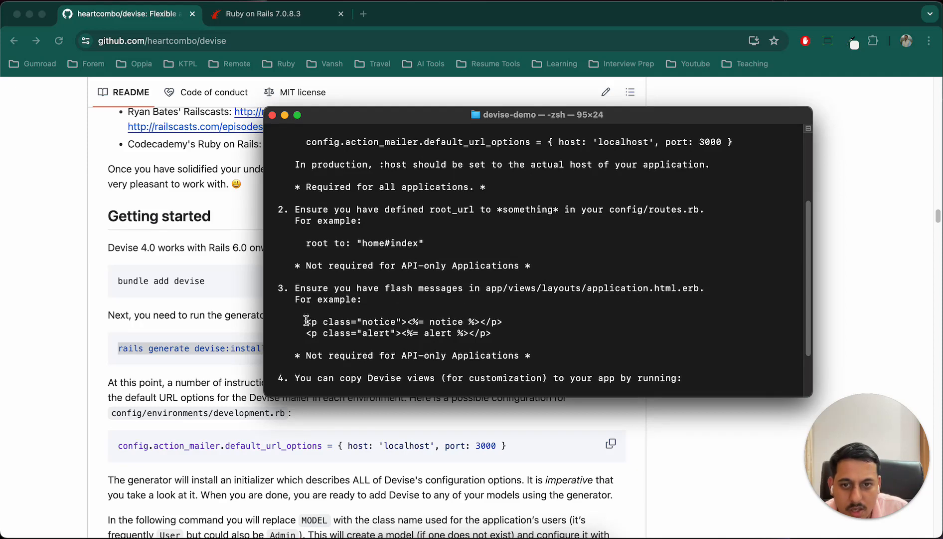
key("cmd+tab")
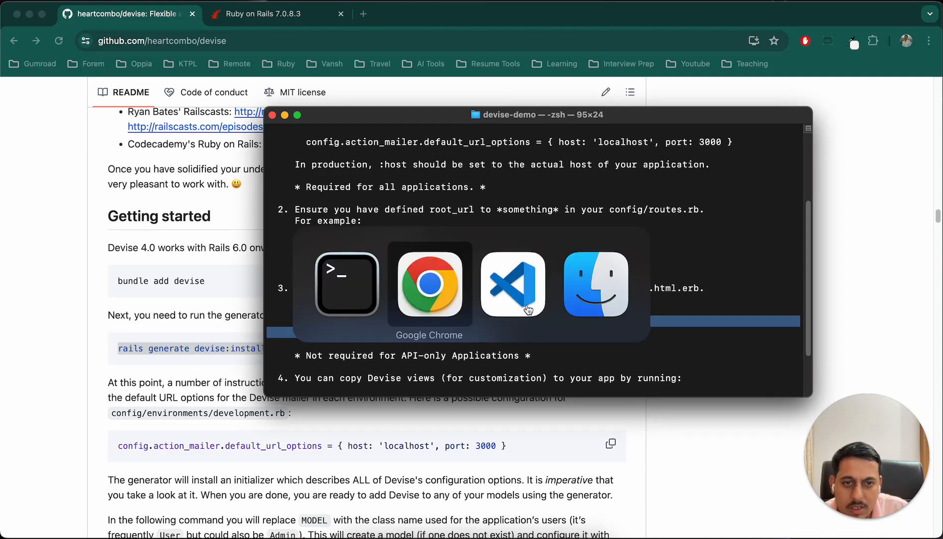
left_click(513, 283)
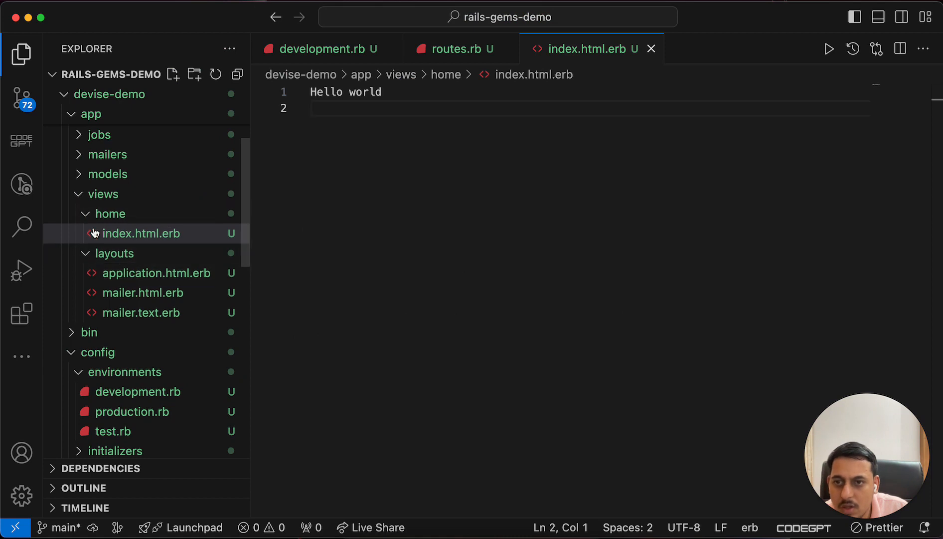
left_click(156, 273)
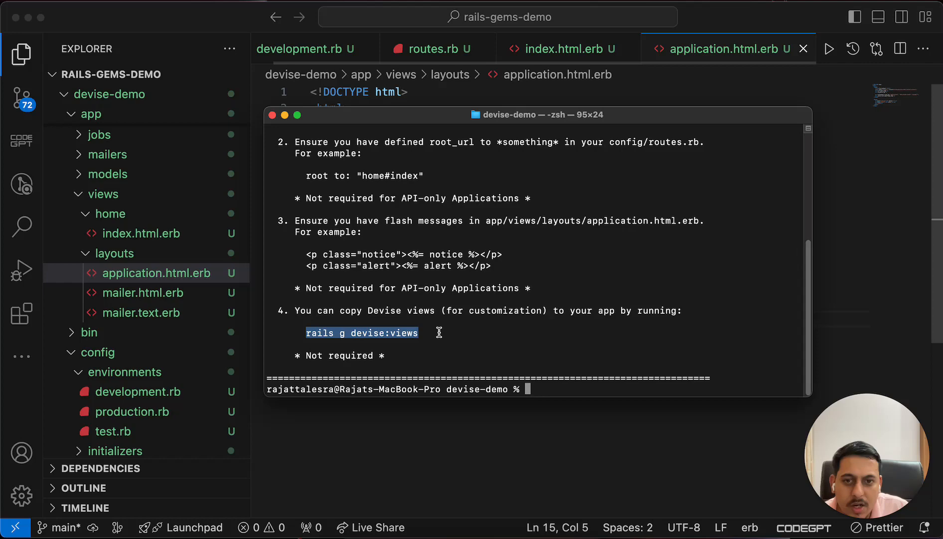
mouse_move(538, 304)
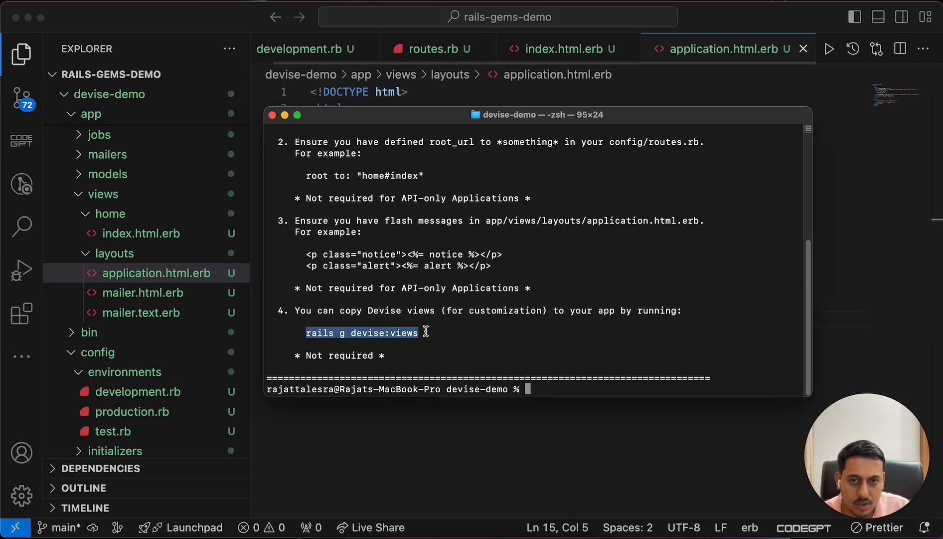
type("rails s")
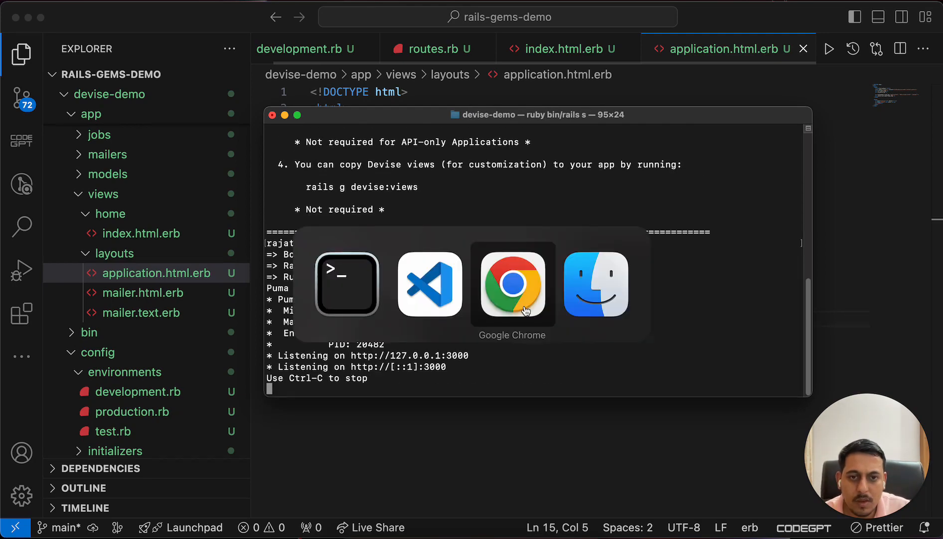
- Check Hello world at localhost:3000, run rails g devise:views, then try /login
left_click(513, 284)
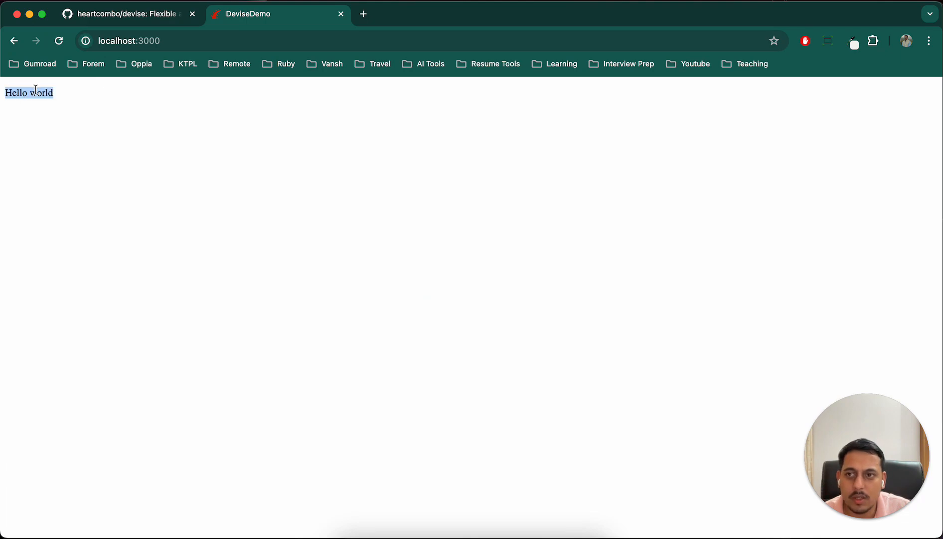
left_click(126, 14)
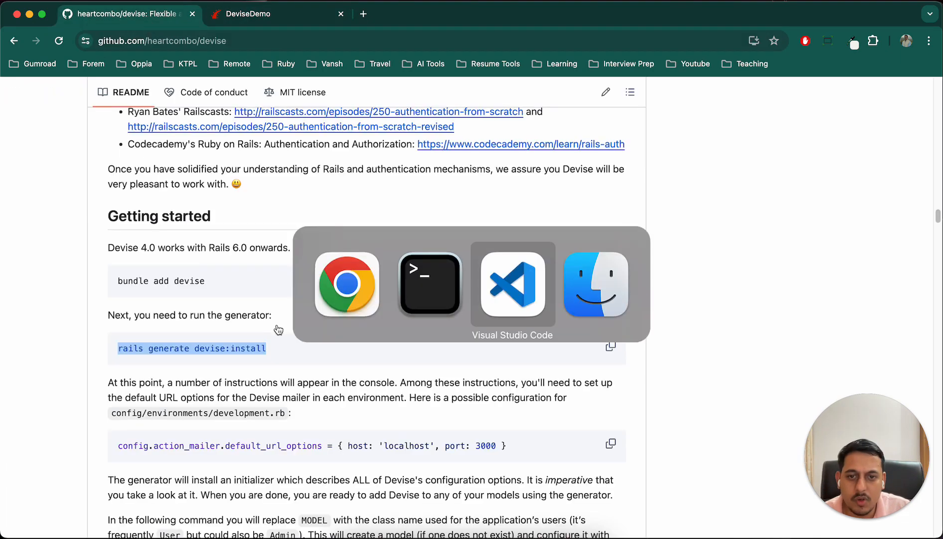
left_click(429, 284)
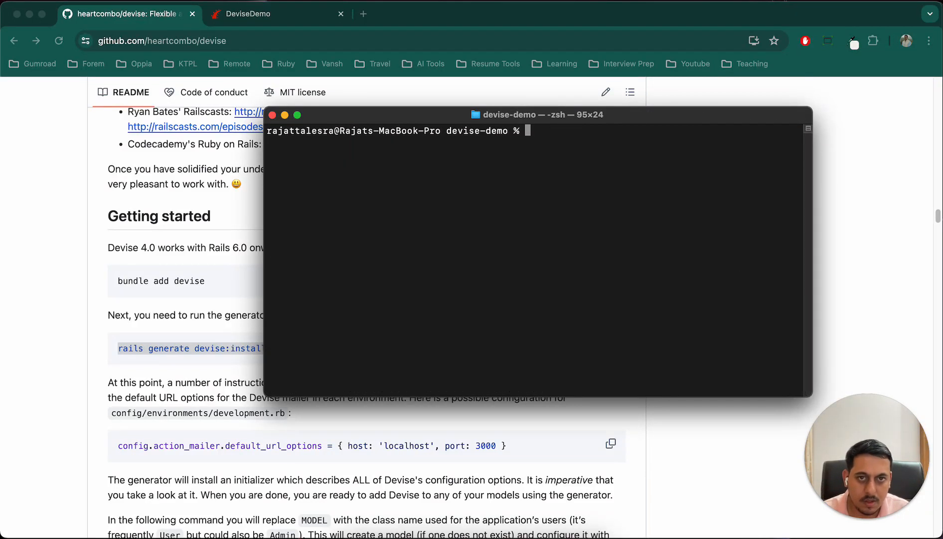
type("rails g devise:views")
type("rails s")
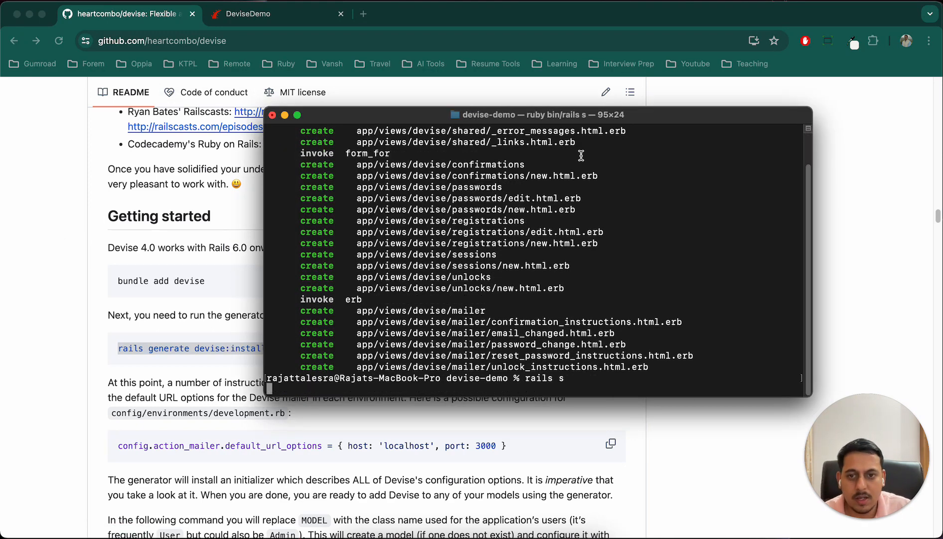
left_click(277, 14)
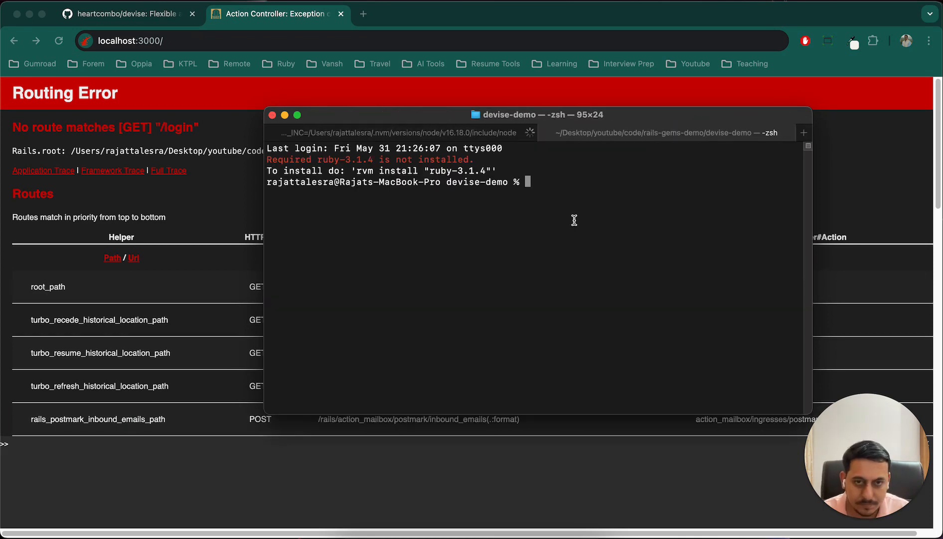
- Run rails routes, then switch to the Devise README's model generator instructions
type("rails")
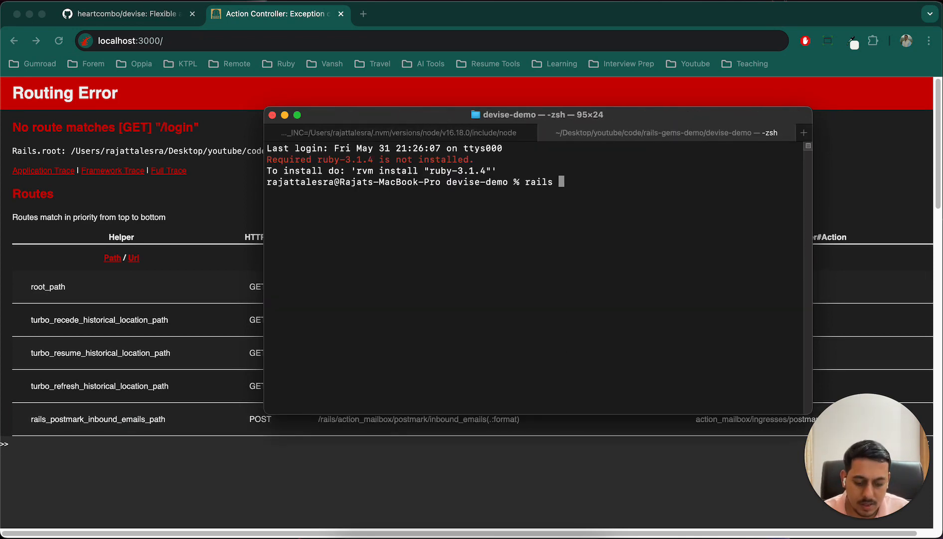
type("routes")
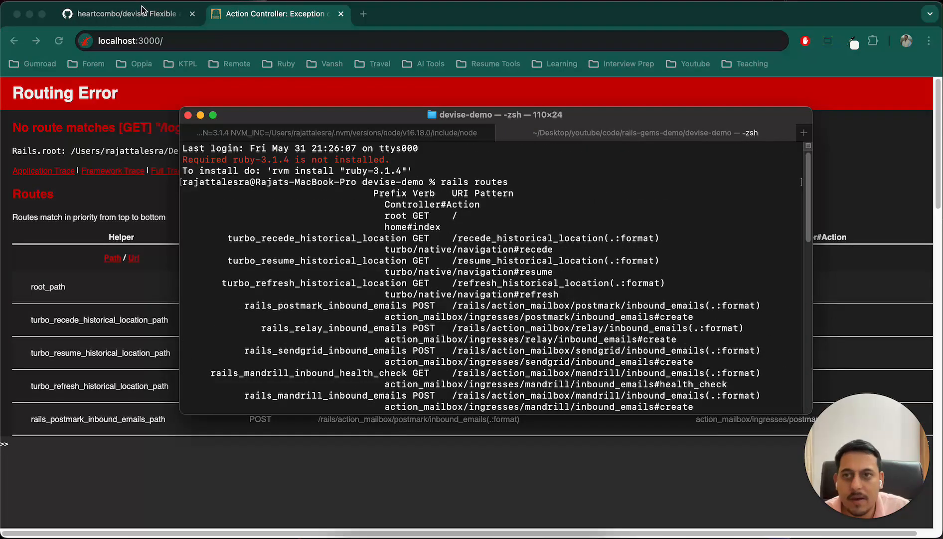
left_click(126, 14)
type("rails generate devise M")
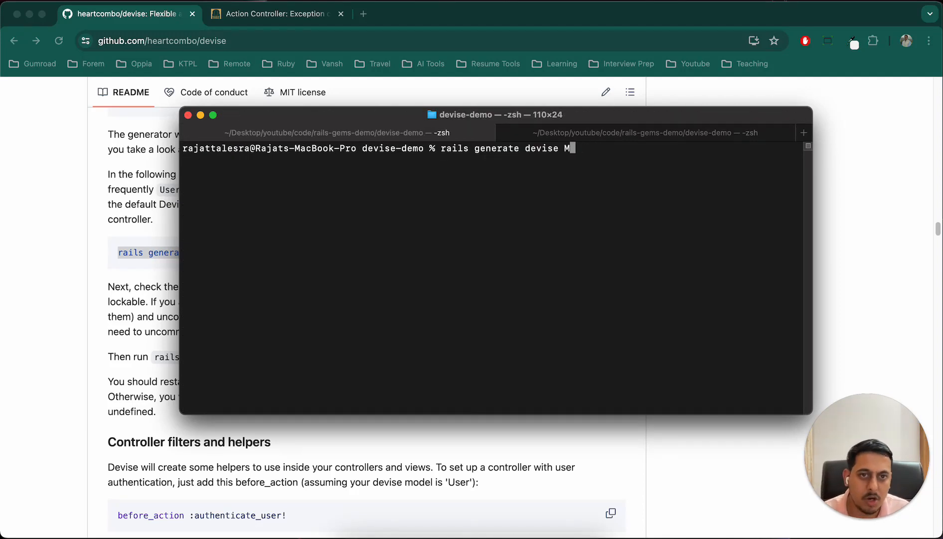
- Generate the Devise User model, run rails db:migrate, and start typing another rails command
key("Backspace")
type("User")
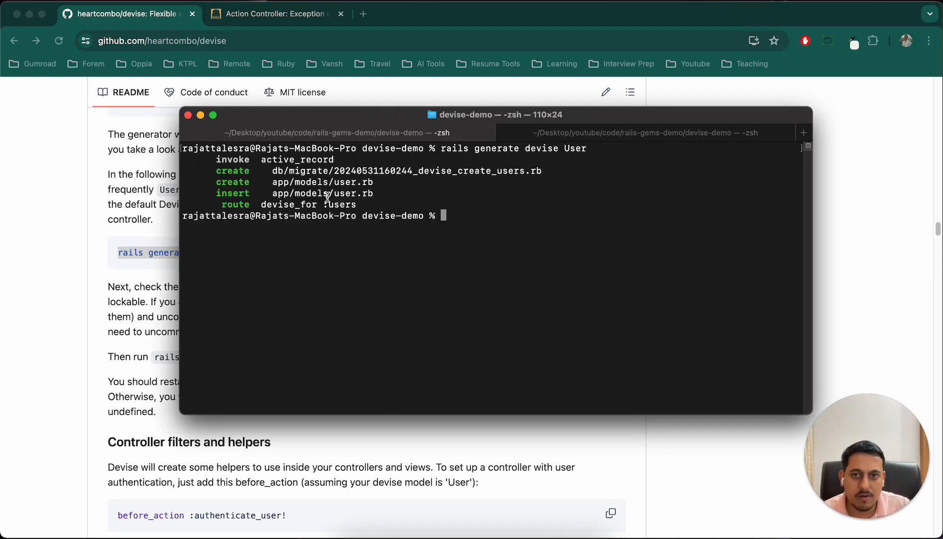
left_click(189, 115)
type("r")
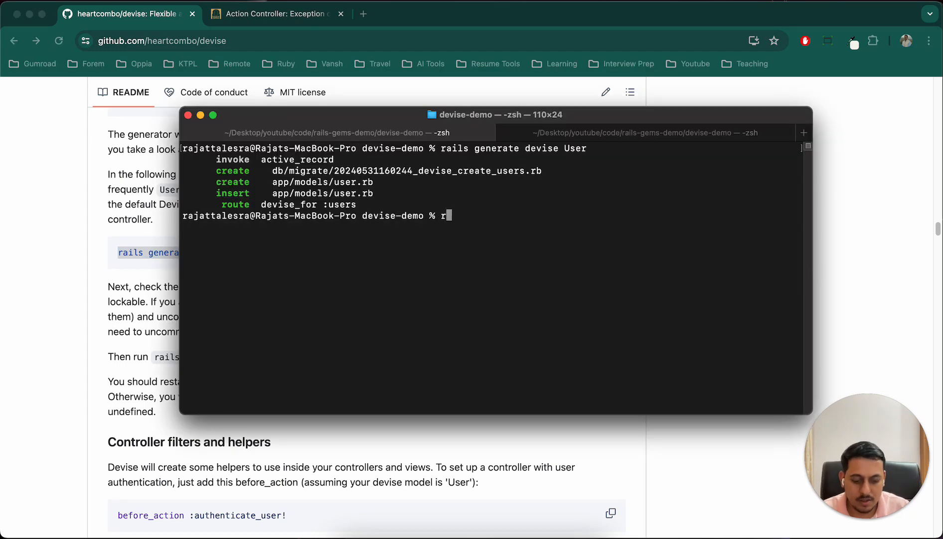
type("ails db:mi")
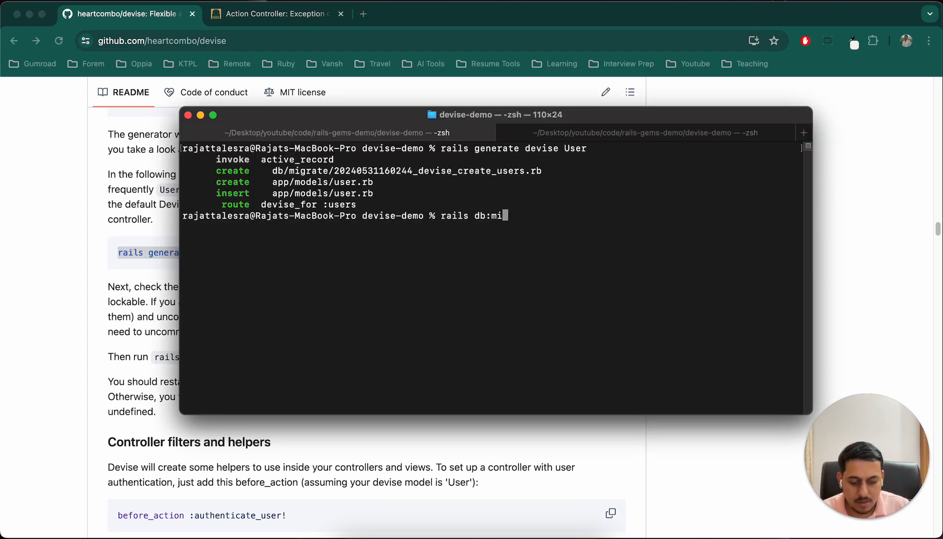
key("Enter")
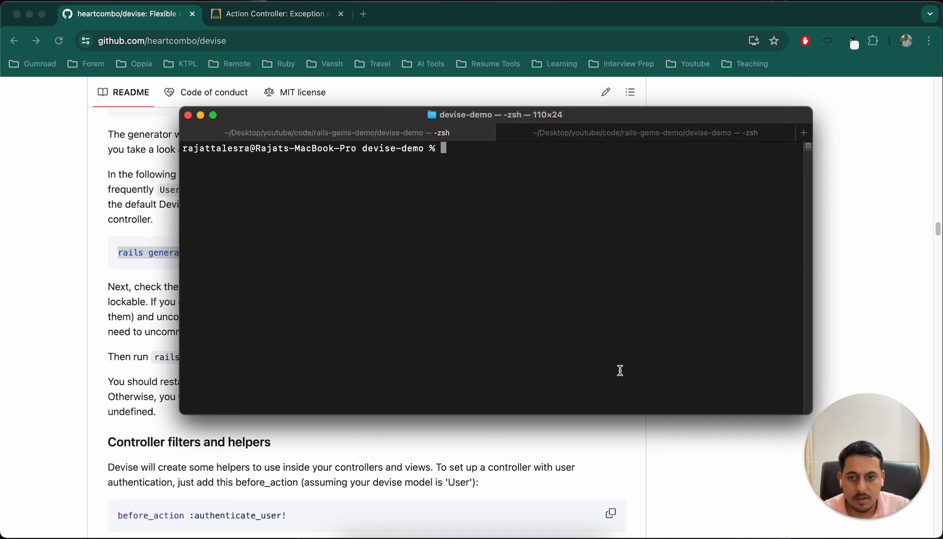
type("ra")
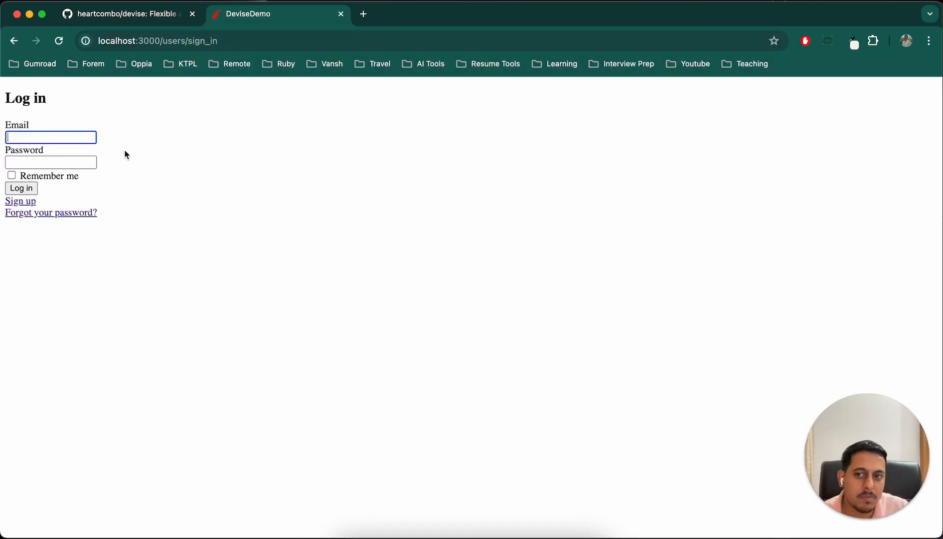
mouse_move(189, 187)
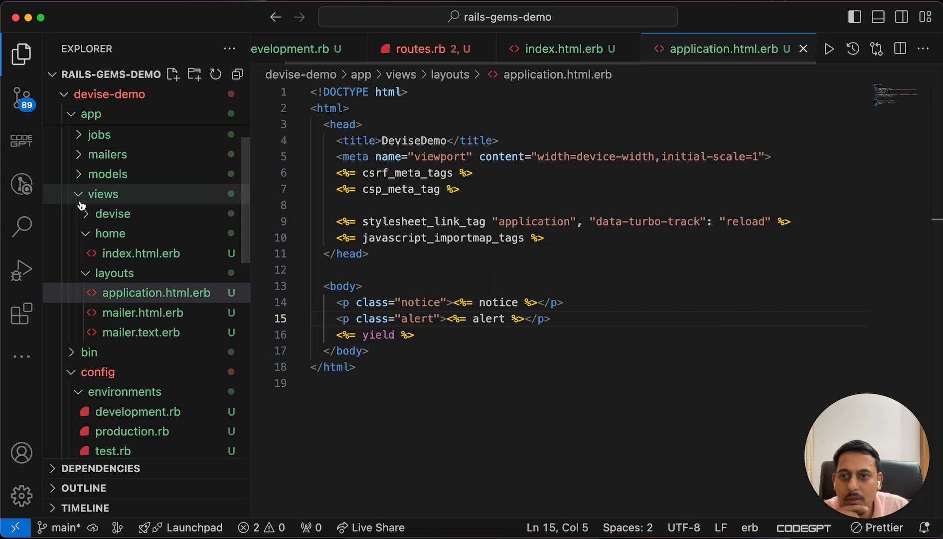
- Add RAJAT to devise/sessions/new.html.erb to test the login page, then remove it
left_click(113, 213)
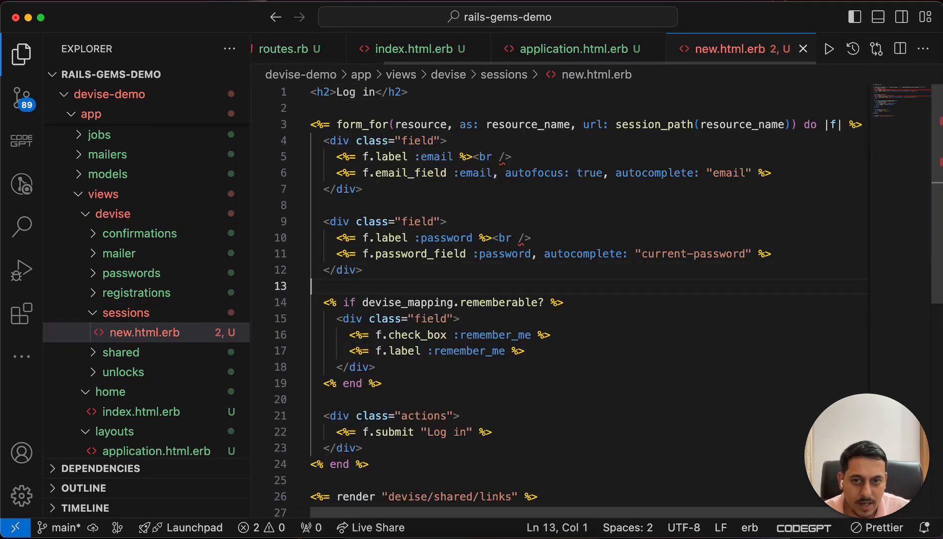
type("RAJAT")
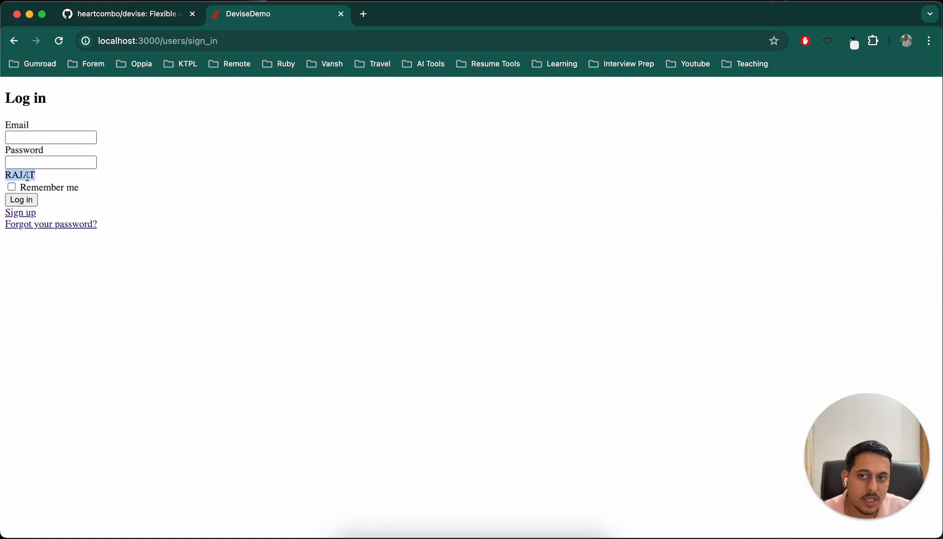
left_click(431, 274)
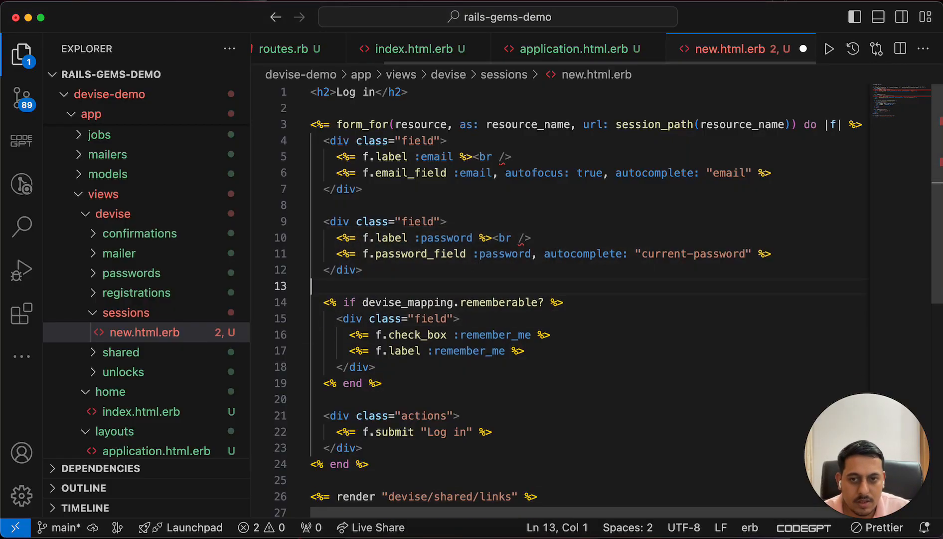
left_click(137, 292)
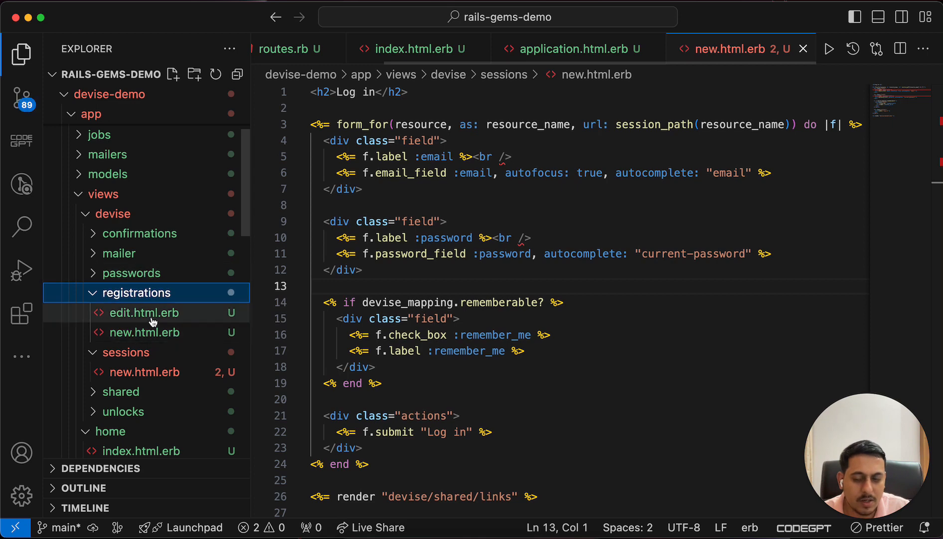
- Browse the Devise mailer and passwords view folders, then collapse the Devise view folders
left_click(119, 253)
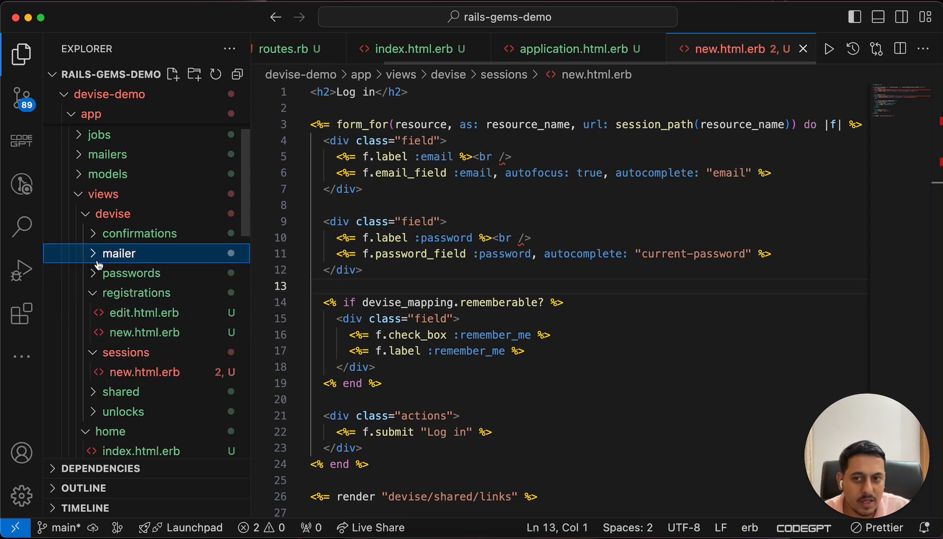
left_click(131, 273)
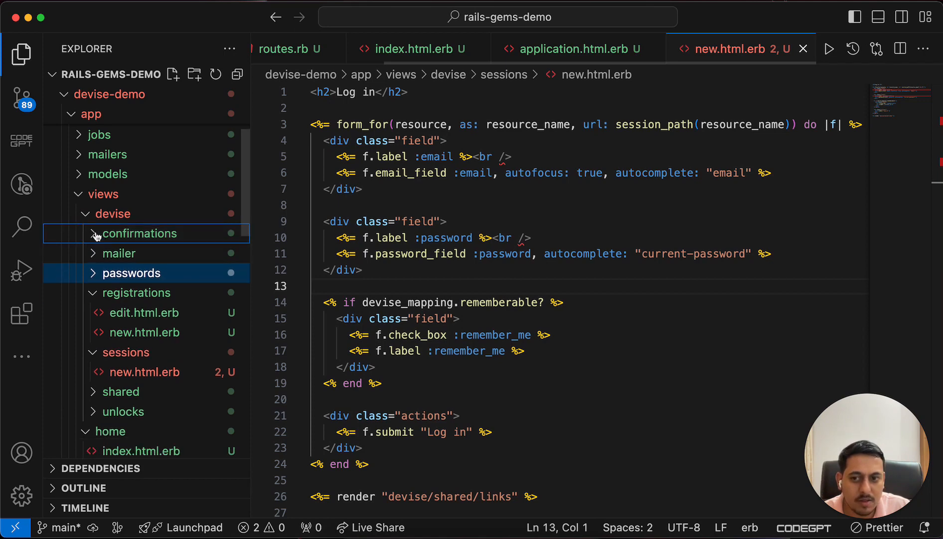
left_click(120, 391)
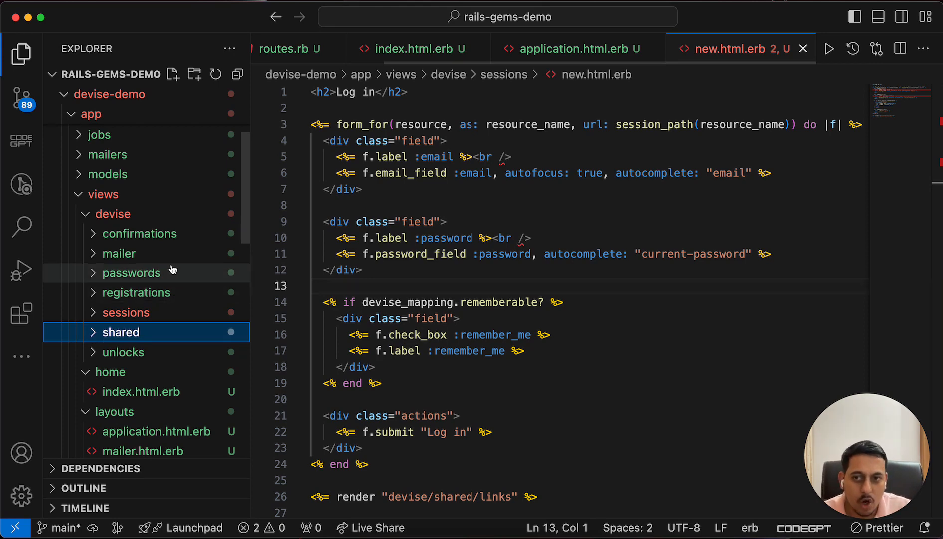
mouse_move(139, 358)
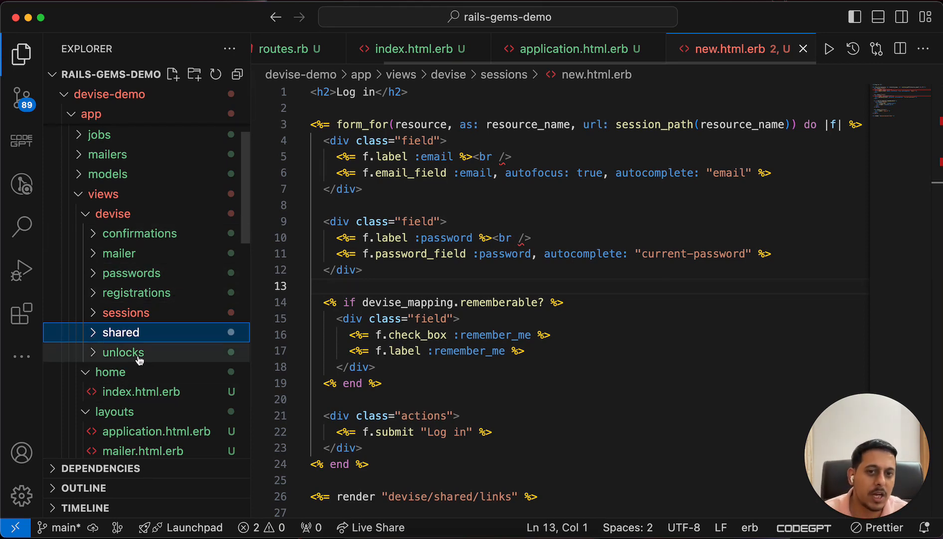
mouse_move(123, 352)
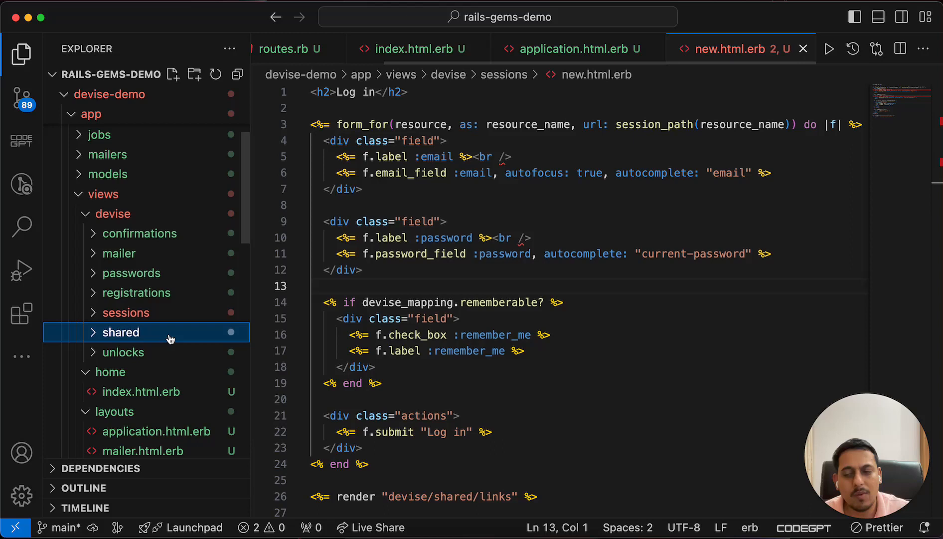
mouse_move(120, 332)
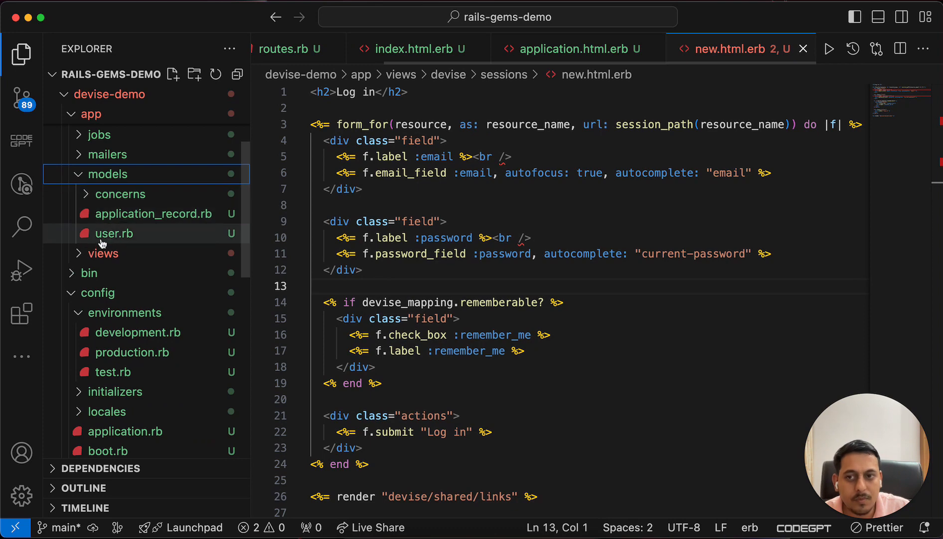
- Open user.rb and schema.rb, selecting the created_at column of the users table
left_click(113, 233)
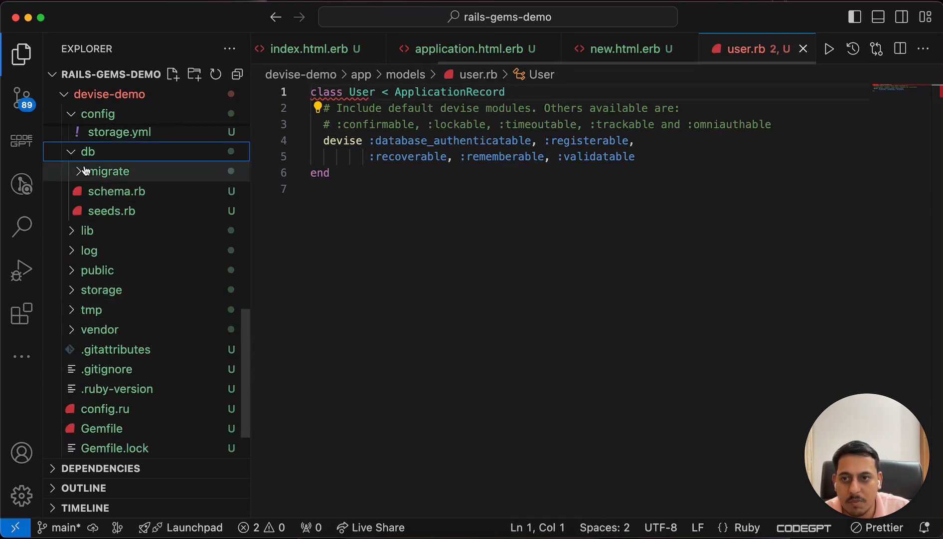
left_click(118, 191)
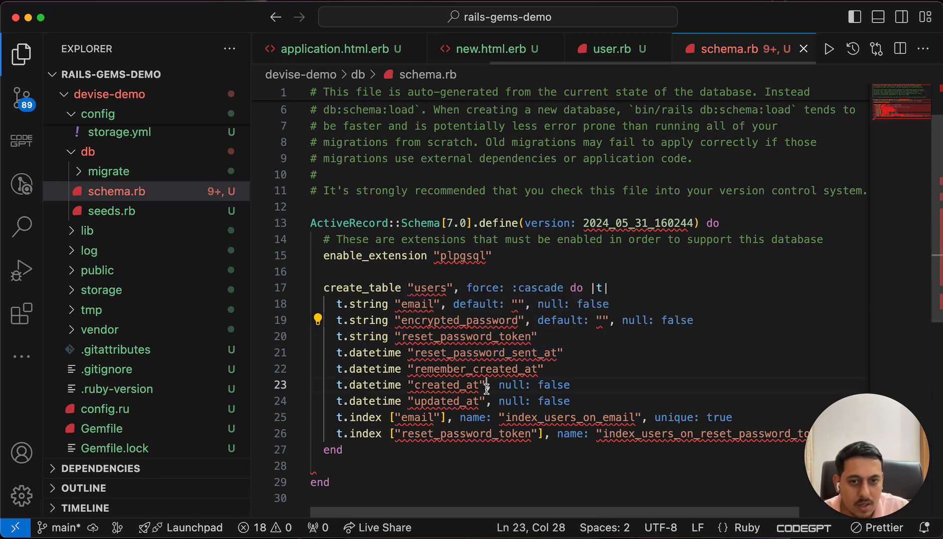
double_click(475, 353)
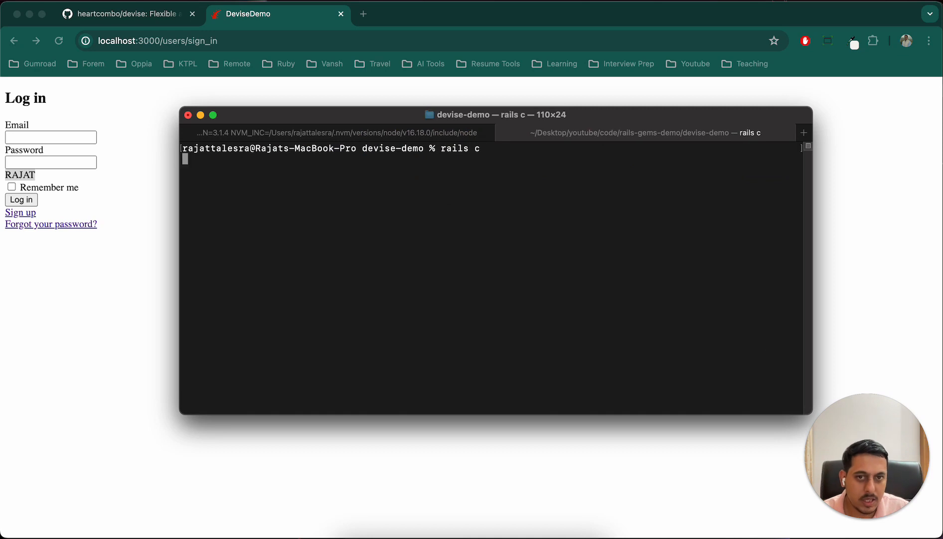
- Launch rails c and start typing User.all at the irb prompt
key("Return")
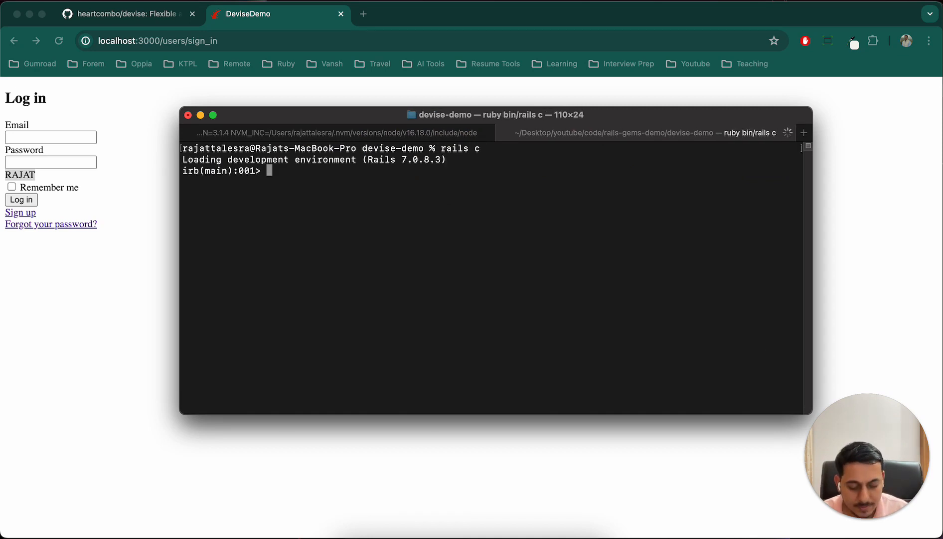
type("User.a")
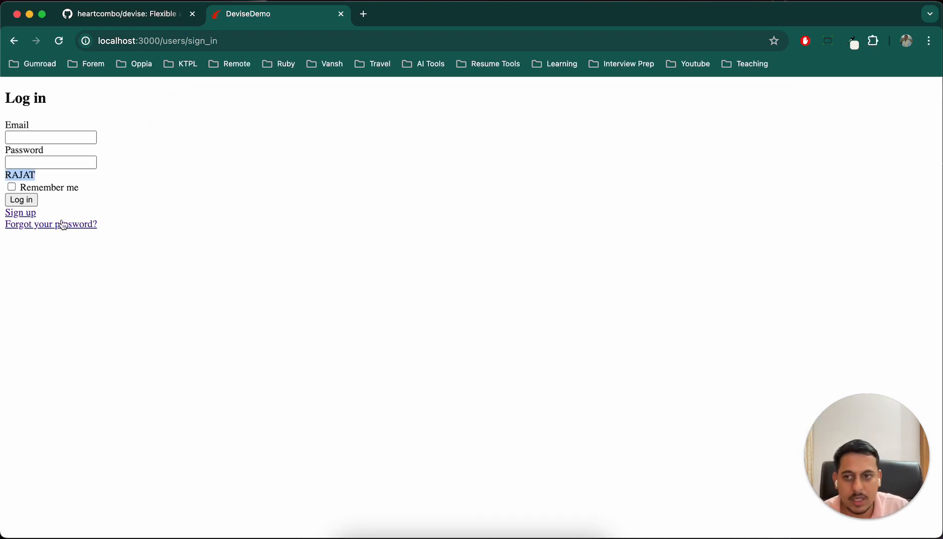
- Register a test account via Sign up with a suggested email and password
left_click(20, 212)
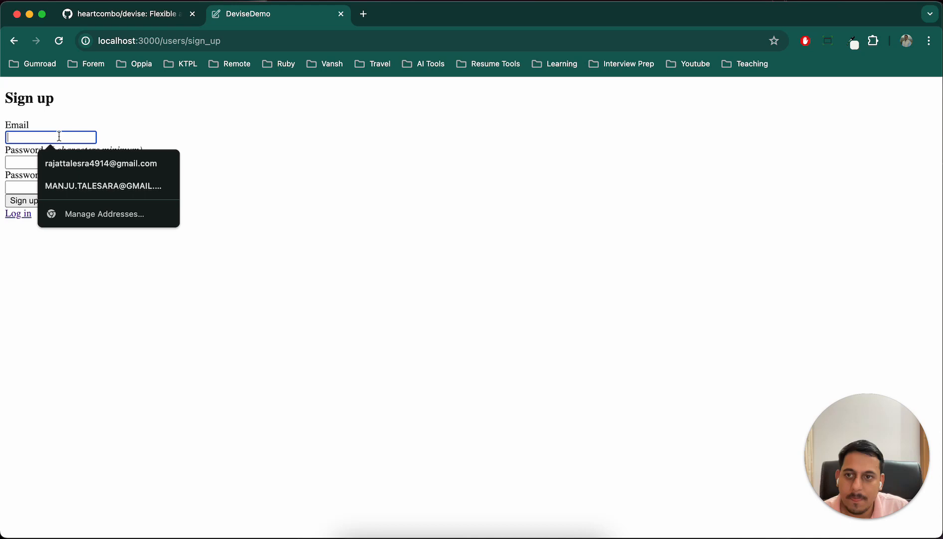
type("test")
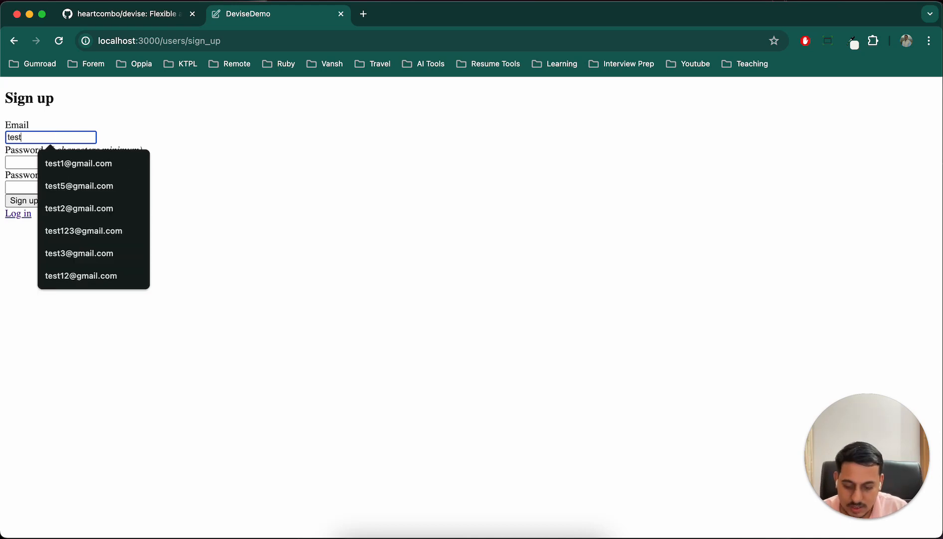
left_click(78, 163)
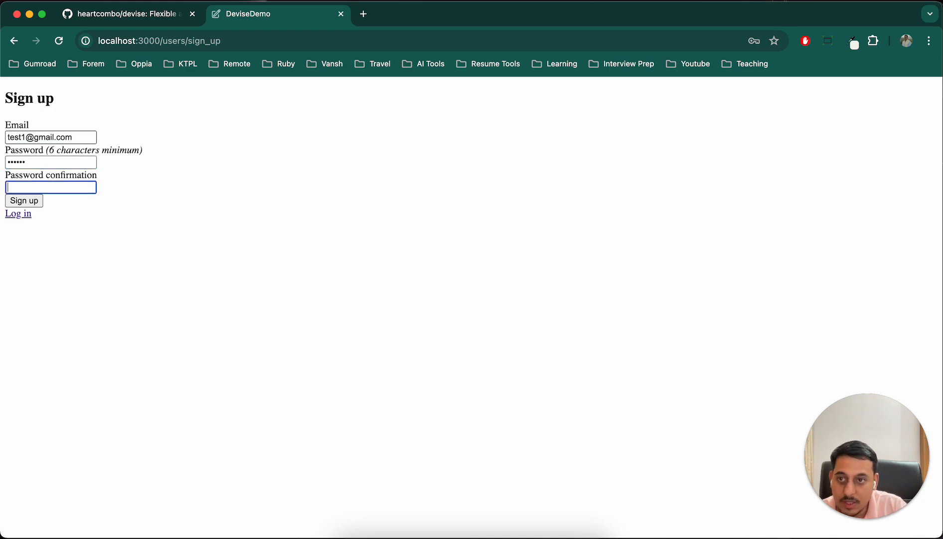
type("••••••")
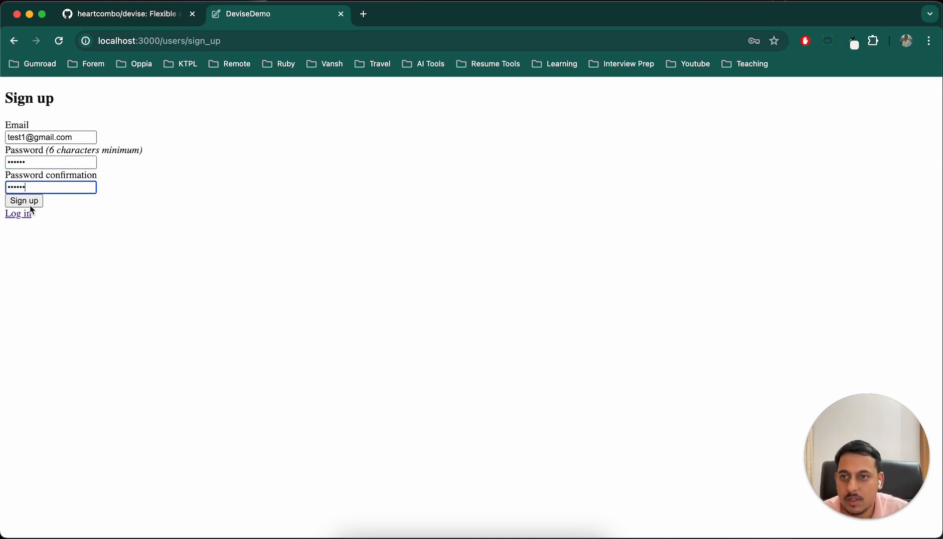
left_click(23, 201)
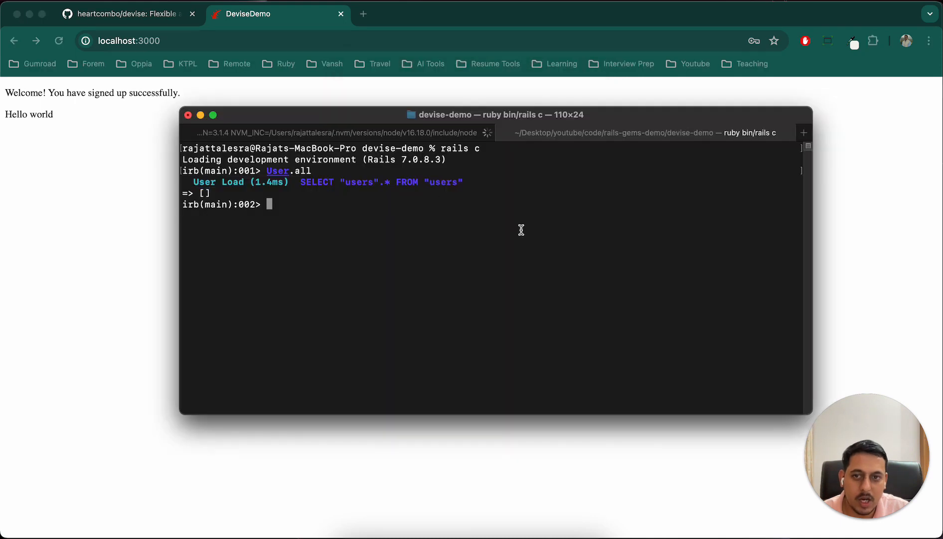
- Run reload! in the Rails console, then query User.all for the new user
type("reload!")
type("User.all")
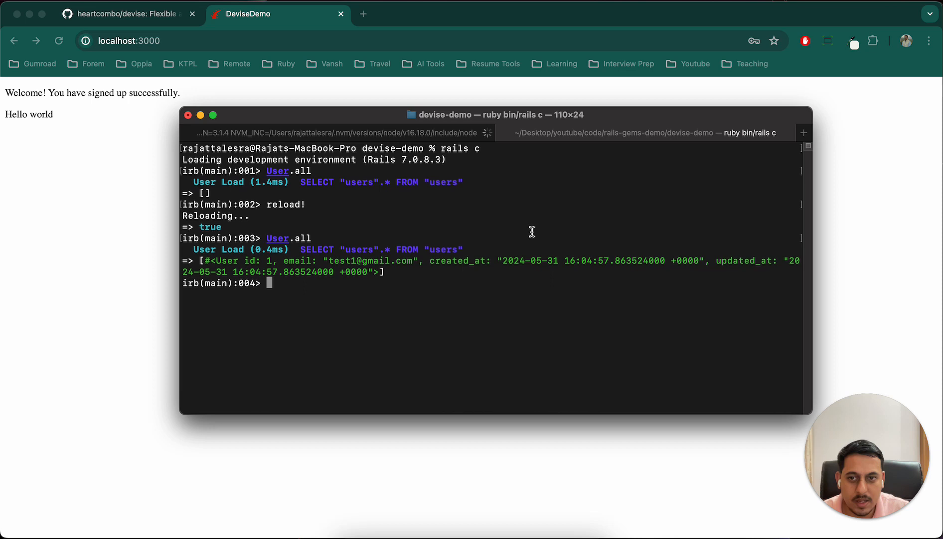
mouse_move(347, 261)
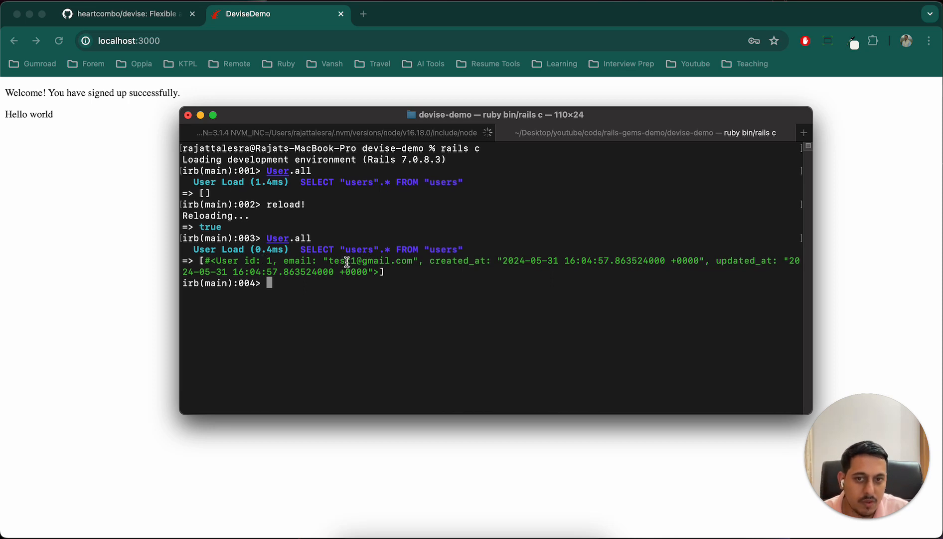
left_click(126, 40)
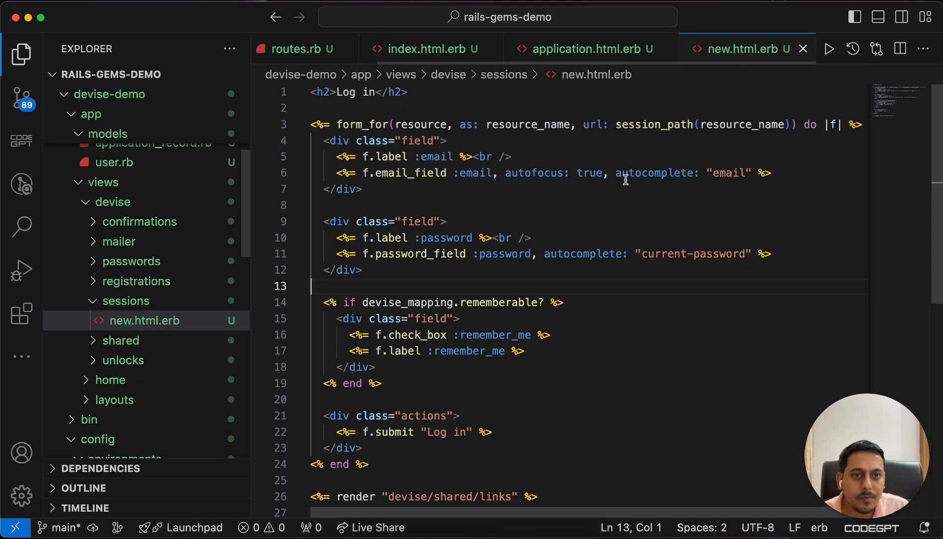
- Open app/views/home/index.html.erb and begin a <button> tag on line 3
left_click(139, 301)
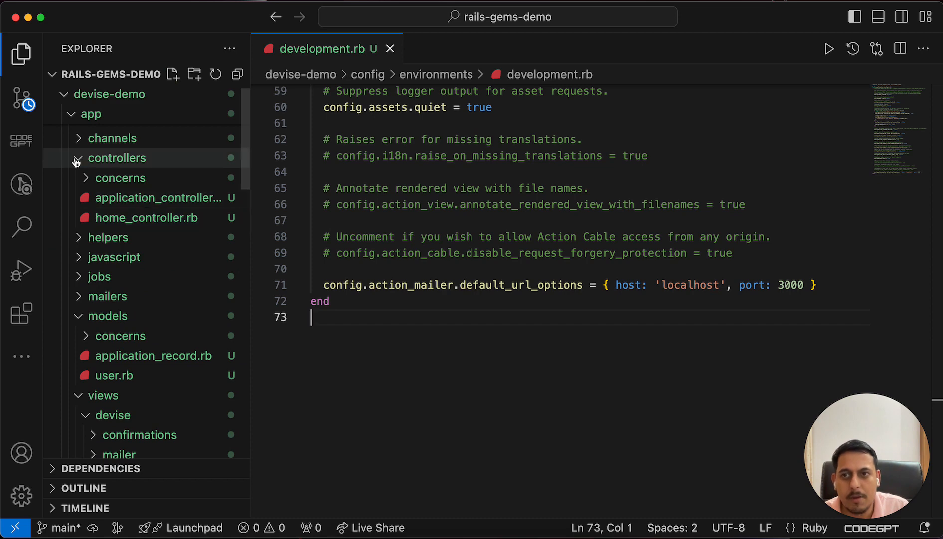
left_click(117, 158)
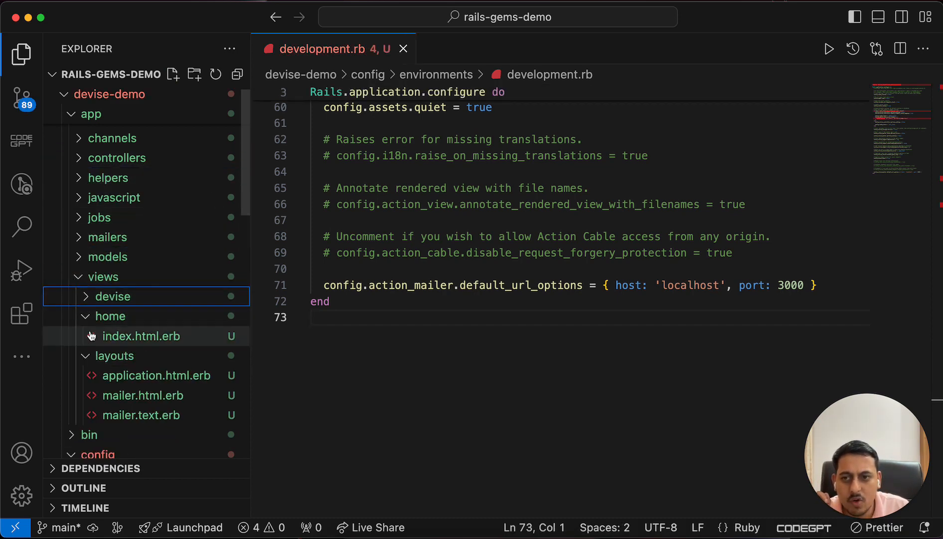
double_click(140, 335)
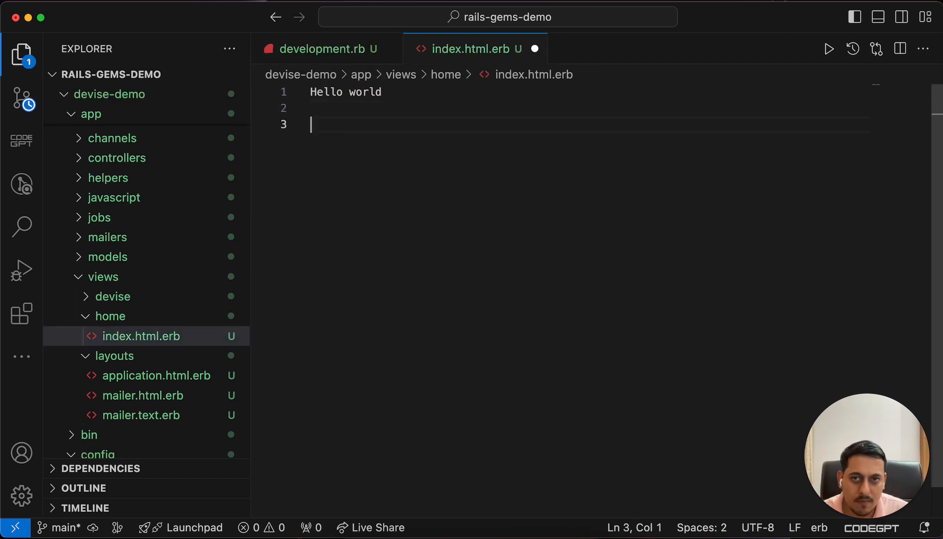
type("<bu")
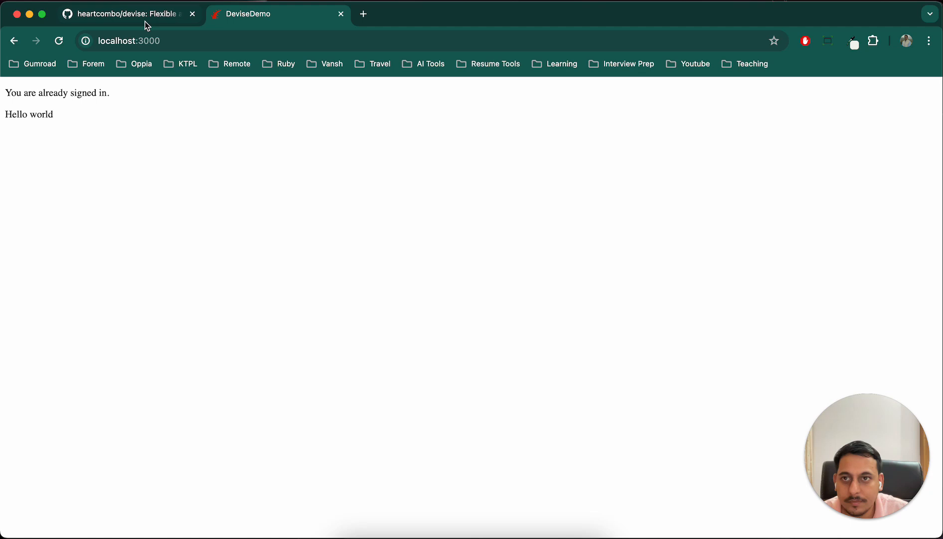
- Review the Devise README's user_signed_in? and current_user helper section in Chrome
left_click(126, 14)
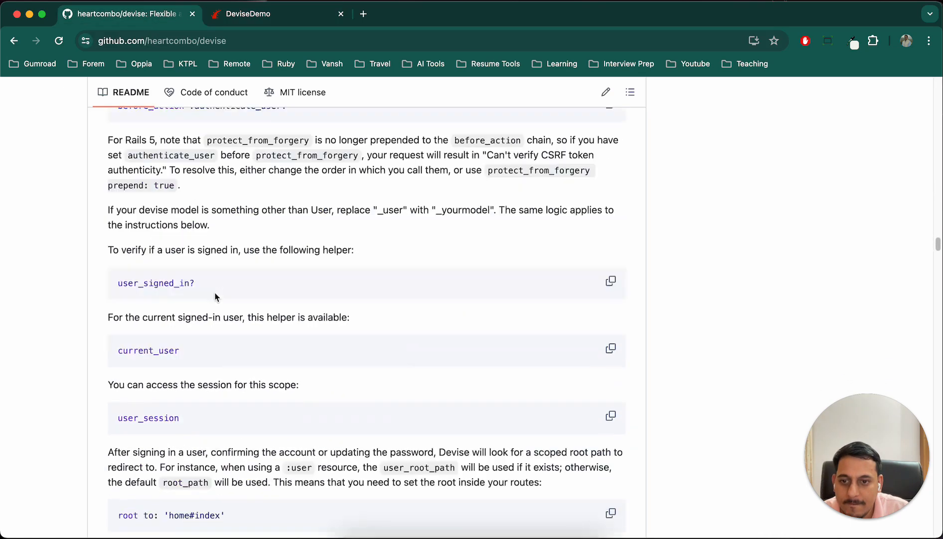
scroll("down", 3)
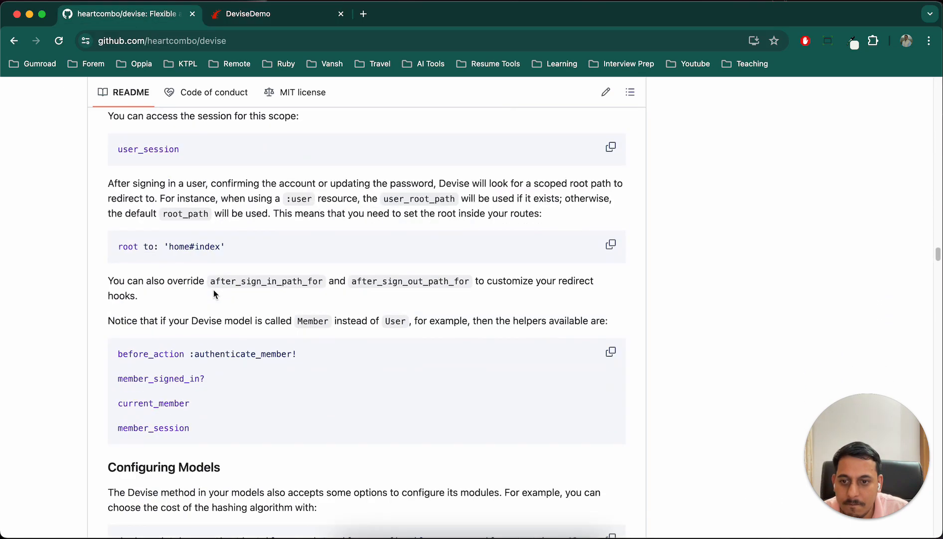
scroll("up", 3)
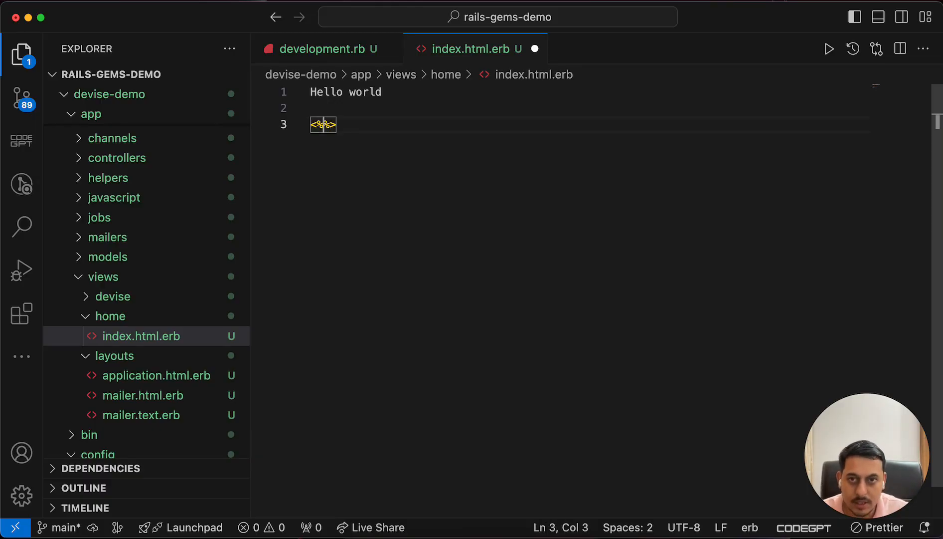
- Write an <% if user_signed_in? %> tag in index.html.erb and begin its closing tag
type("=")
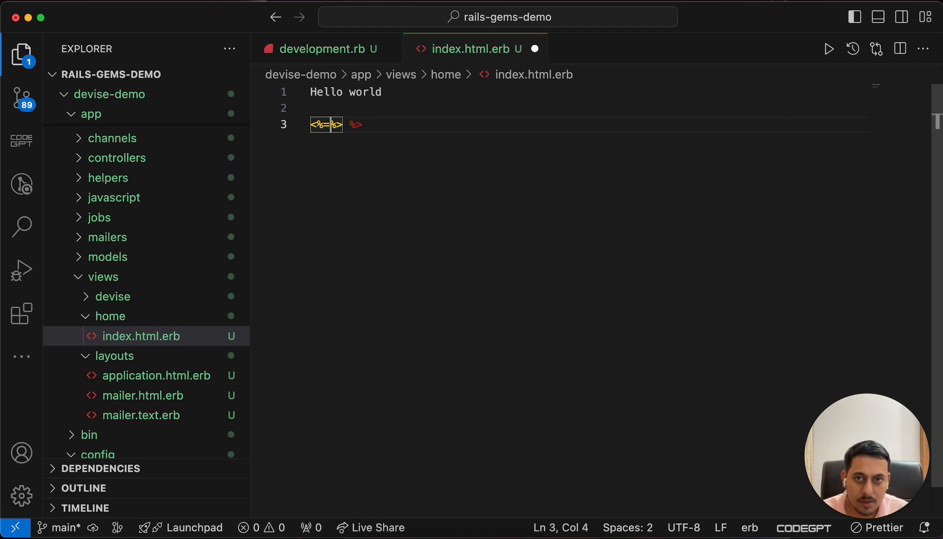
type("user_signed_in?")
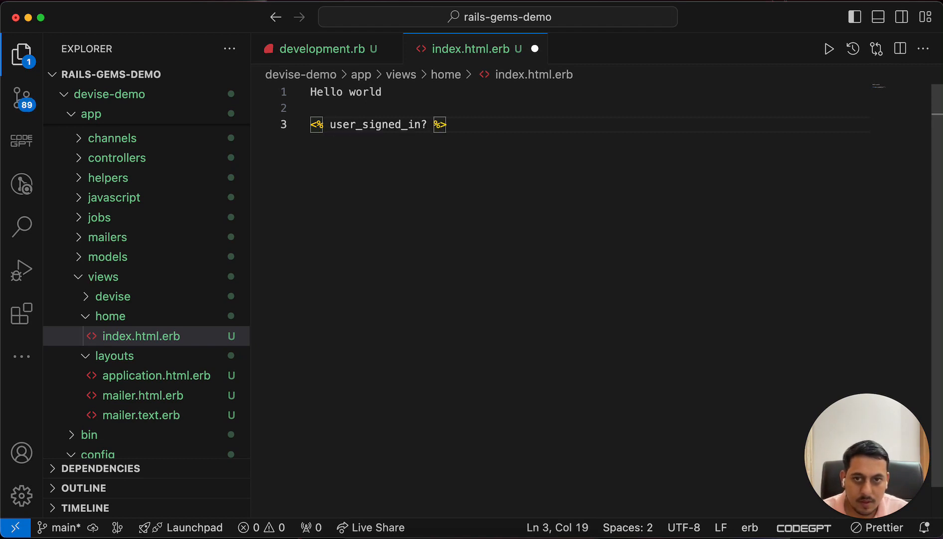
type("if")
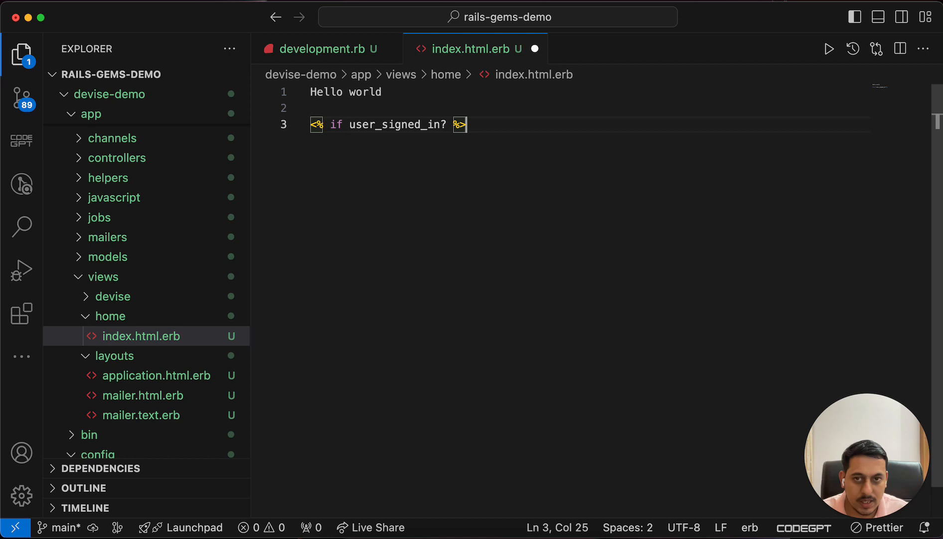
key("enter")
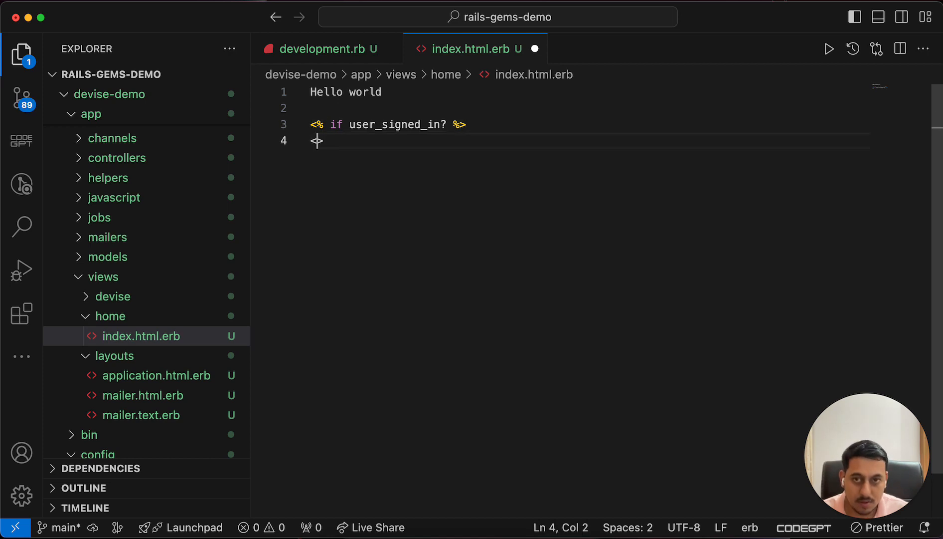
type("<>")
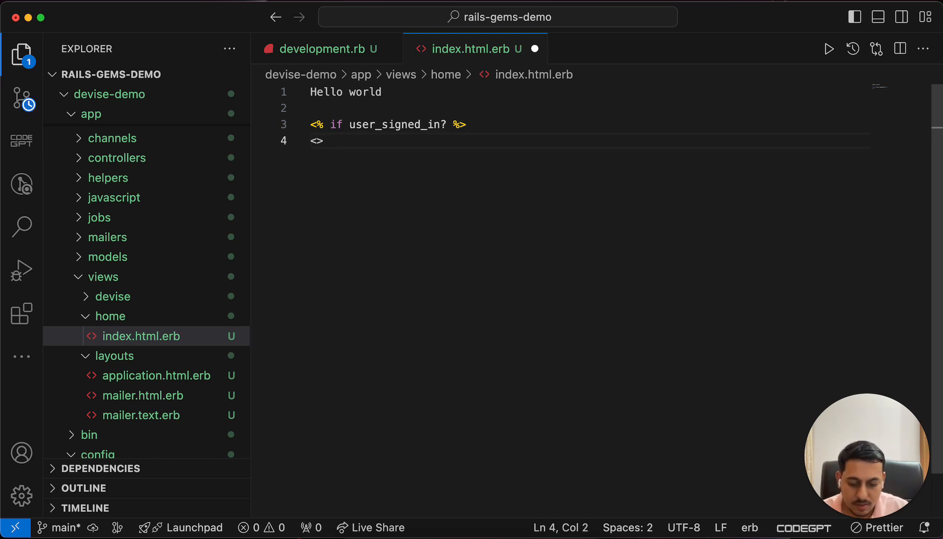
type("%")
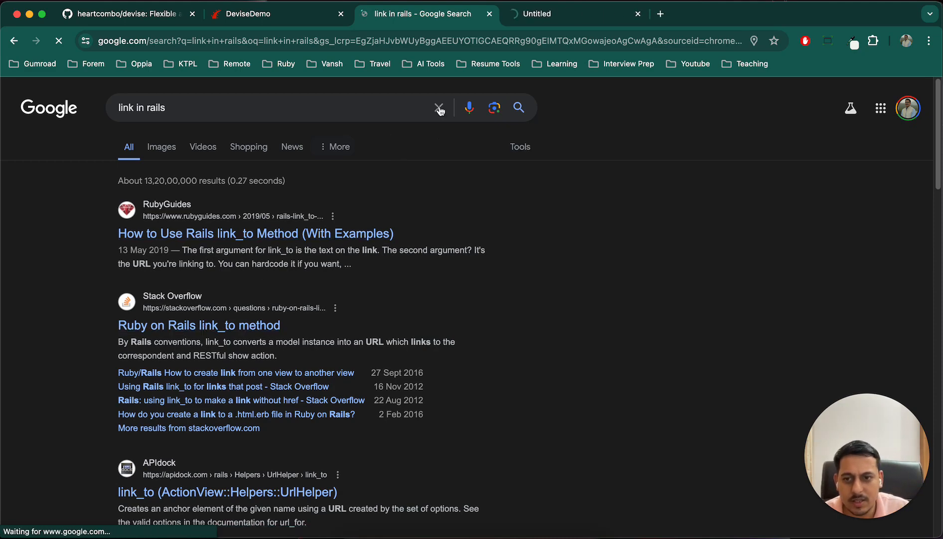
- Read the Stack Overflow 'Ruby on Rails link_to method' answers
left_click(198, 325)
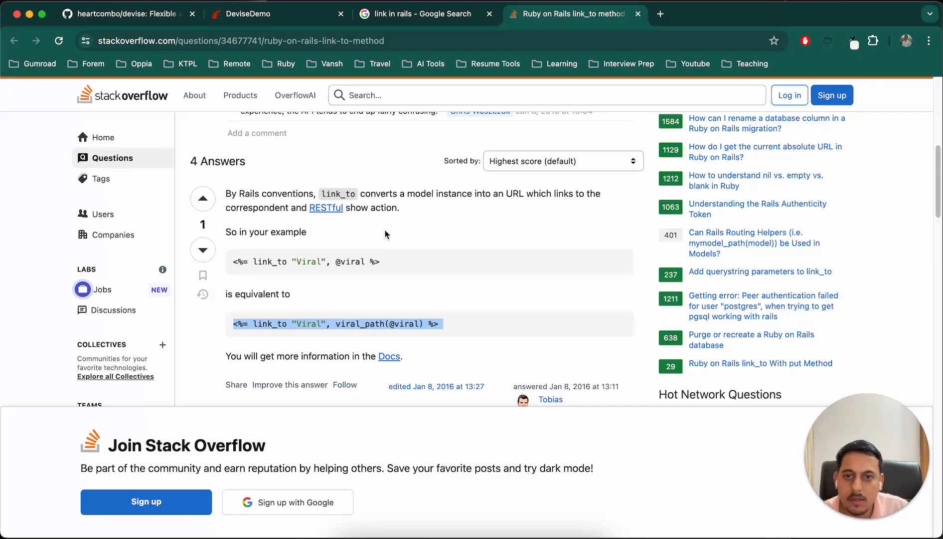
scroll("down", 3)
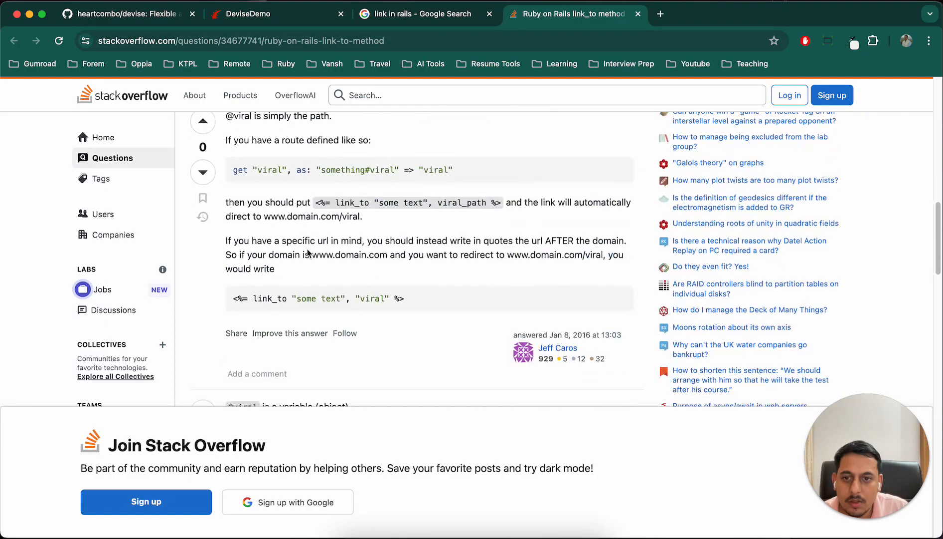
scroll("down", 3)
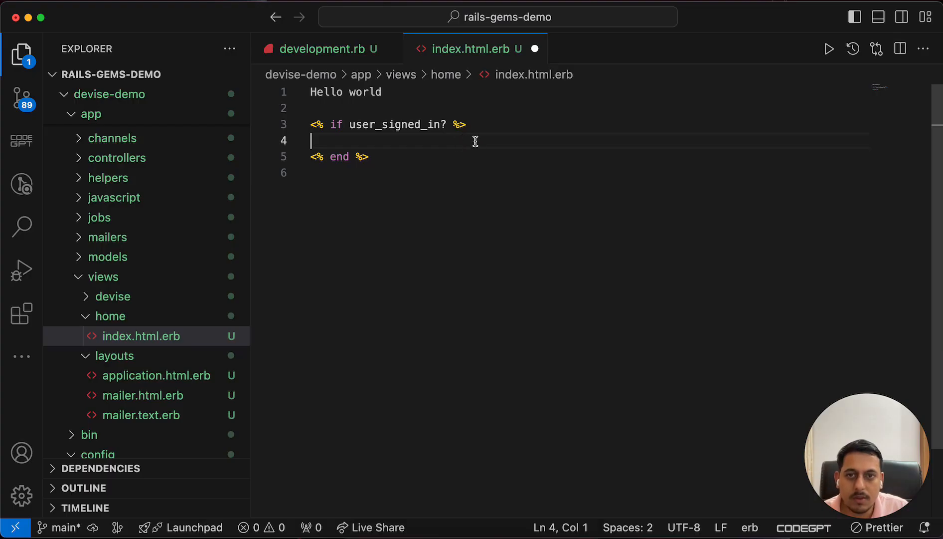
type("<%= link_to \"Link Text\", \"http://link-path.com\" %>")
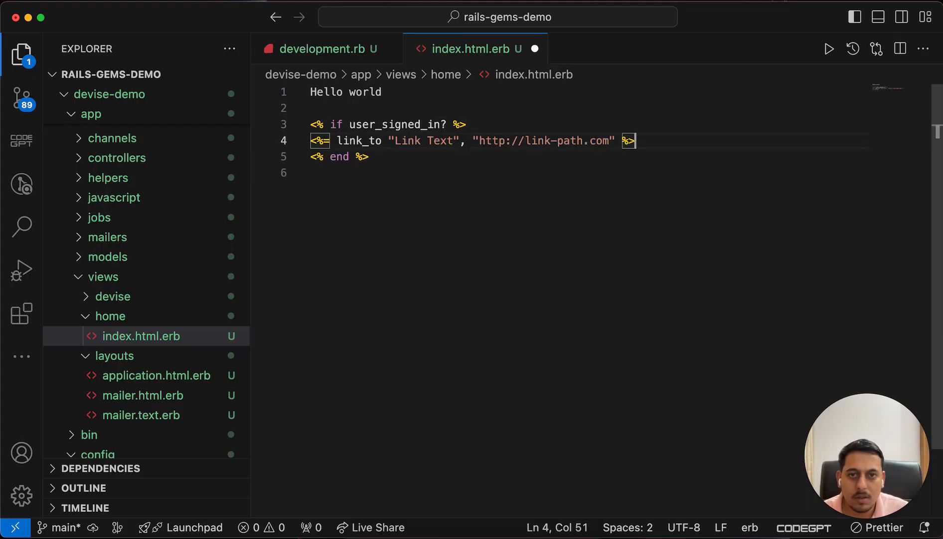
double_click(419, 141)
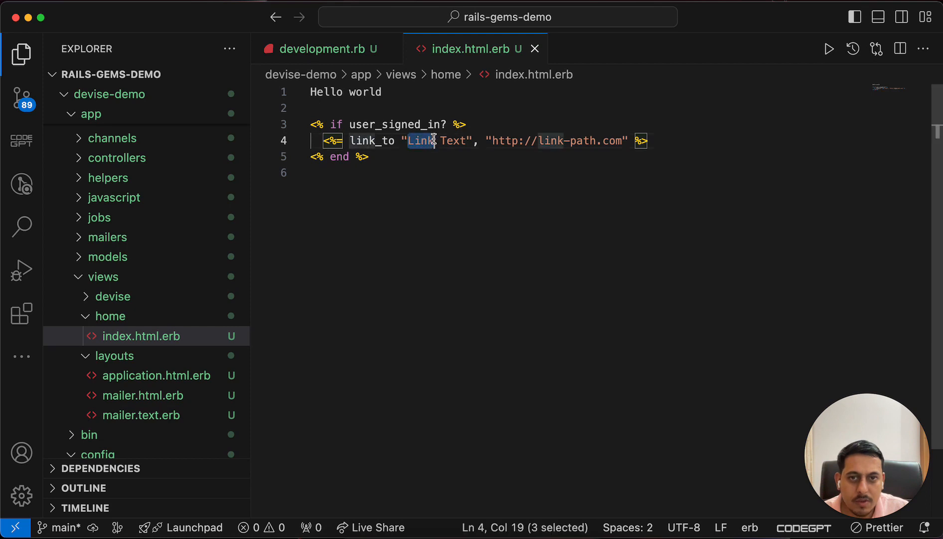
type("Log")
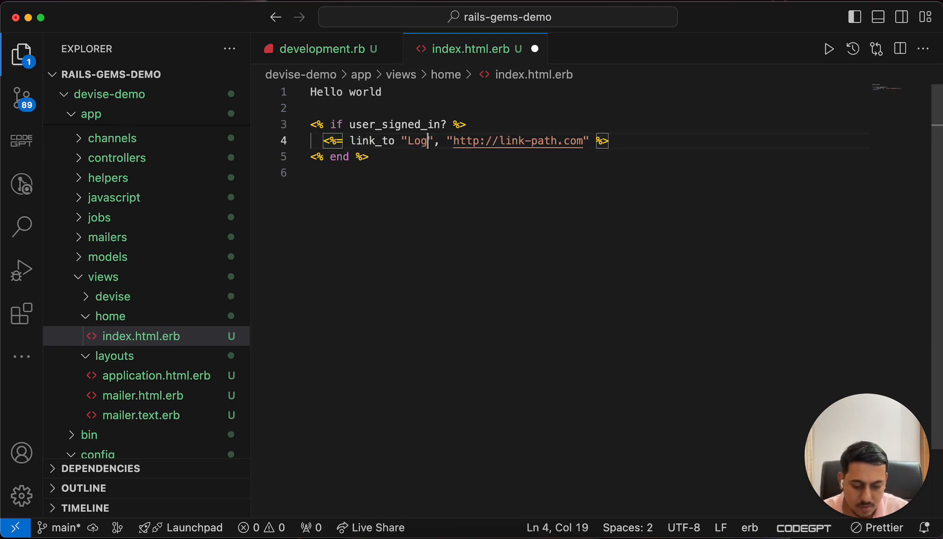
type("out")
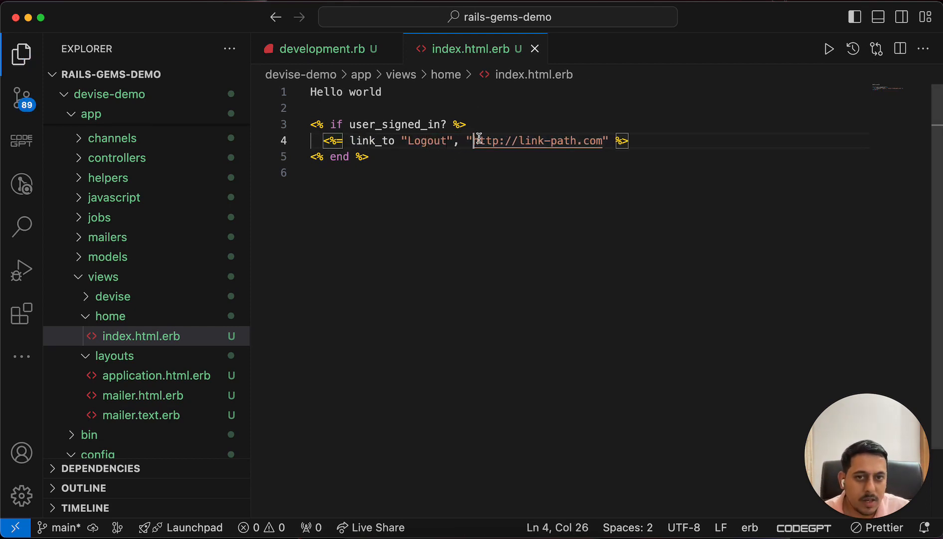
key("Backspace")
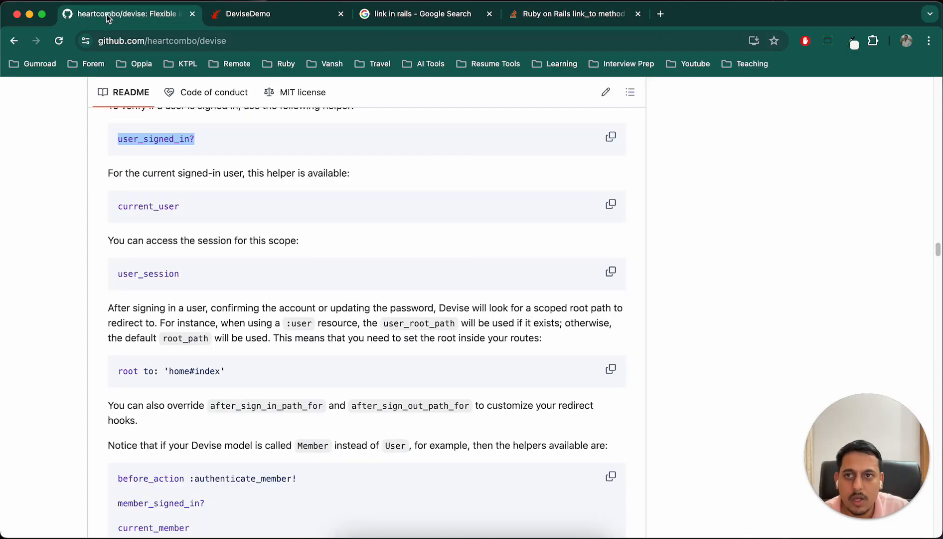
- Check the DeviseDemo app showing Hello world with Logout, revisit the link_to answer, and open a blank tab
left_click(248, 14)
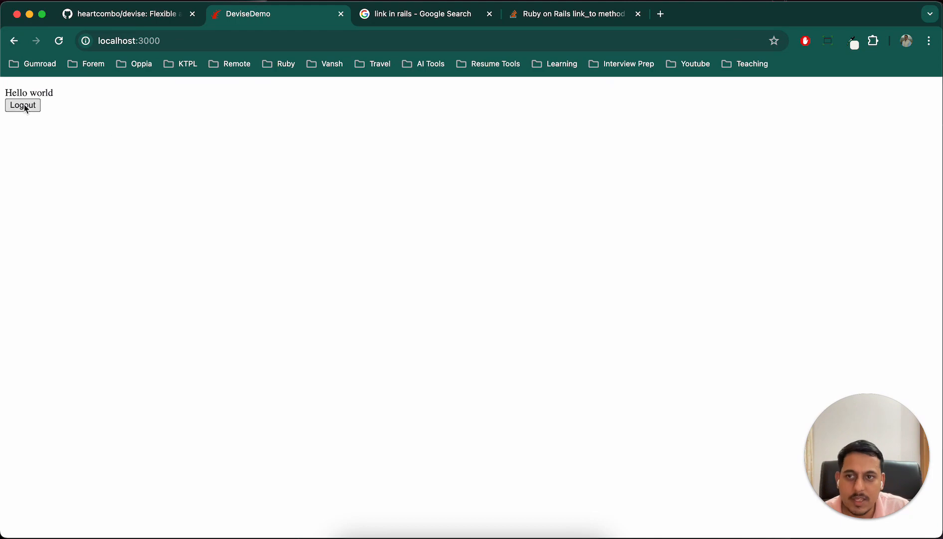
left_click(569, 14)
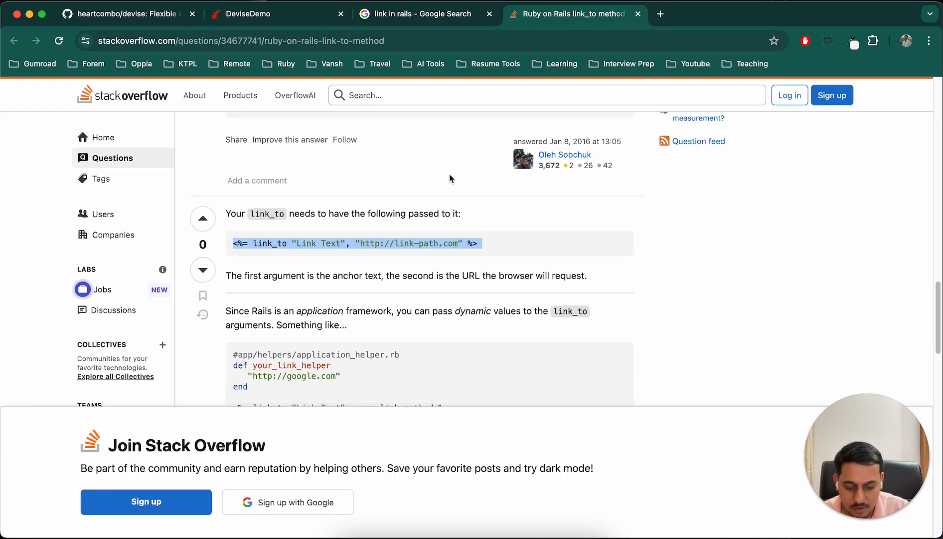
left_click(809, 14)
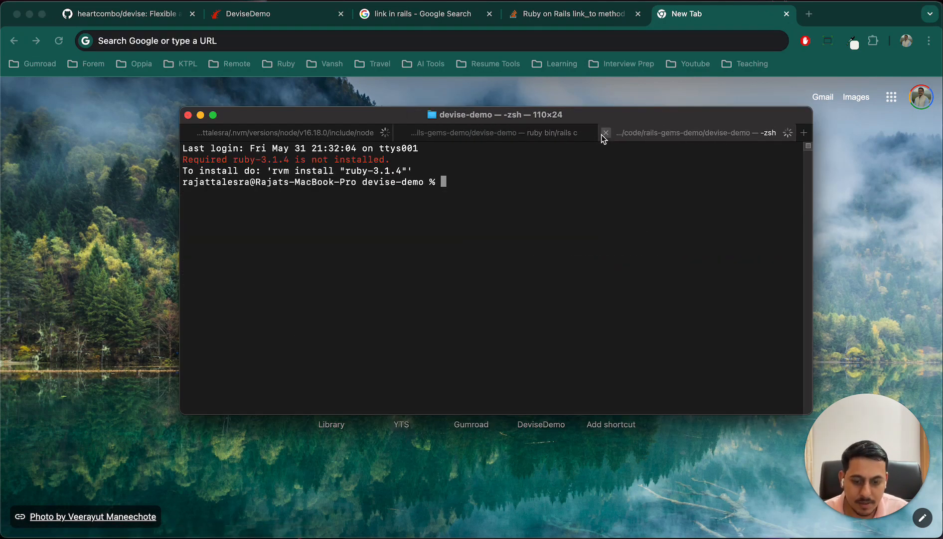
- List the Devise routes with rails routes -c to find destroy_user_session as DELETE /users/sign_out
type("rails routes -c users")
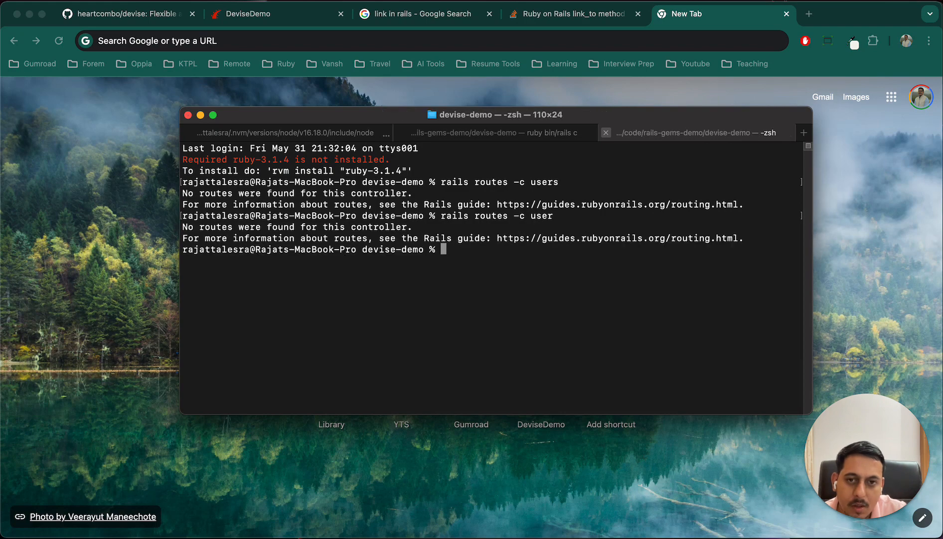
type("rails routes -c devise")
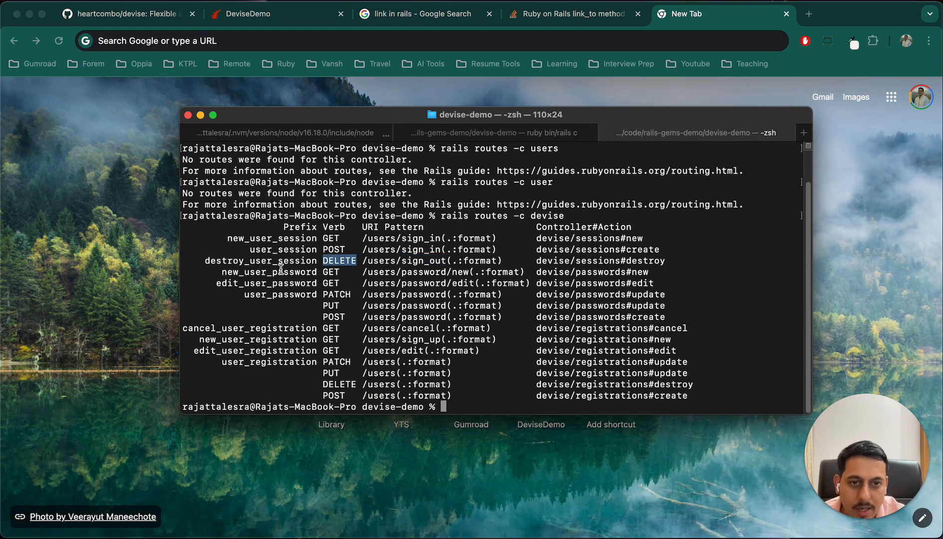
key("cmd+tab")
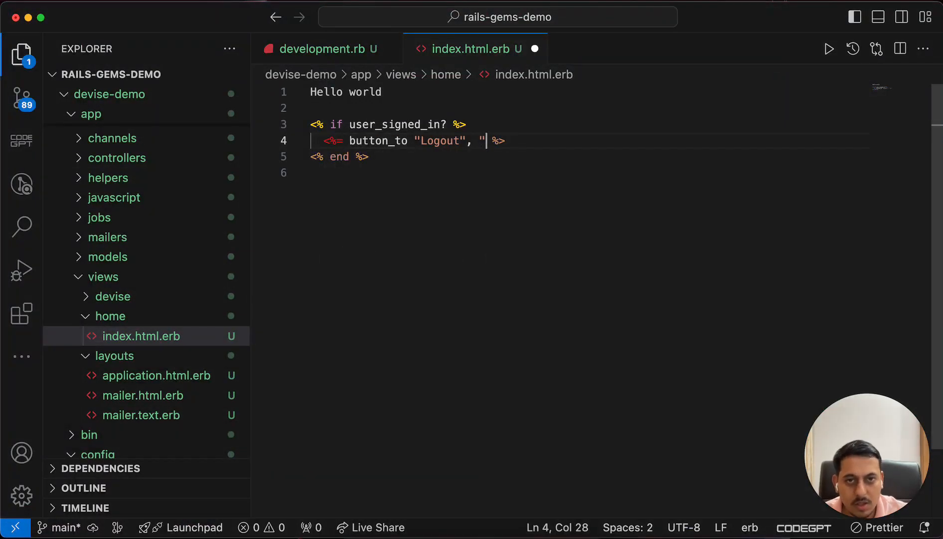
- Point the Logout button_to at destroy_user_session_path, save, and select the path name for searching
type("destroy_user_session_pat")
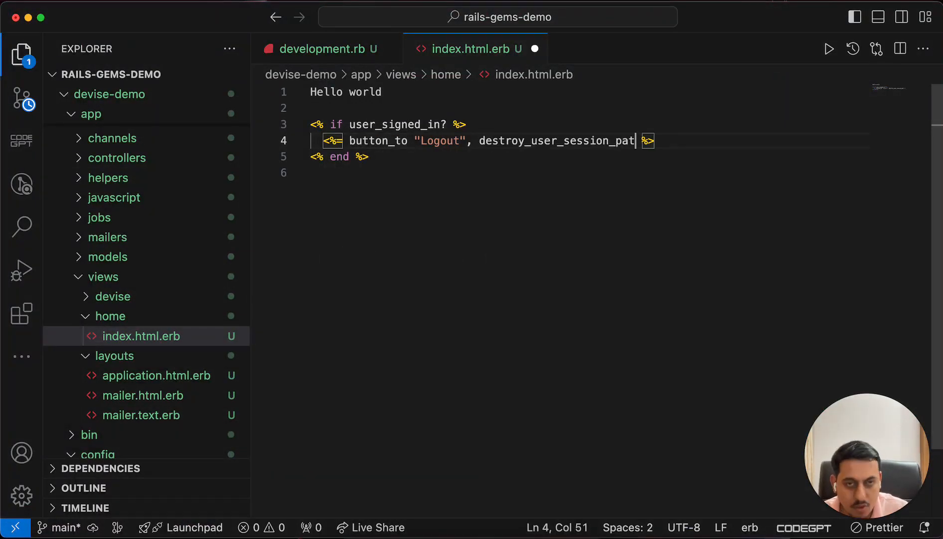
type("h")
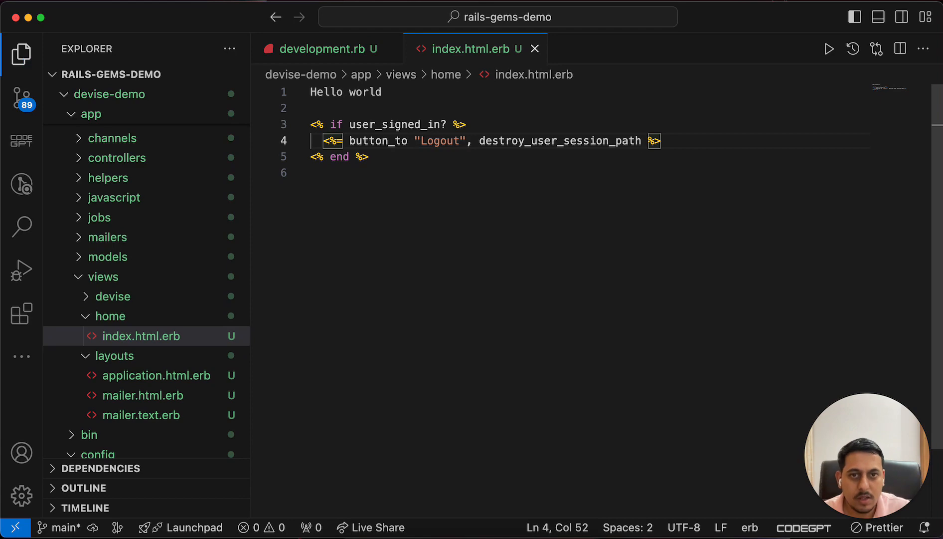
double_click(561, 140)
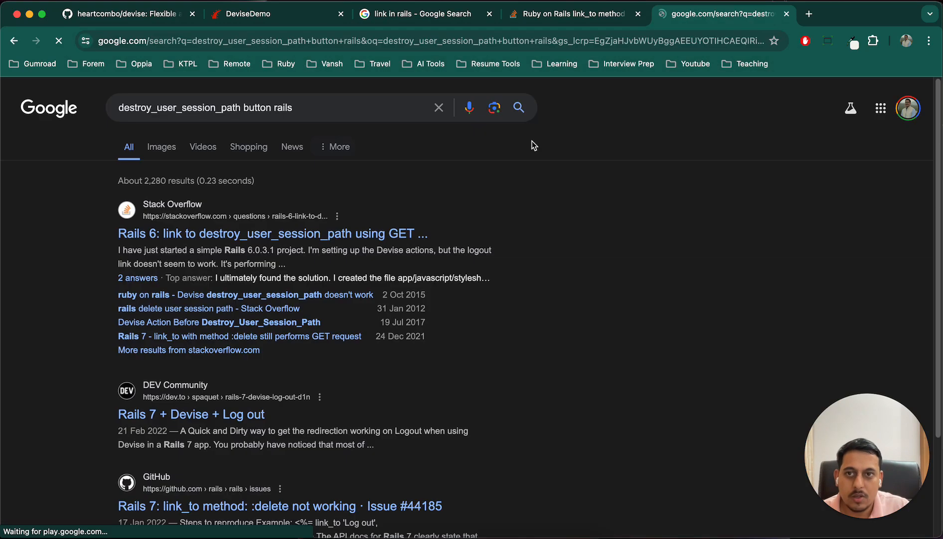
- Read the Stack Overflow answer about data method delete, then open the DEV Rails 7 Devise logout article
left_click(272, 232)
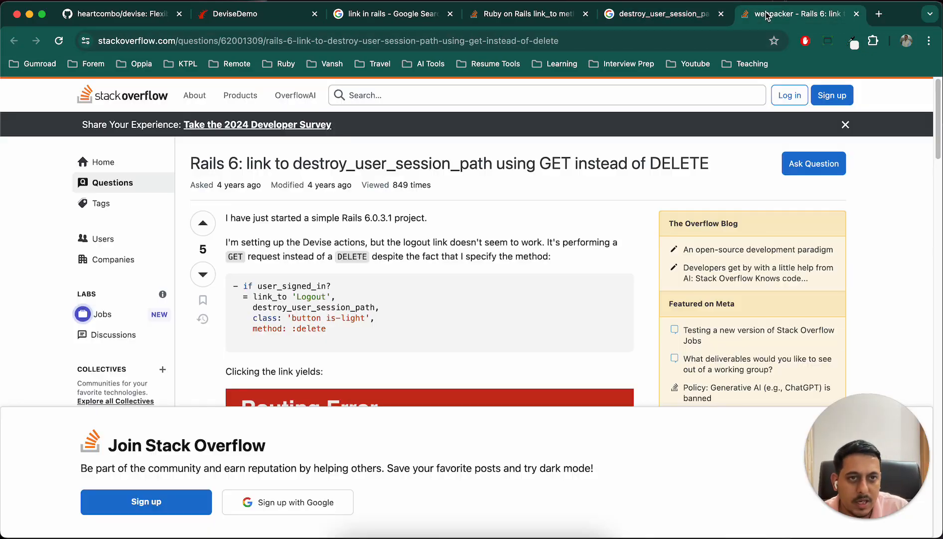
scroll("down", 3)
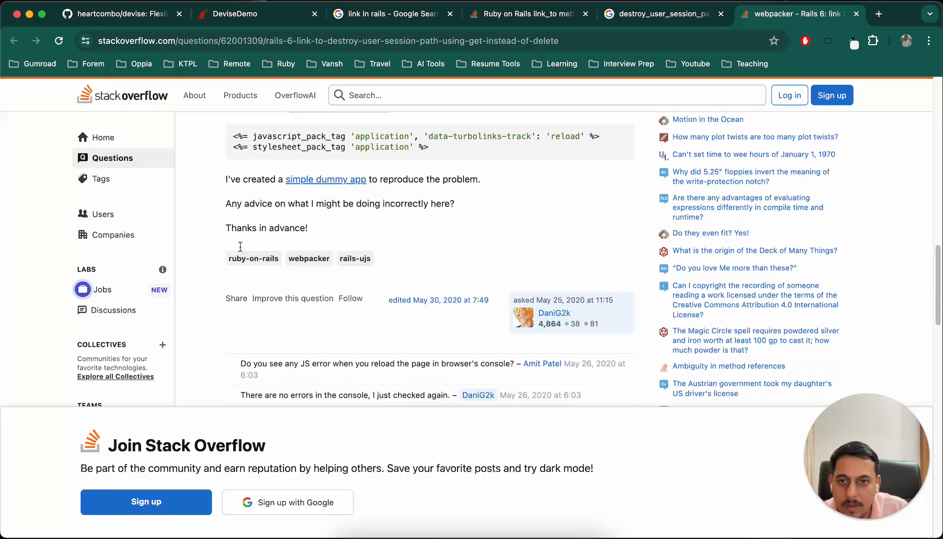
scroll("down", 3)
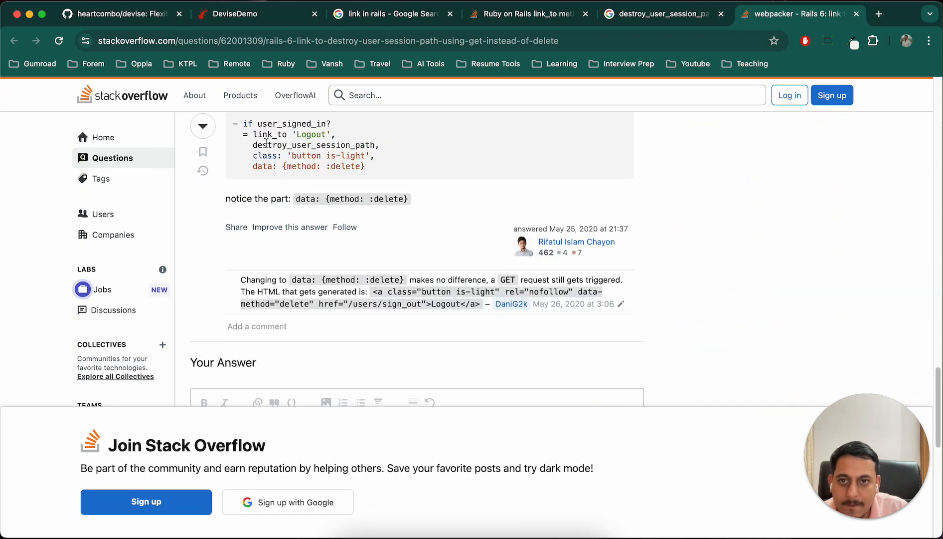
left_click_drag(252, 166, 285, 166)
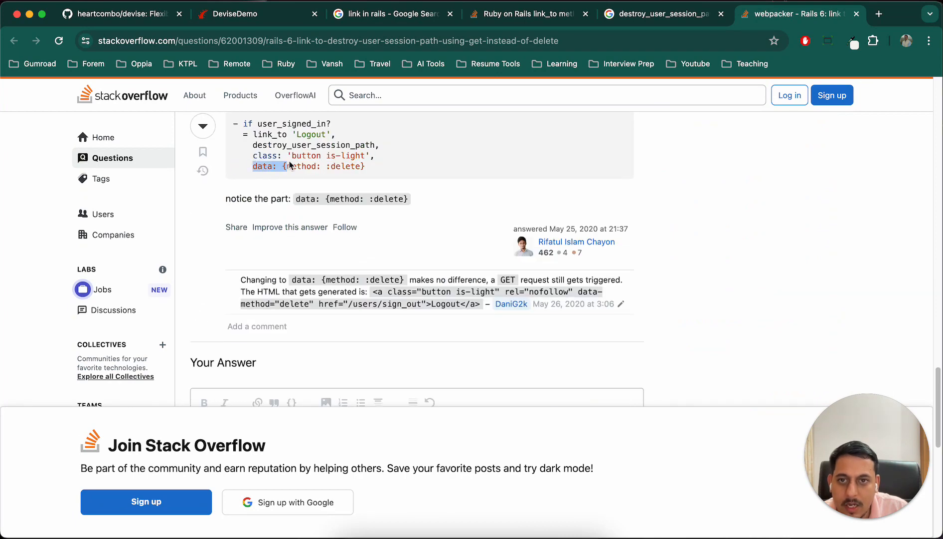
scroll("down", 3)
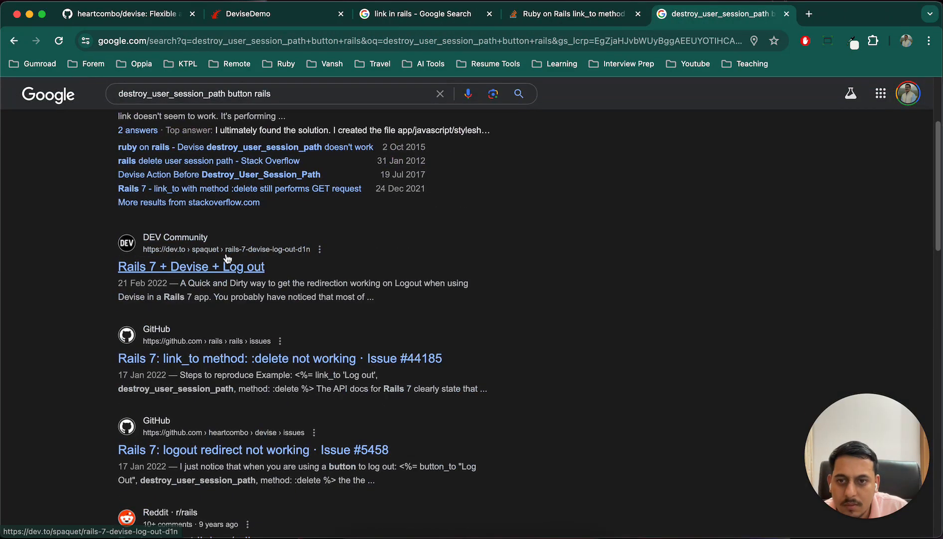
left_click(191, 266)
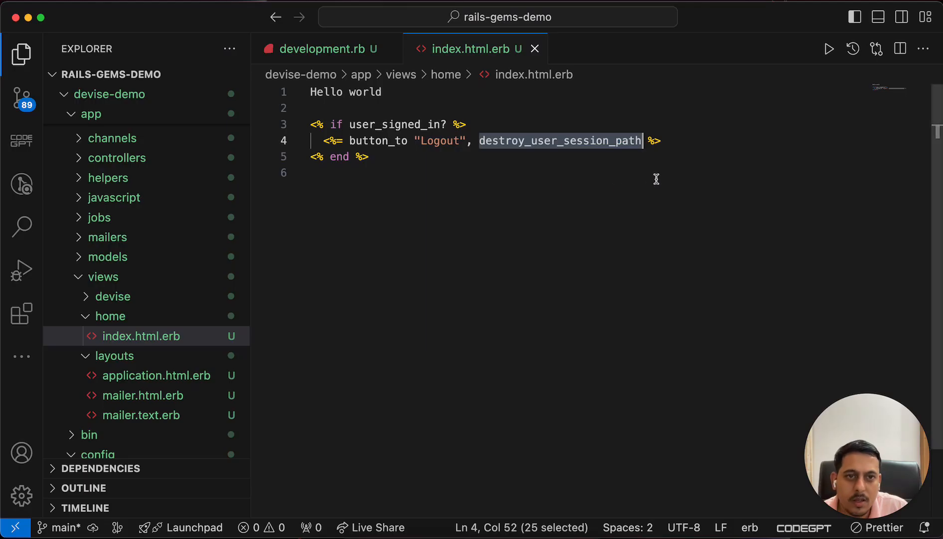
- Add ', method: :delete' after destroy_user_session_path in the Logout button_to and save
type(",")
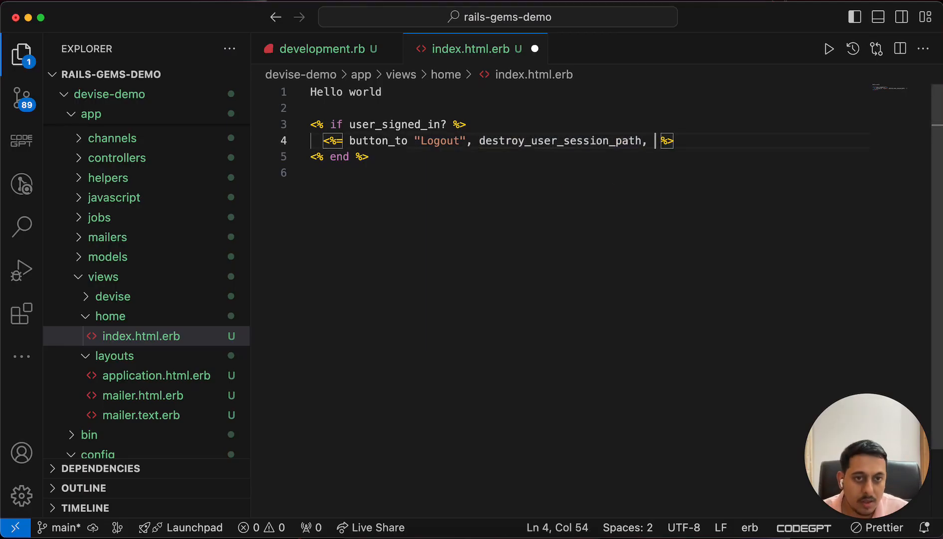
type("method: :delete")
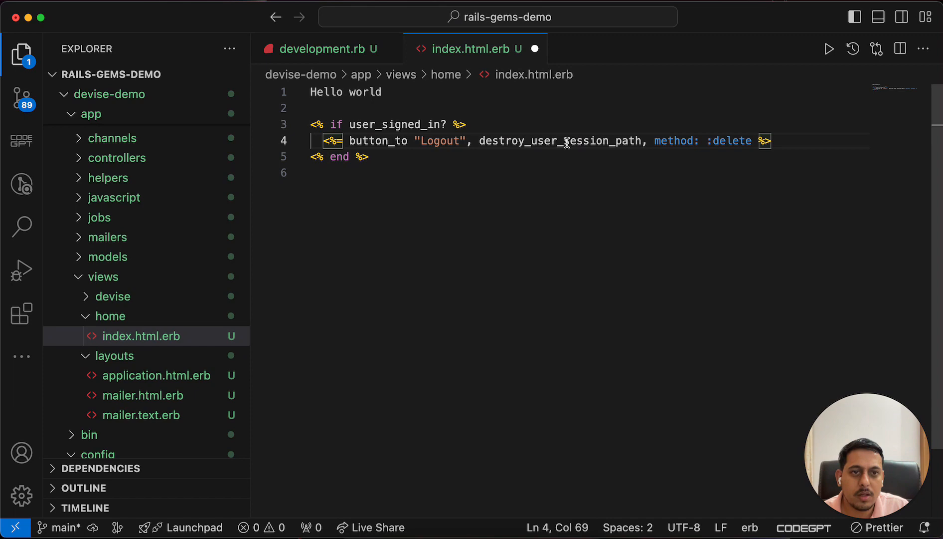
key("Cmd+Tab")
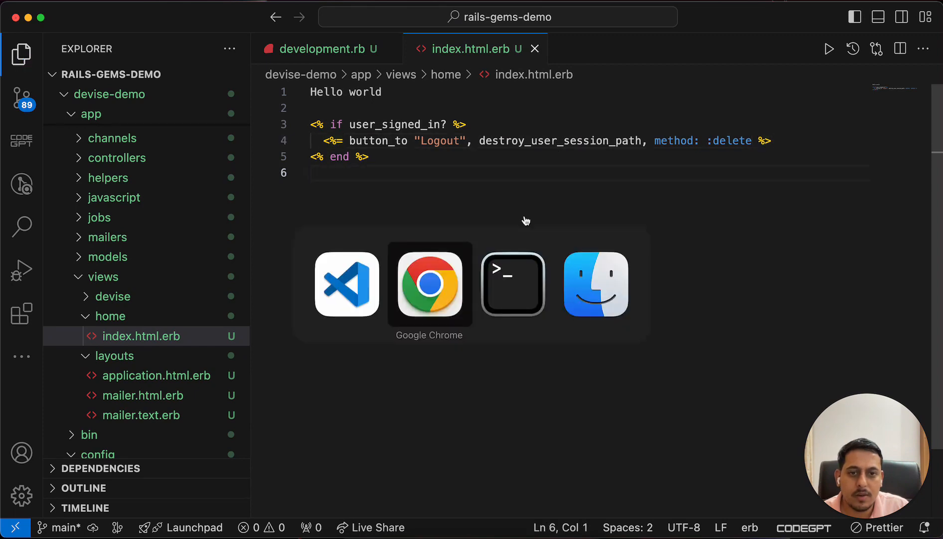
left_click(512, 284)
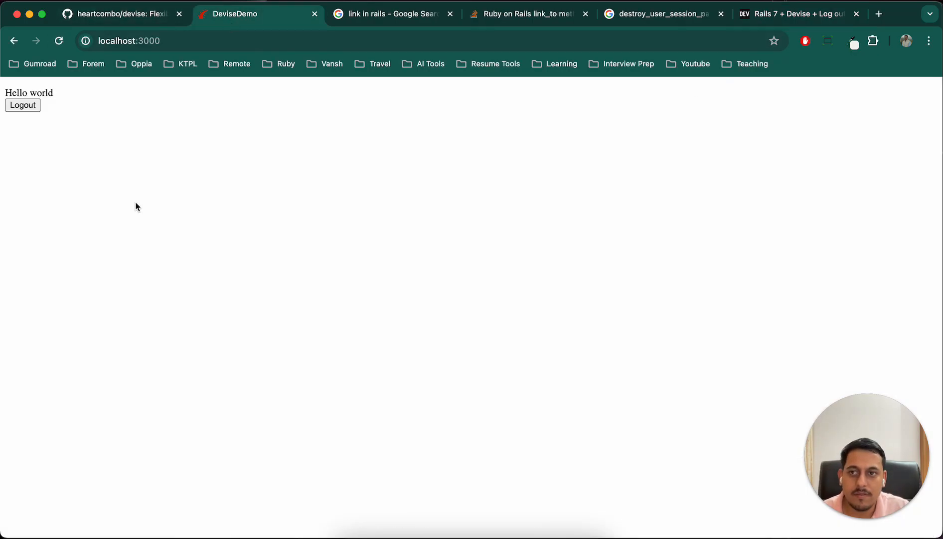
- Log out of the app and review the home page request lines in the server log
left_click(22, 104)
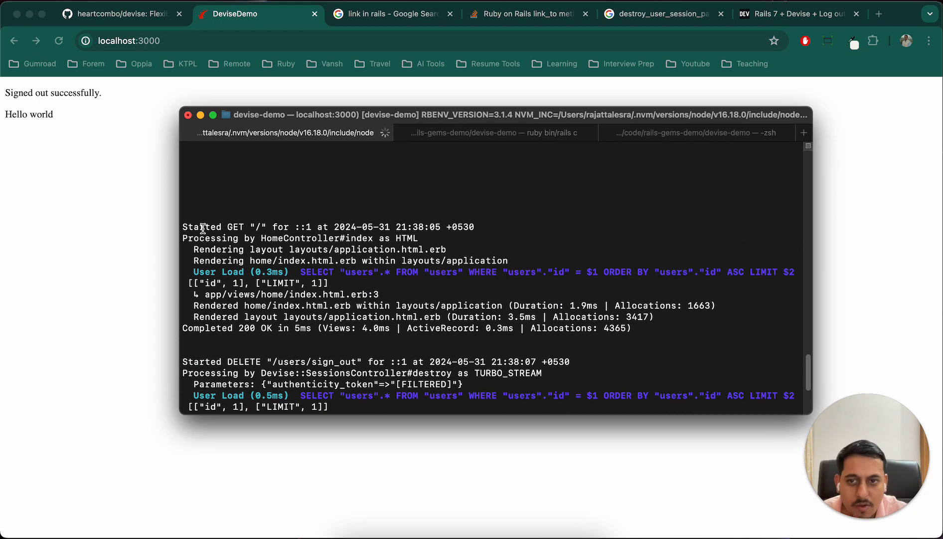
scroll("down", 3)
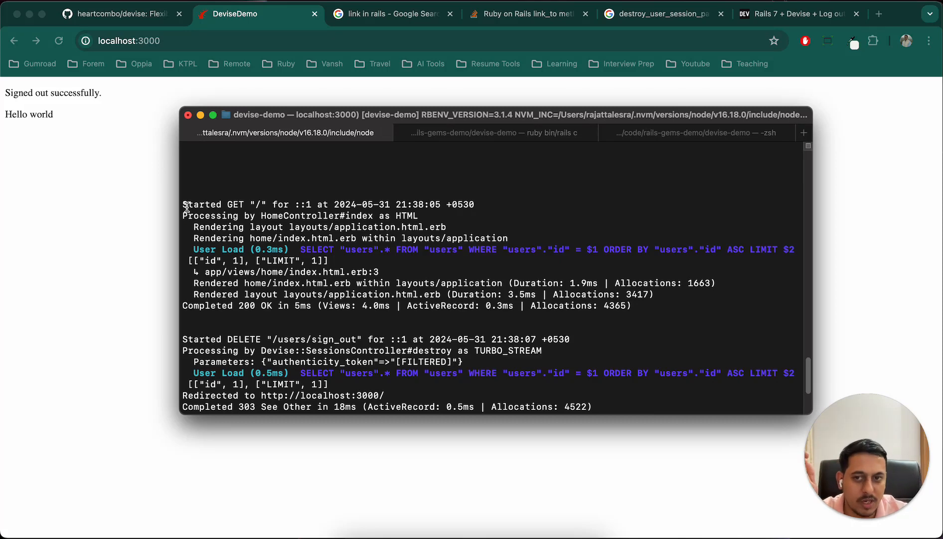
left_click_drag(183, 204, 631, 305)
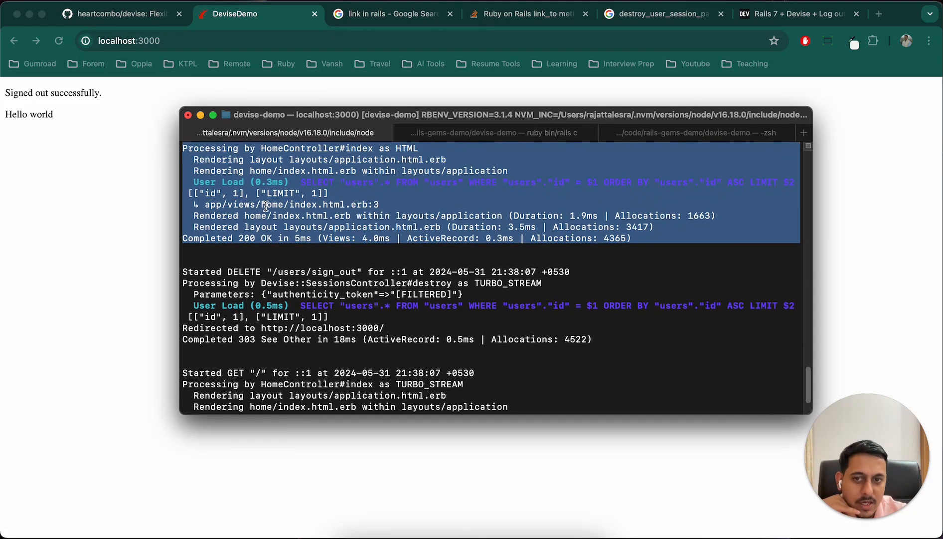
scroll("down", 3)
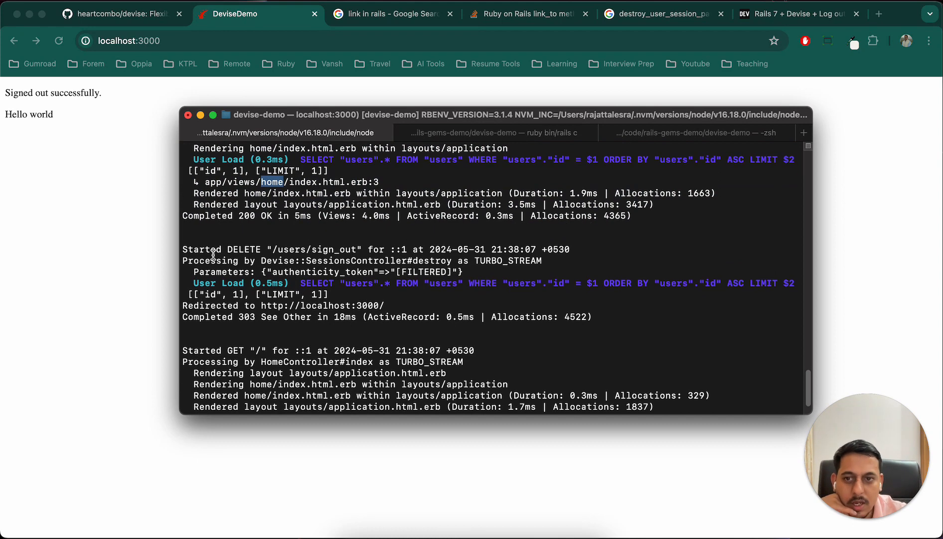
double_click(243, 250)
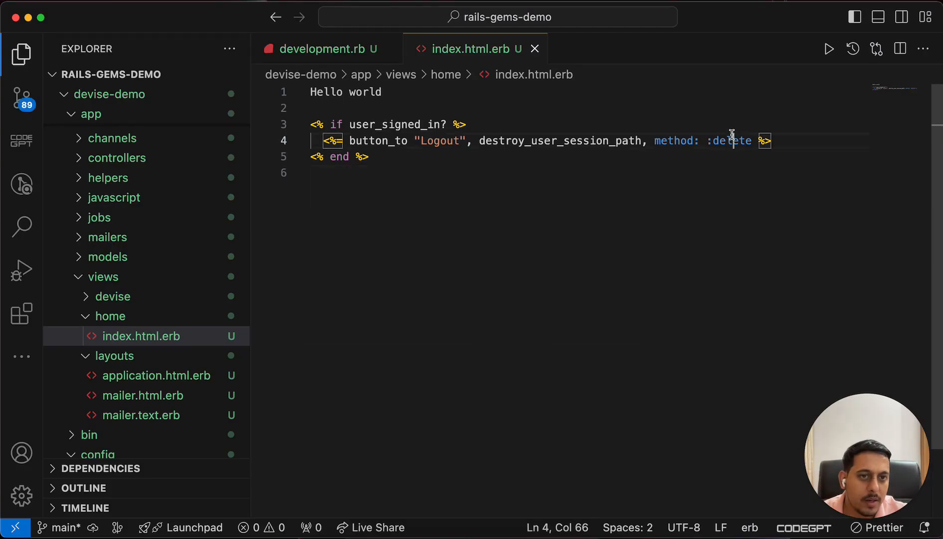
- Compare the view's delete method with the sign-out log entry, then return to the Devise README
double_click(561, 140)
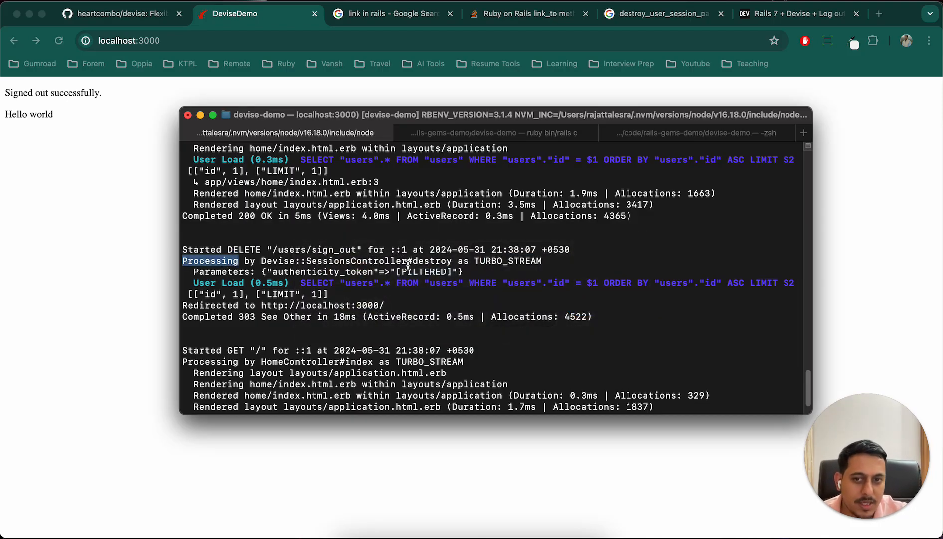
double_click(356, 260)
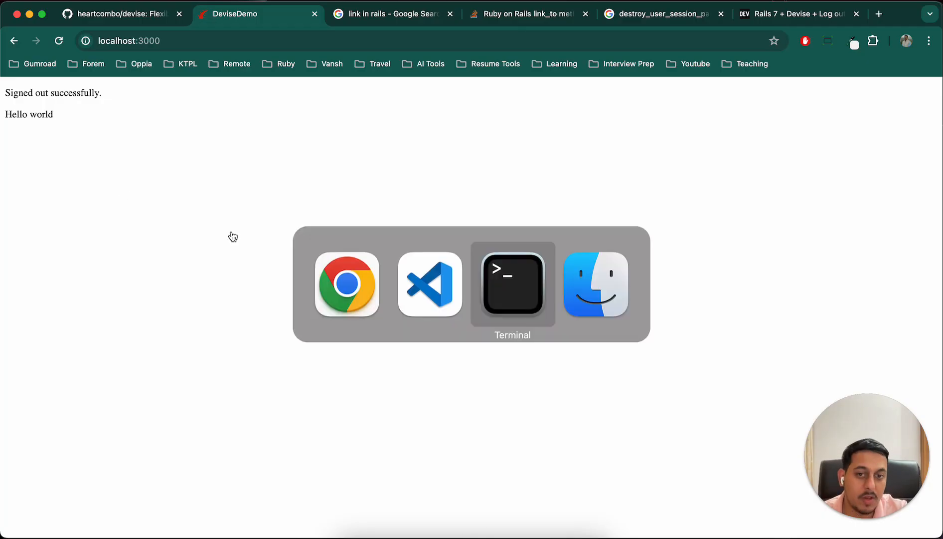
left_click(512, 285)
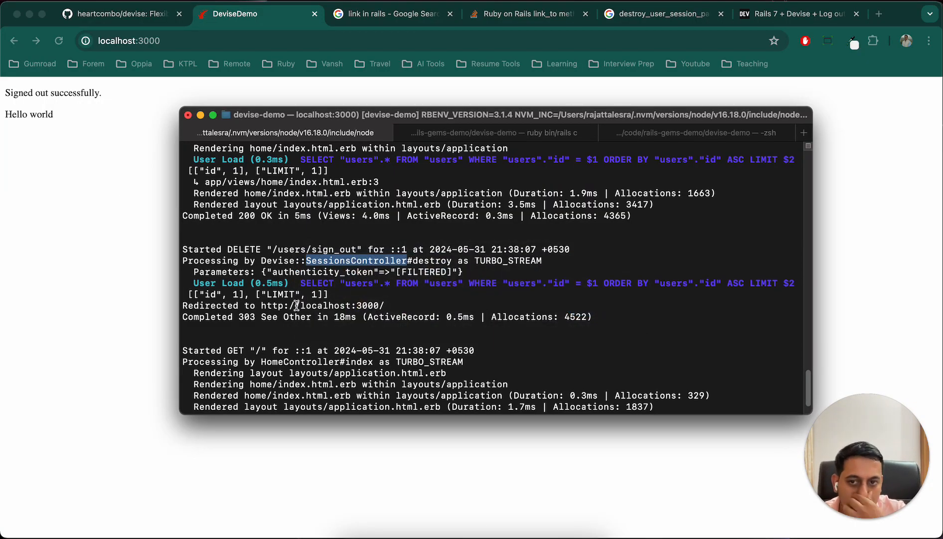
mouse_move(323, 328)
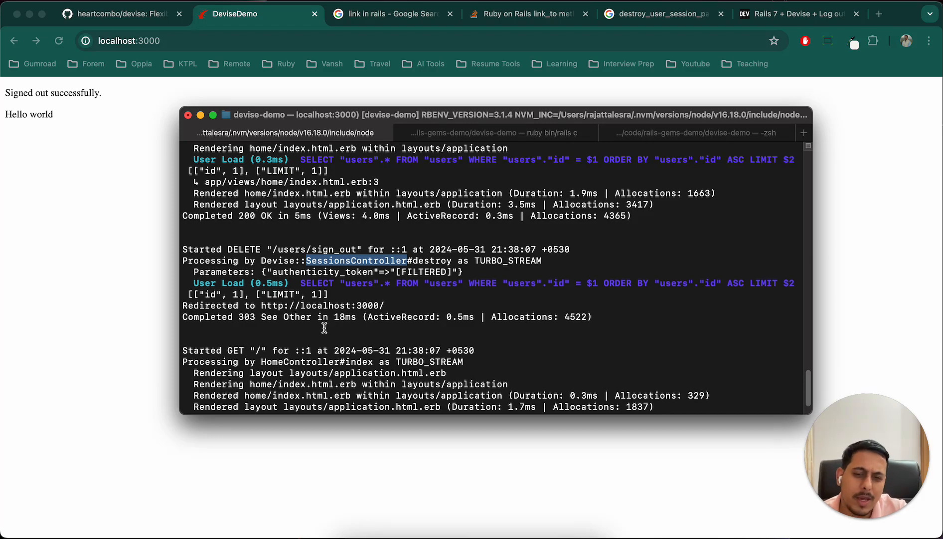
left_click(117, 14)
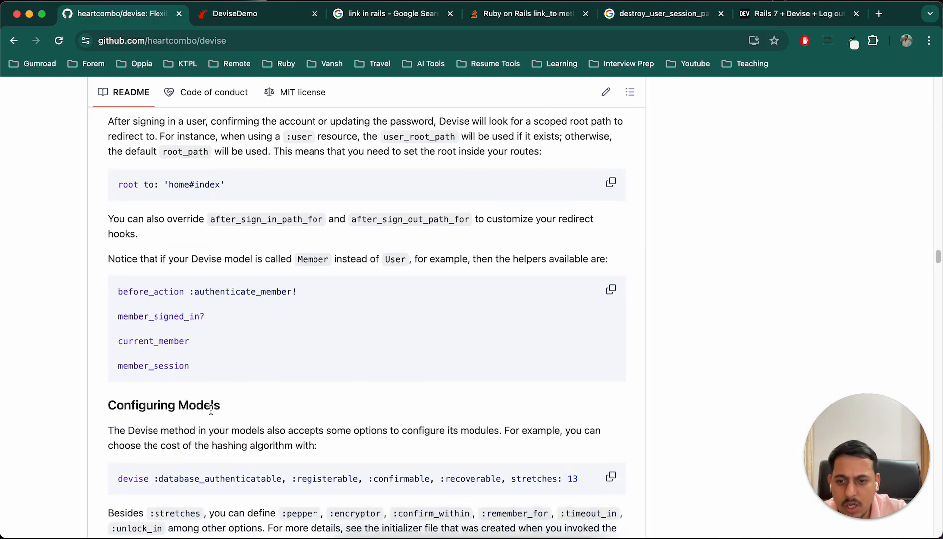
- Search the README for 'con' and step through matches to the Configuring controllers section
type("controller")
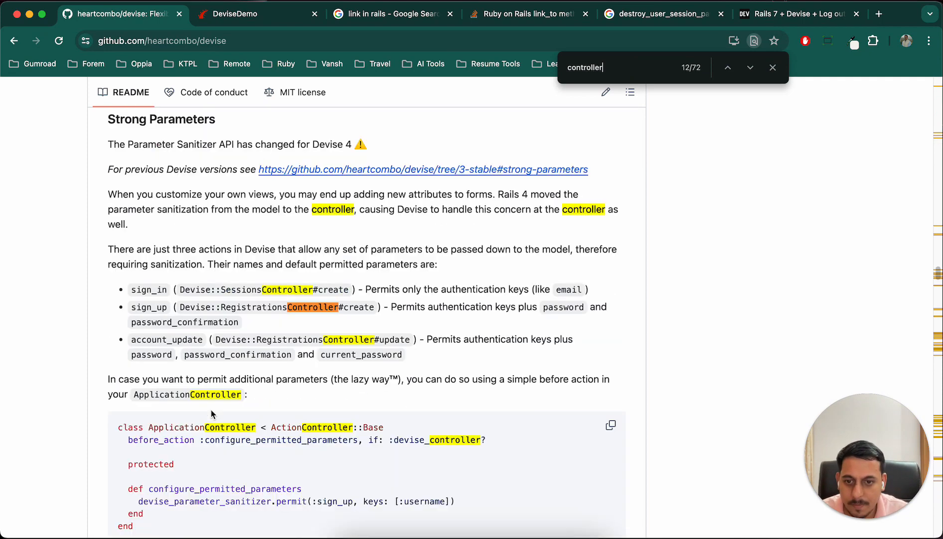
left_click(750, 66)
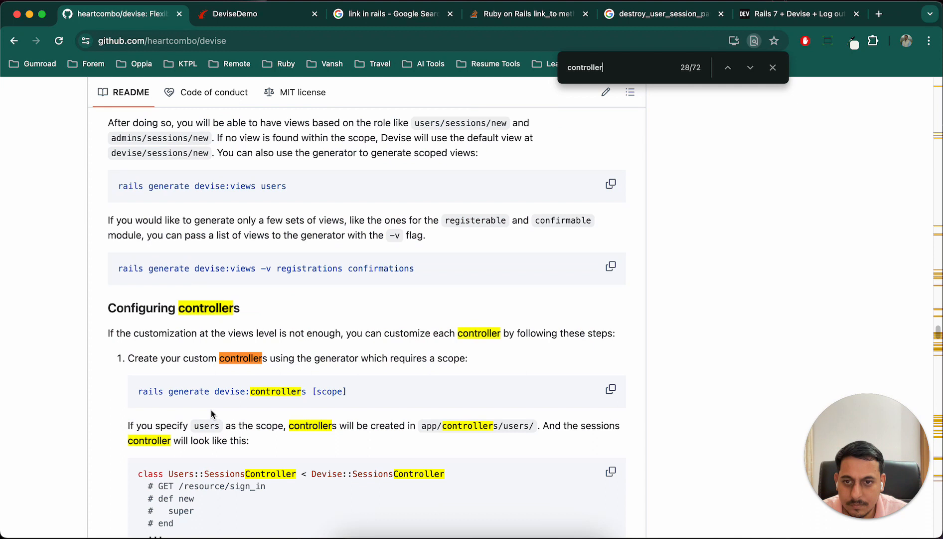
left_click(772, 67)
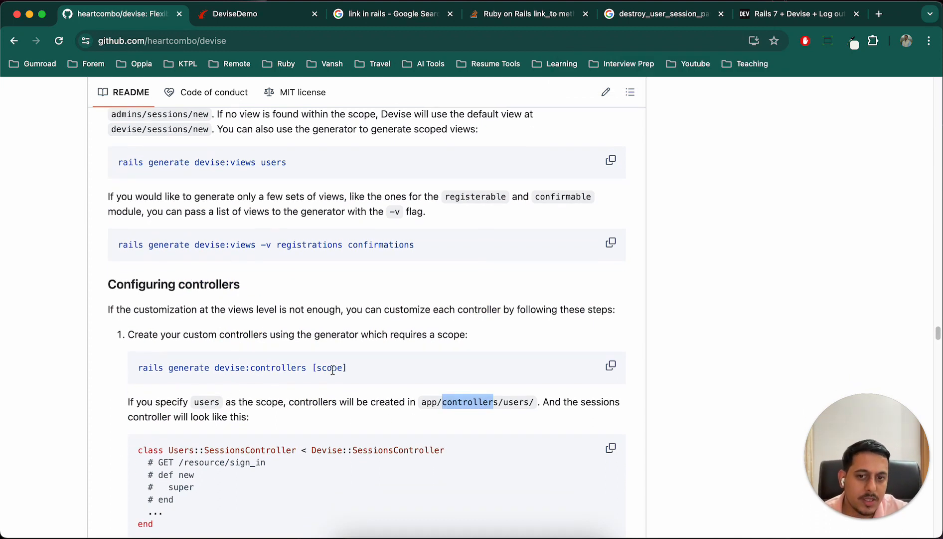
scroll("down", 3)
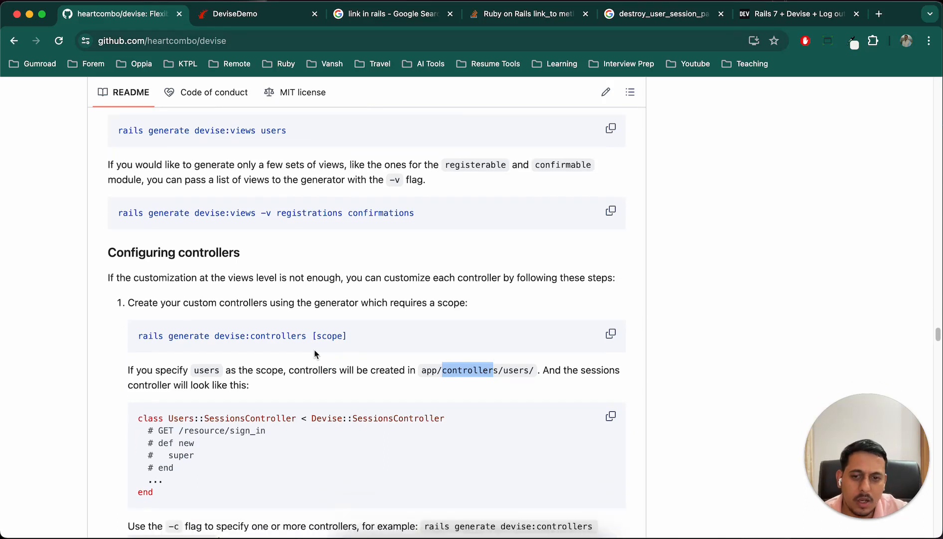
mouse_move(320, 355)
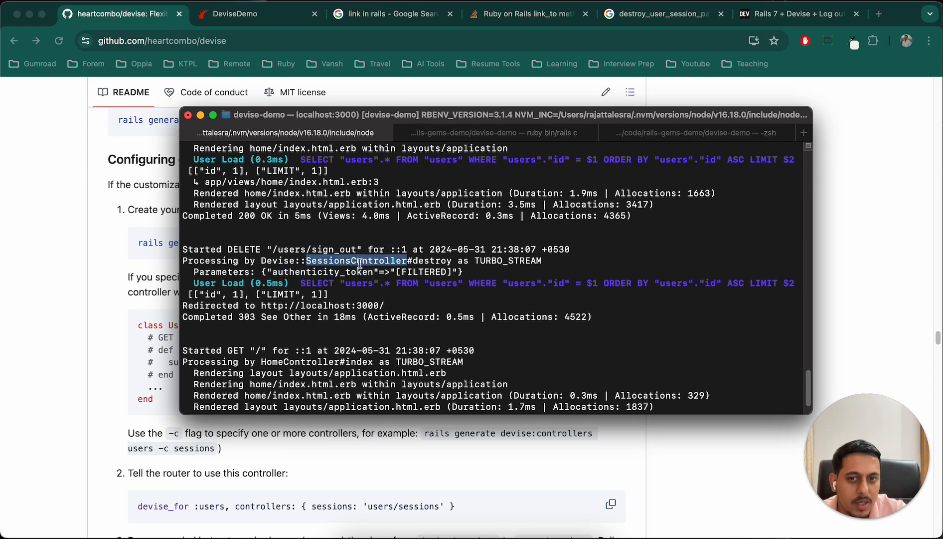
mouse_move(348, 293)
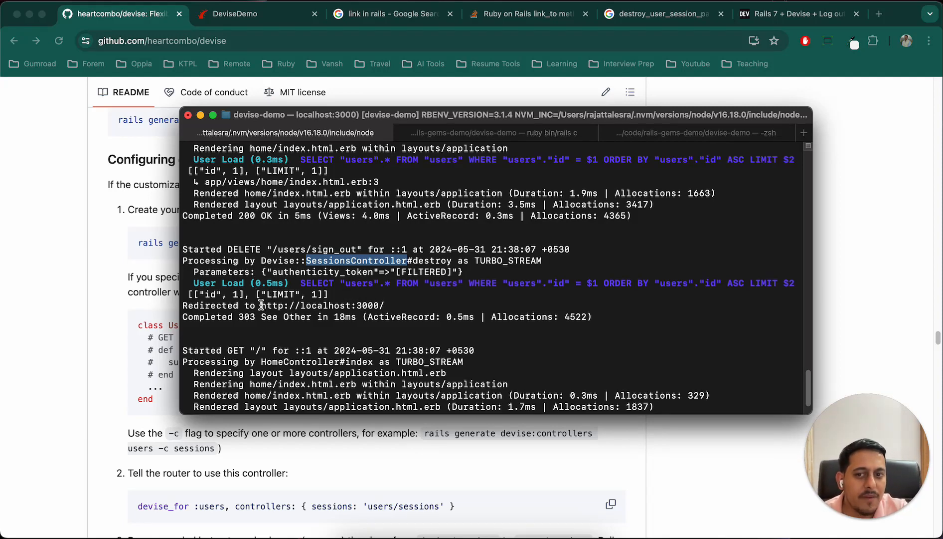
double_click(322, 305)
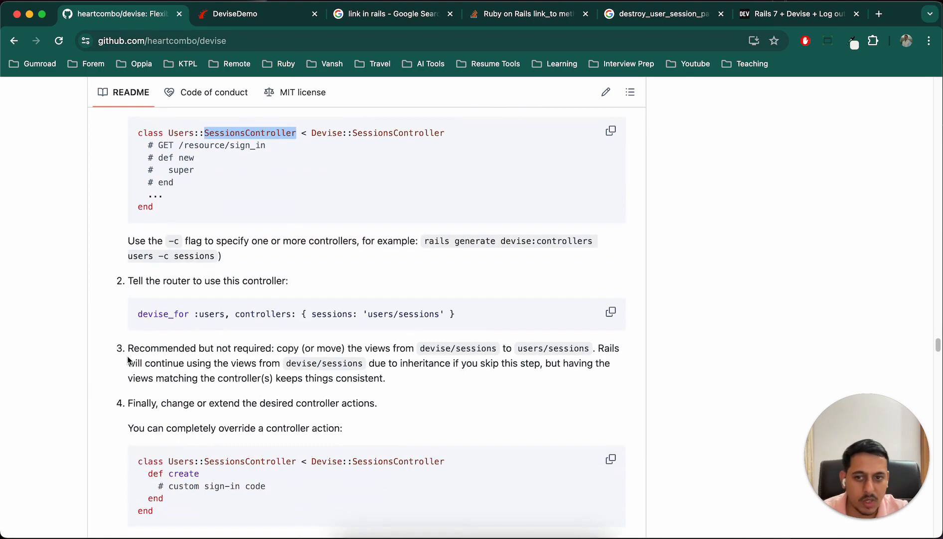
mouse_move(209, 249)
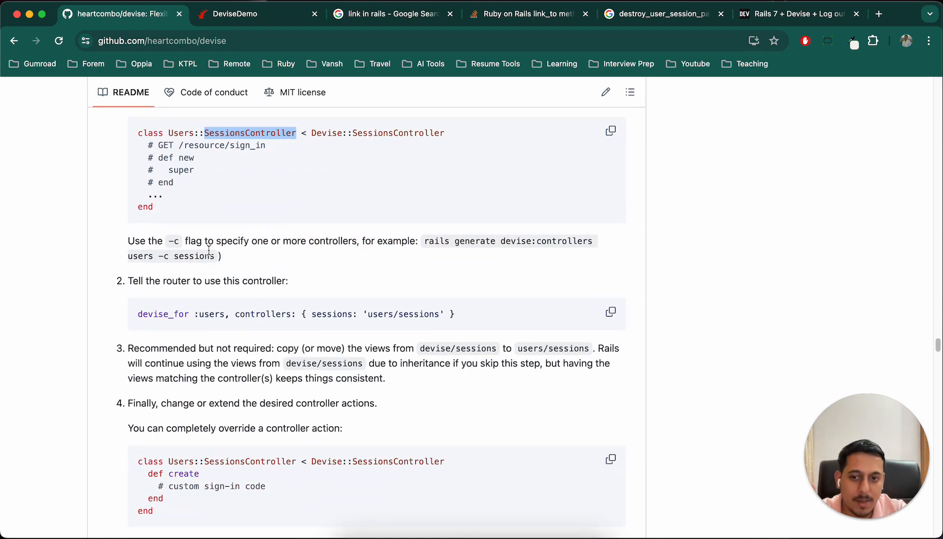
- Scroll the Devise README past devise_scope routing notes to the Hotwire/Turbo responder section
scroll("down", 3)
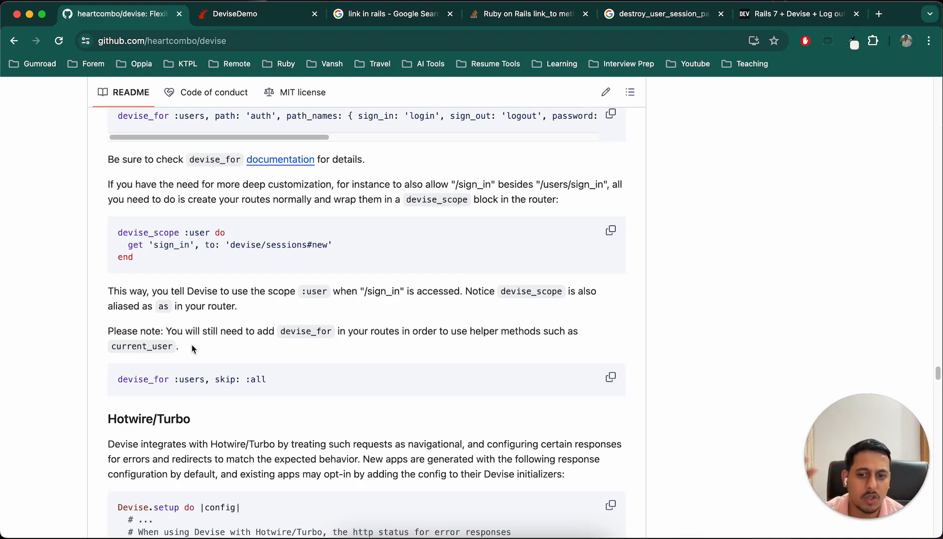
scroll("down", 3)
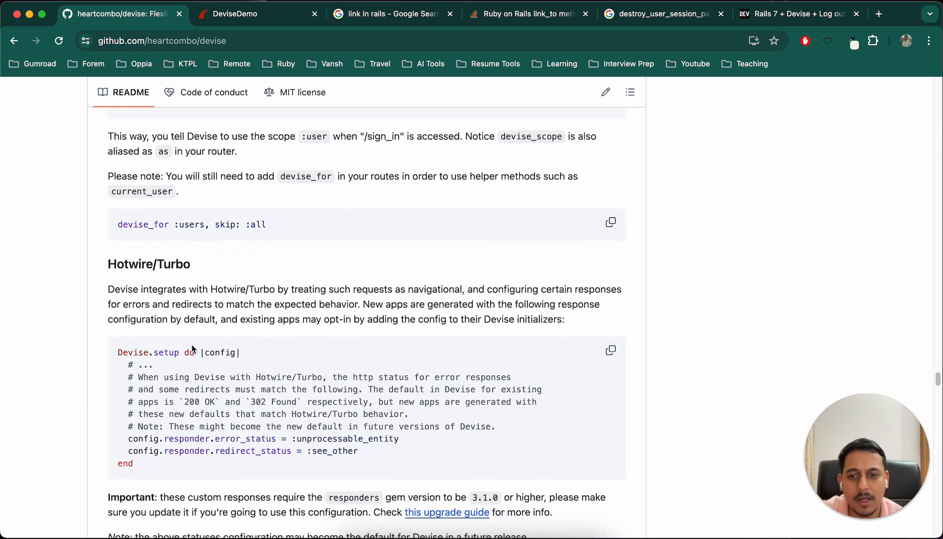